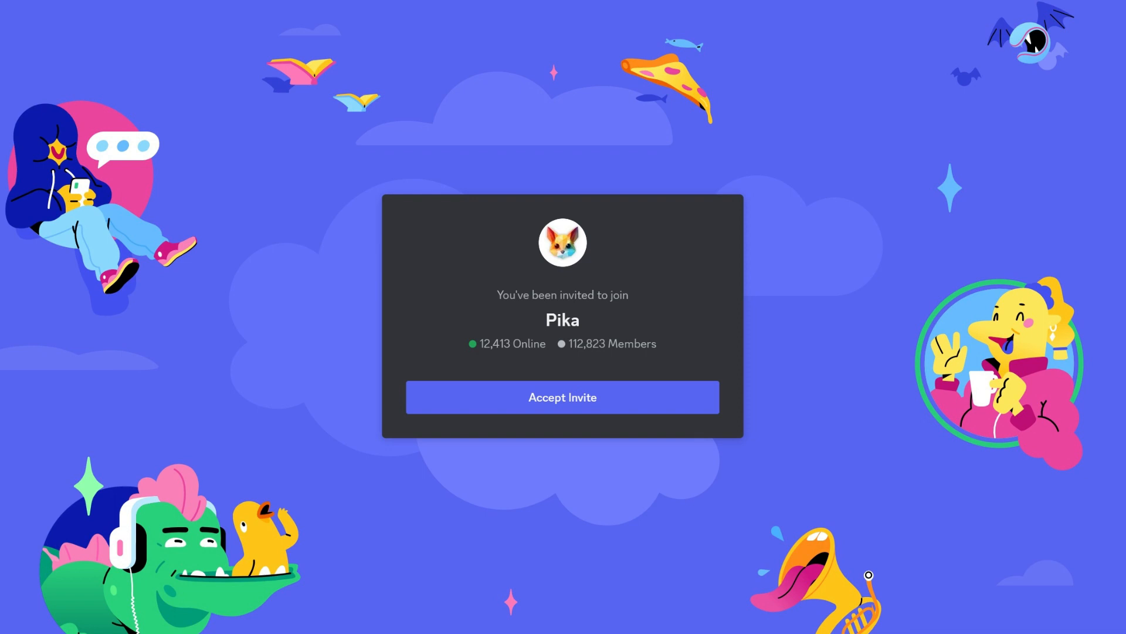
# Accept the Pika server invite and enter its generate-10 channel.
pyautogui.click(562, 396)
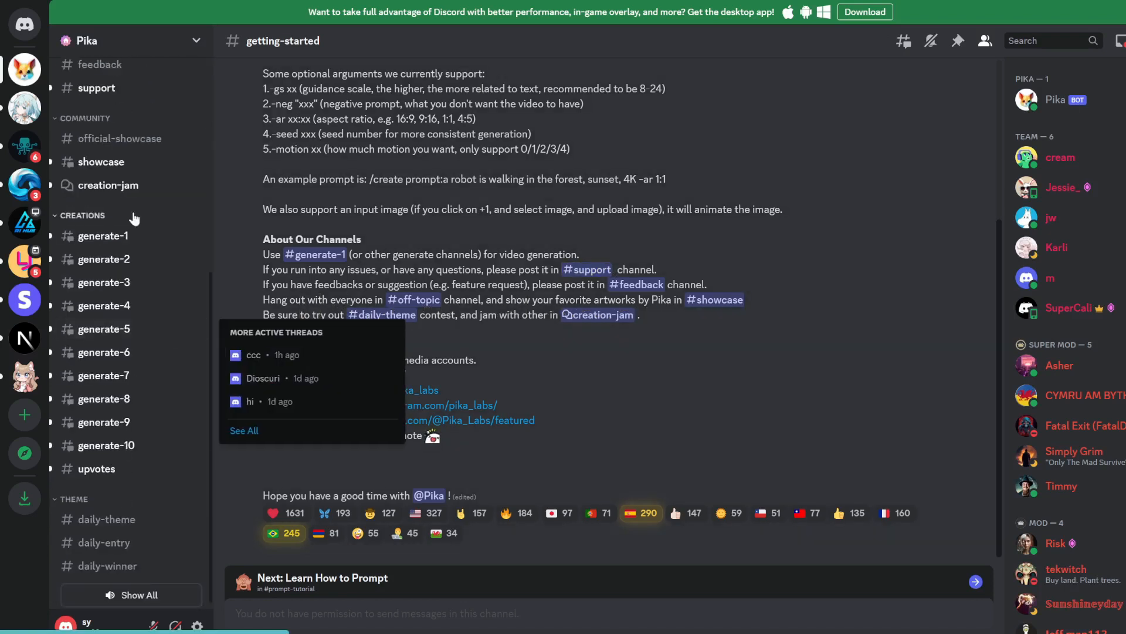
pyautogui.click(106, 445)
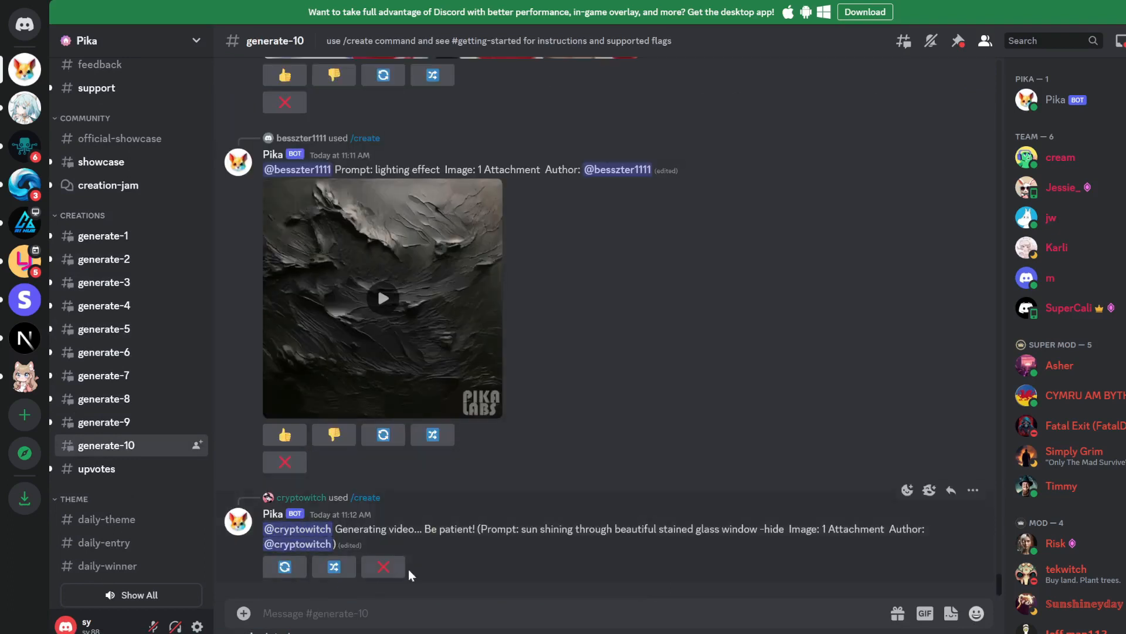
pyautogui.scroll(-3)
pyautogui.write('/')
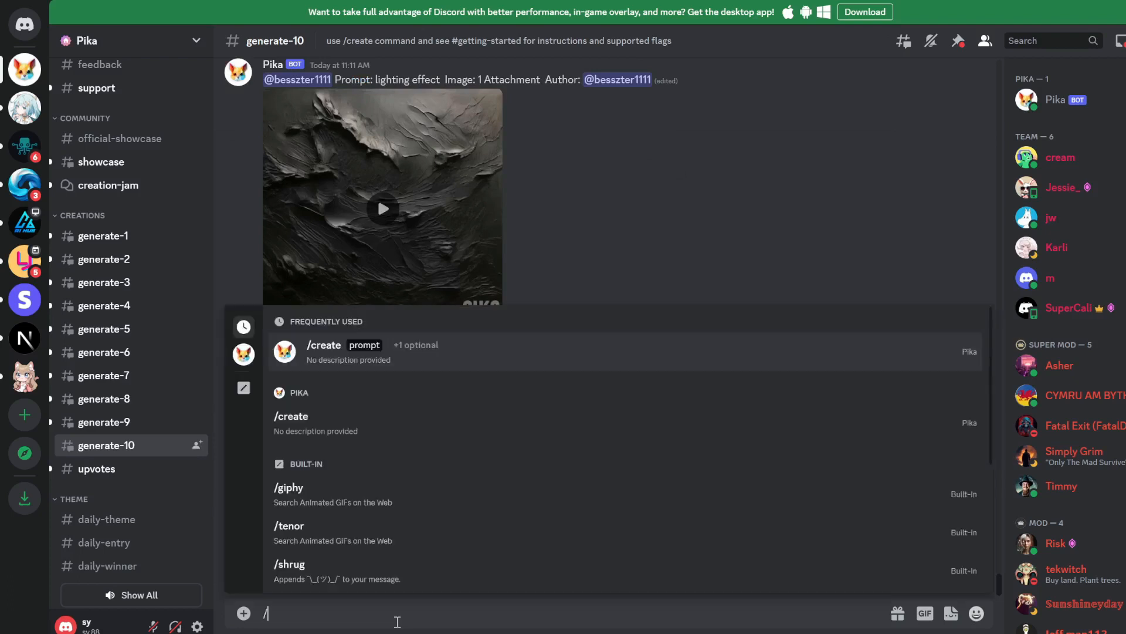
# Submit a /create prompt for coral reefs with fish, ultrasharp 8K detail, -ar:16:9.
pyautogui.write('create prompt')
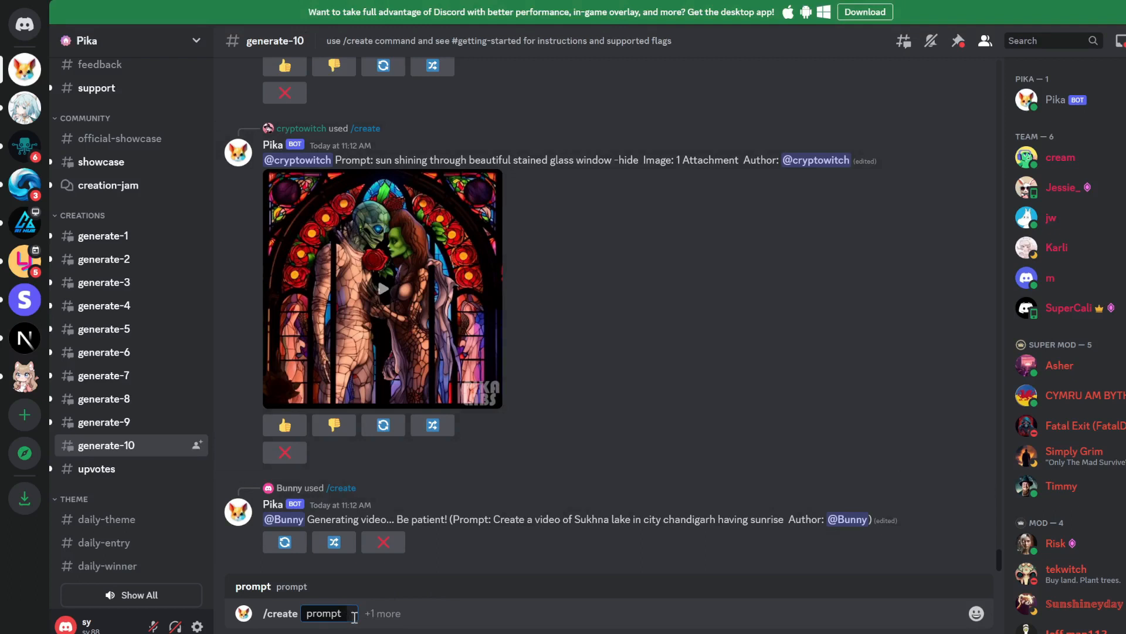
pyautogui.write('coral reefs, fish, vibrant, 8K, ultrasharp, intricate details -ar')
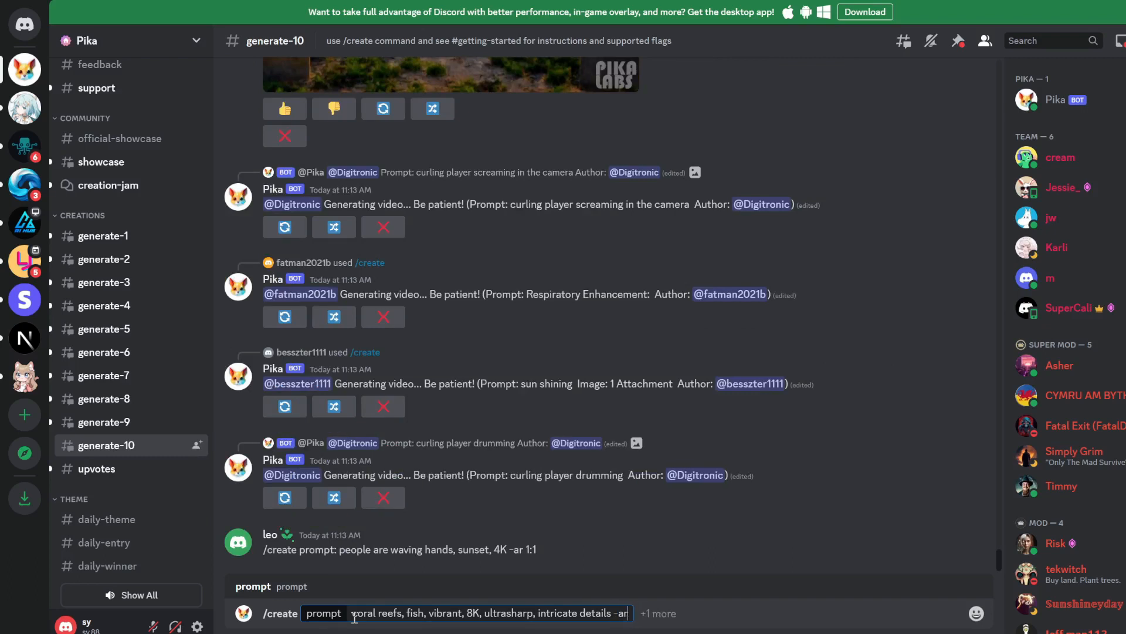
pyautogui.write(':')
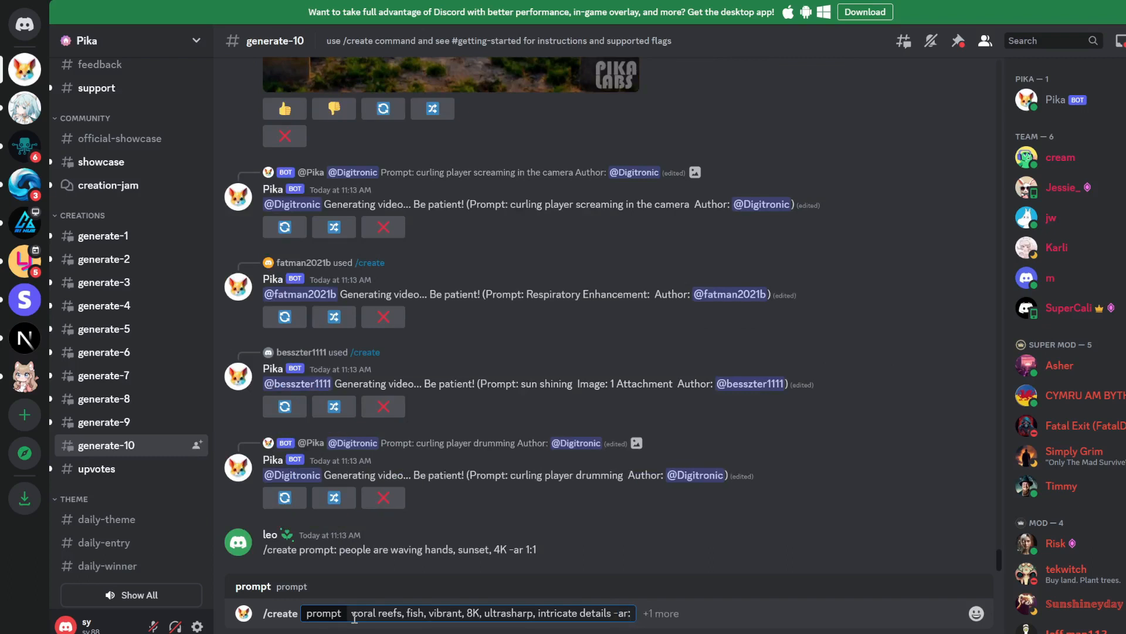
pyautogui.write('16:9')
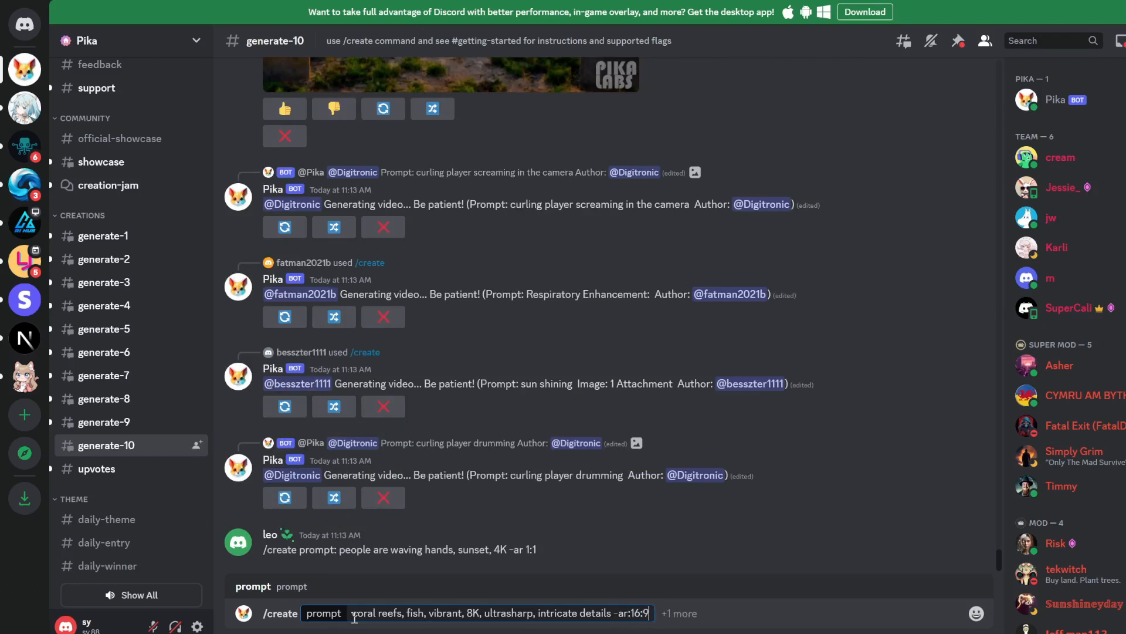
pyautogui.press('enter')
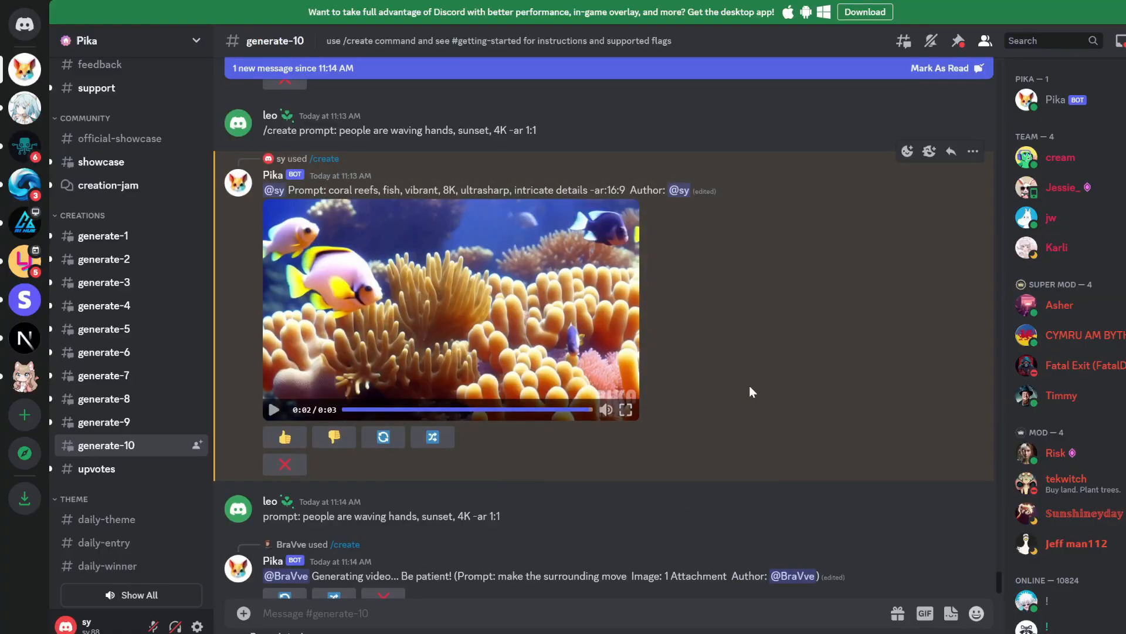
pyautogui.moveTo(782, 362)
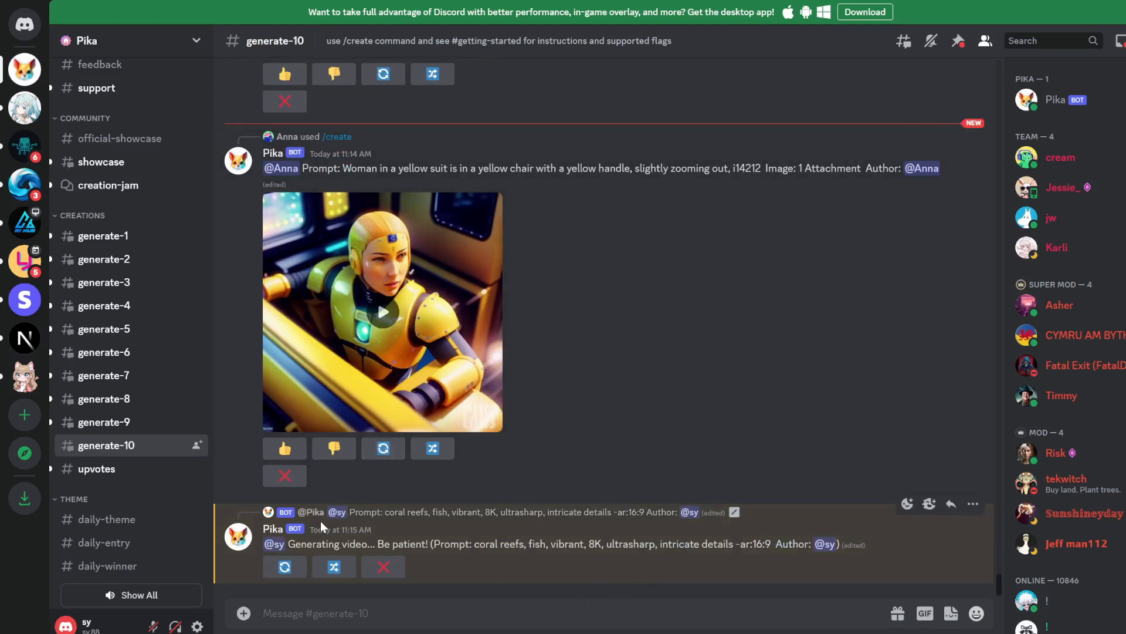
# Scroll to and play the second coral reef fish variation from Pika.
pyautogui.scroll(-3)
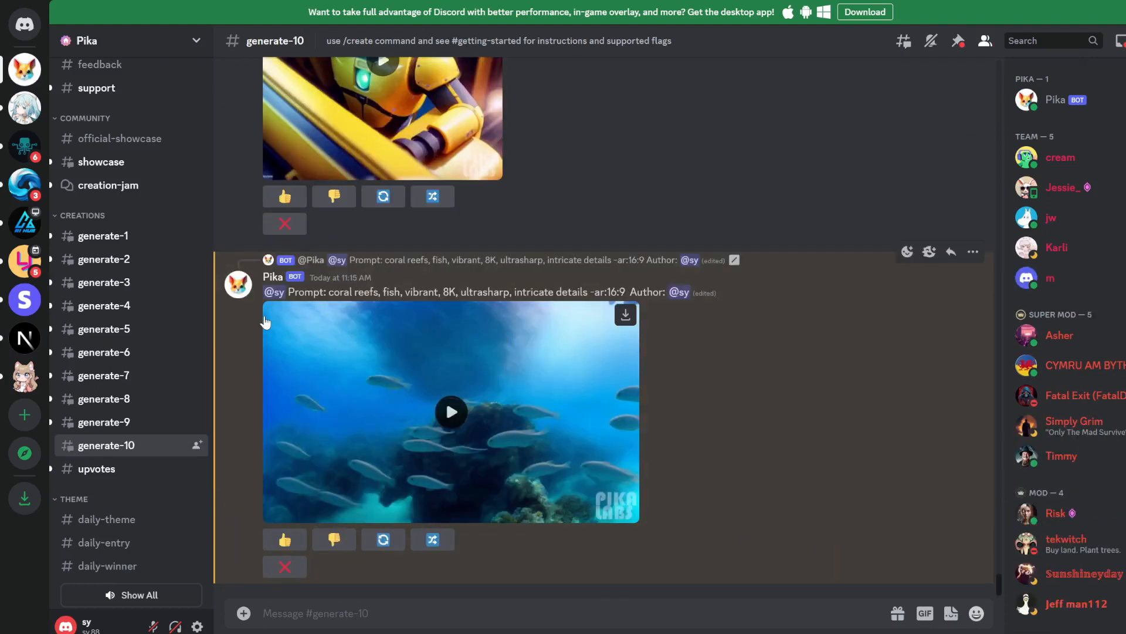
pyautogui.click(450, 412)
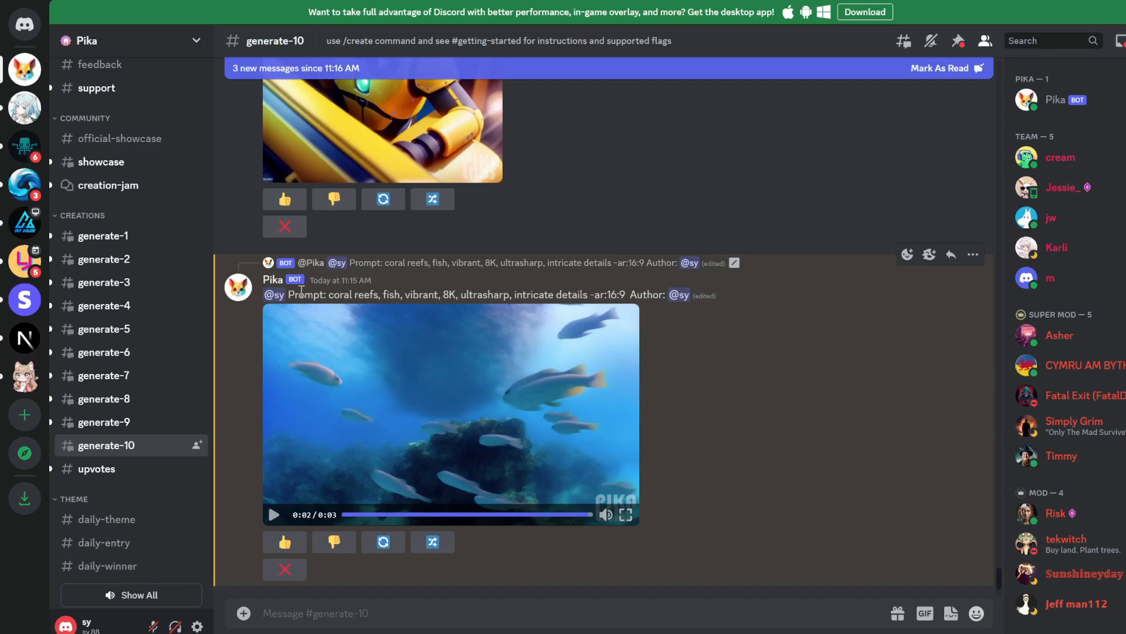
pyautogui.moveTo(728, 350)
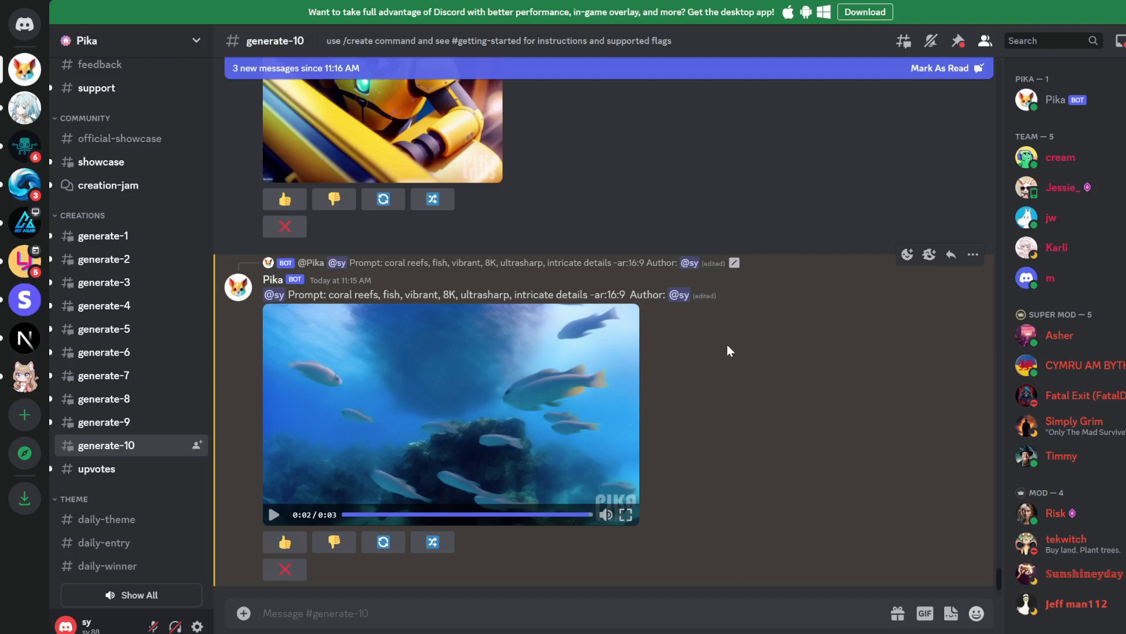
pyautogui.moveTo(591, 594)
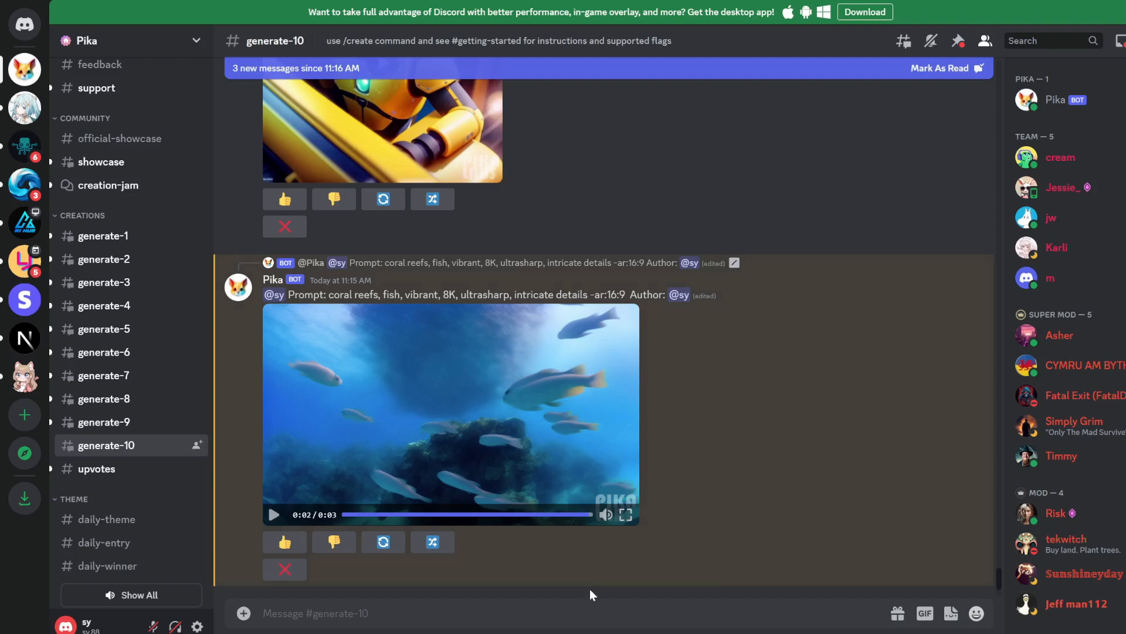
# Start a Pika /create request with the night street photo attached as the image.
pyautogui.write('/creat')
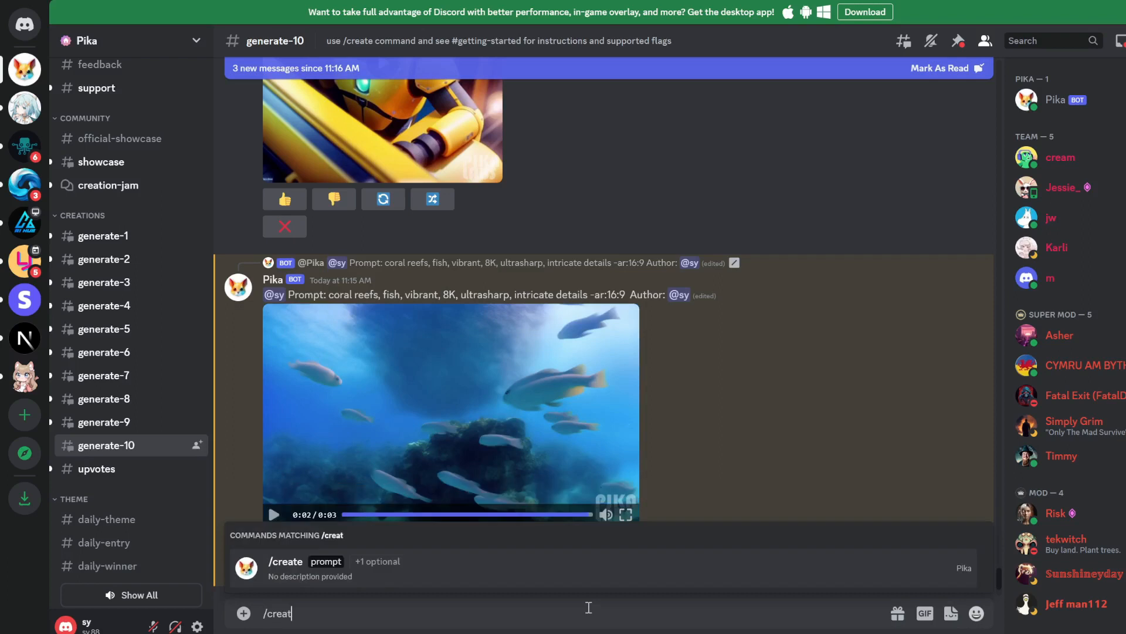
pyautogui.click(285, 561)
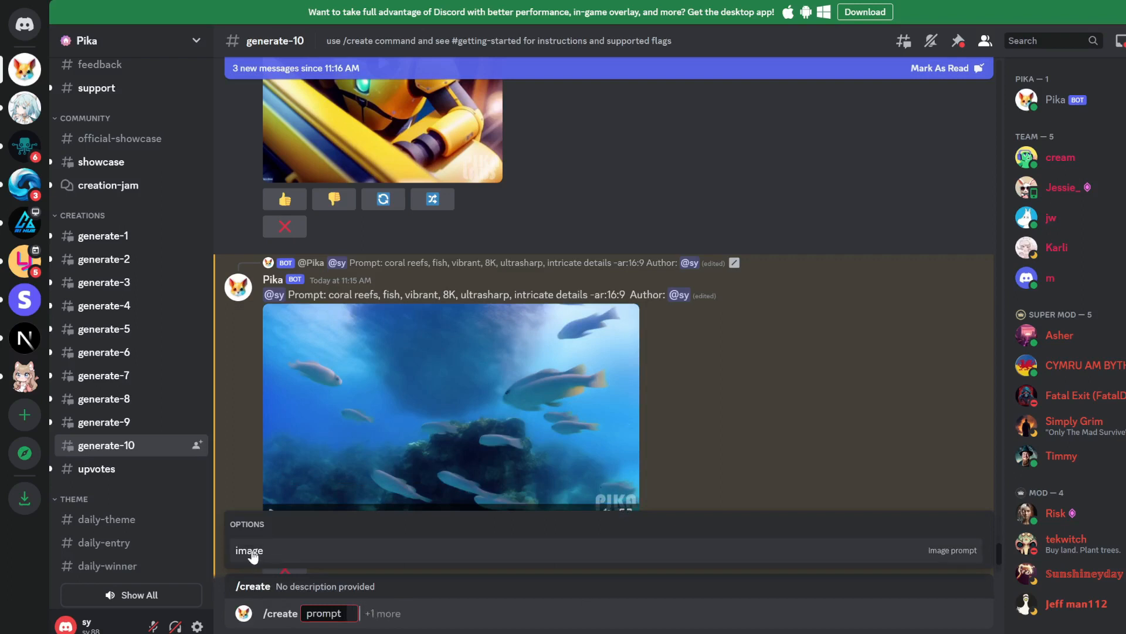
pyautogui.click(249, 549)
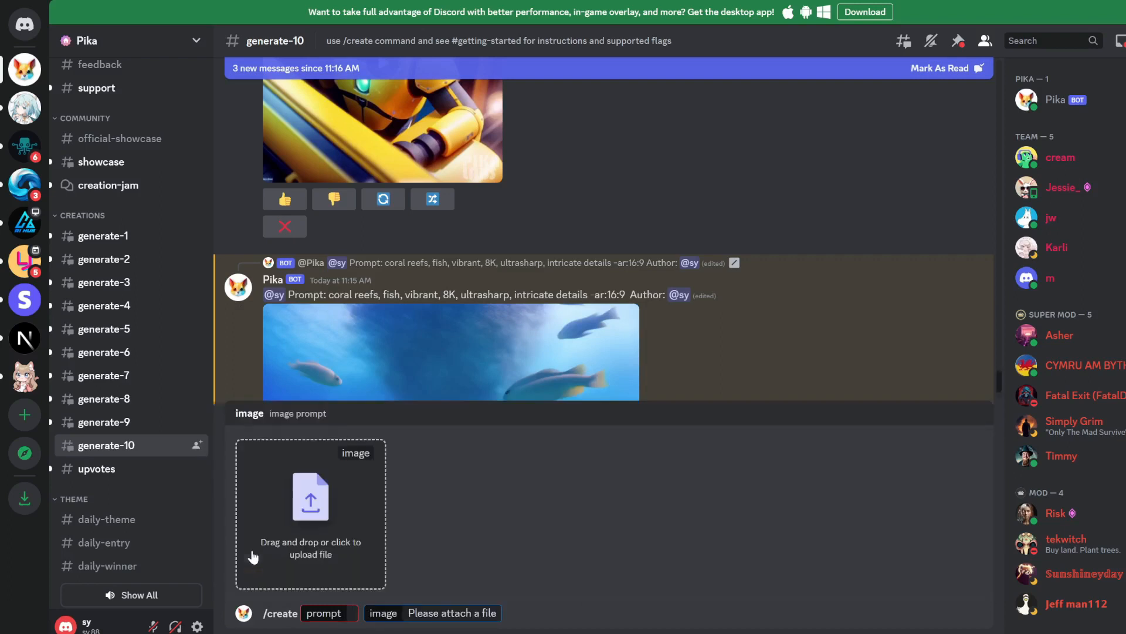
pyautogui.click(310, 514)
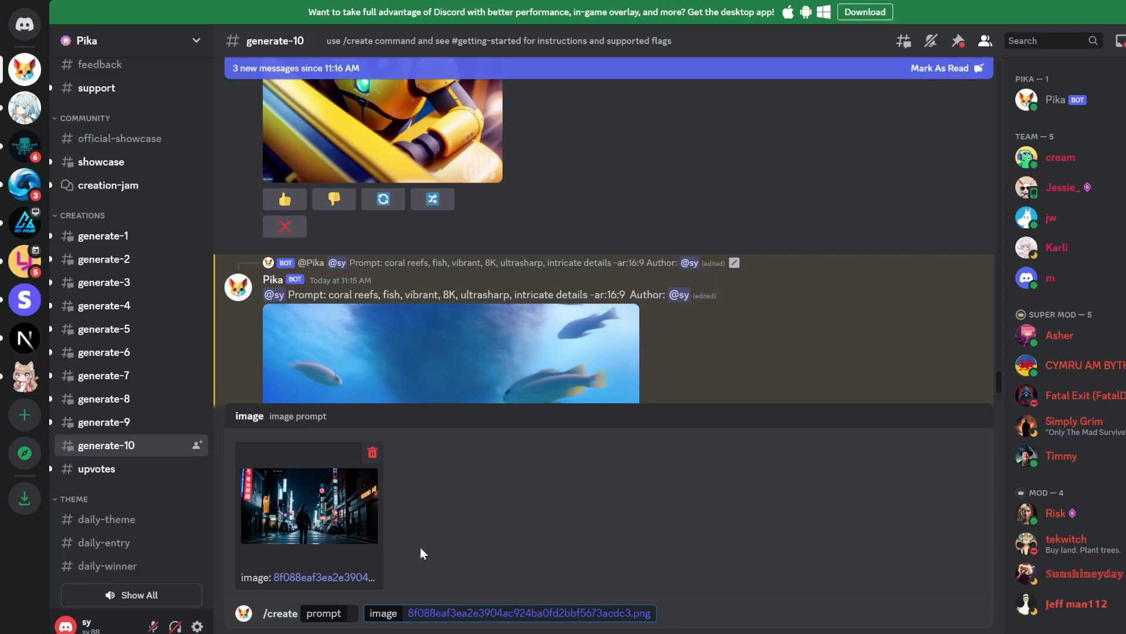
pyautogui.click(329, 612)
pyautogui.write('man walking down cyberpunk stre')
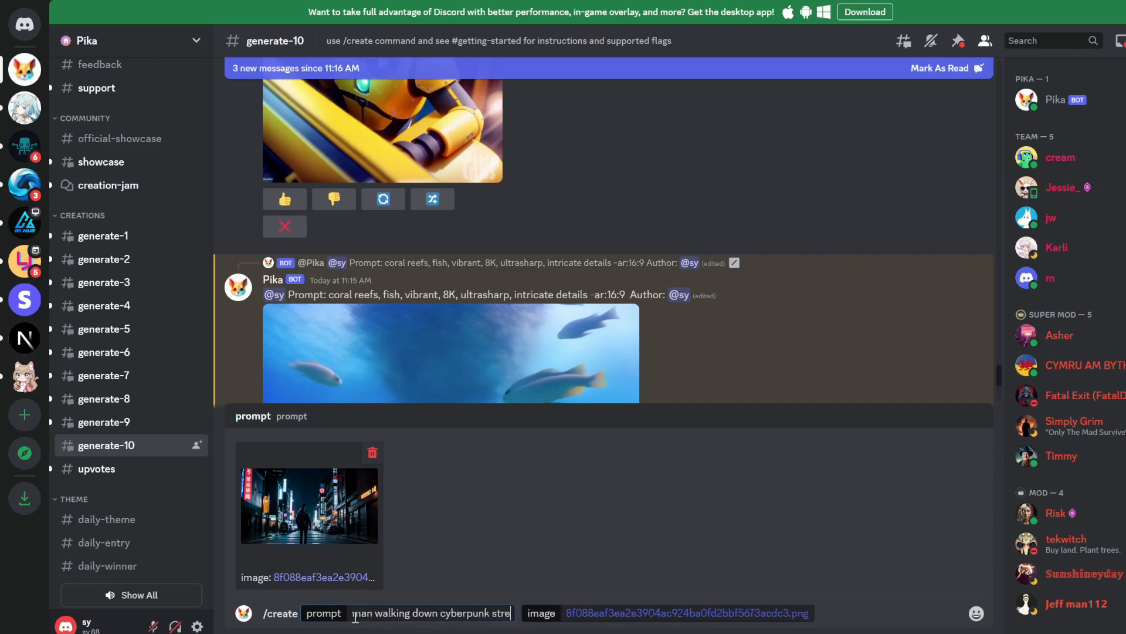
# Write the prompt: man walking down cyberpunk street, from behind, night, dark, 8K, ultrasharp, intricate details -ar:16:9.
pyautogui.write(', night')
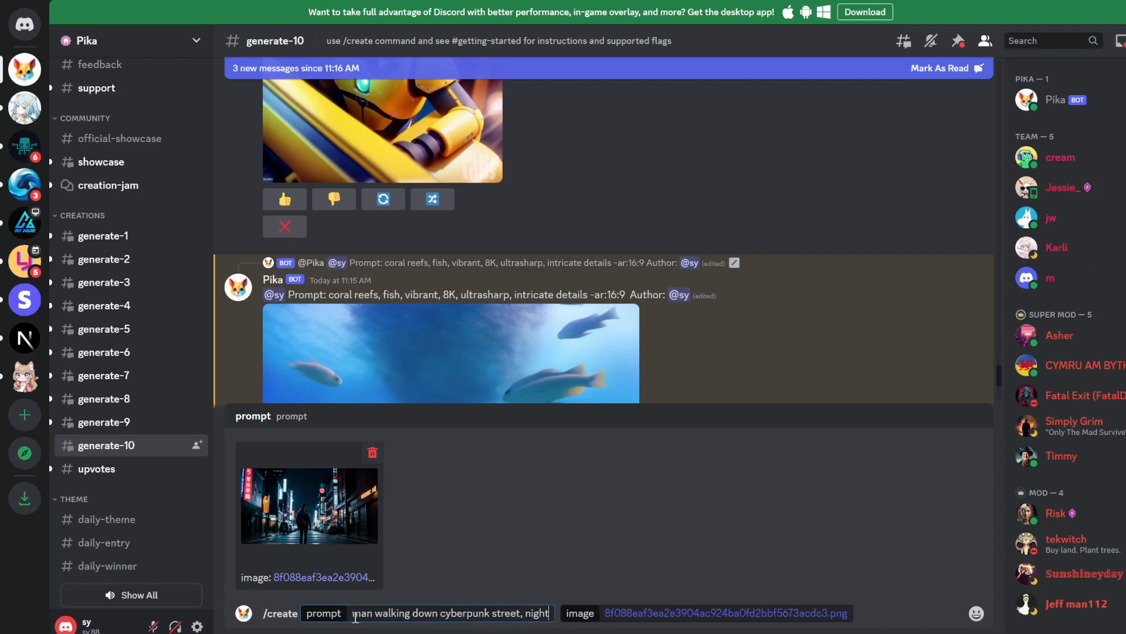
pyautogui.write(', dark, ultra wide angle')
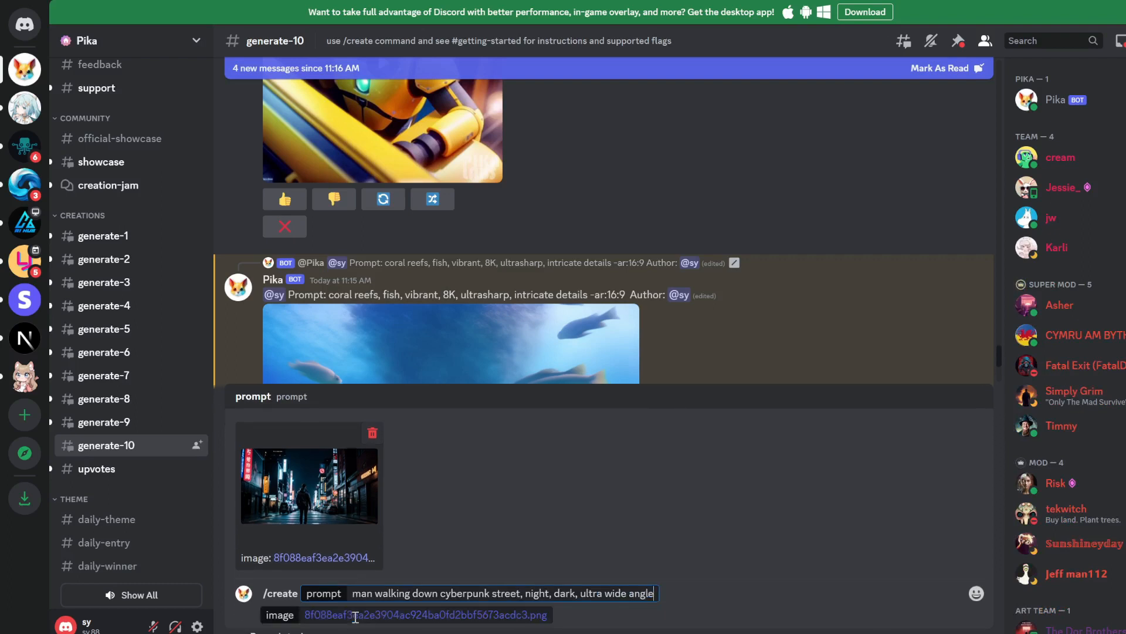
pyautogui.write('from behind,')
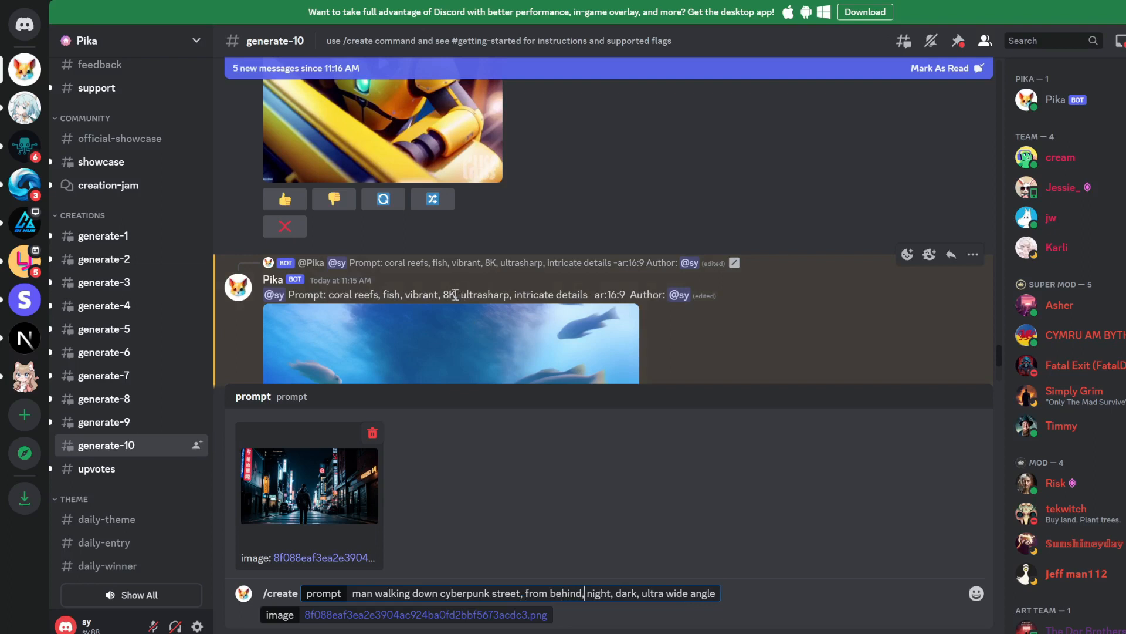
pyautogui.moveTo(443, 294); pyautogui.dragTo(629, 295)
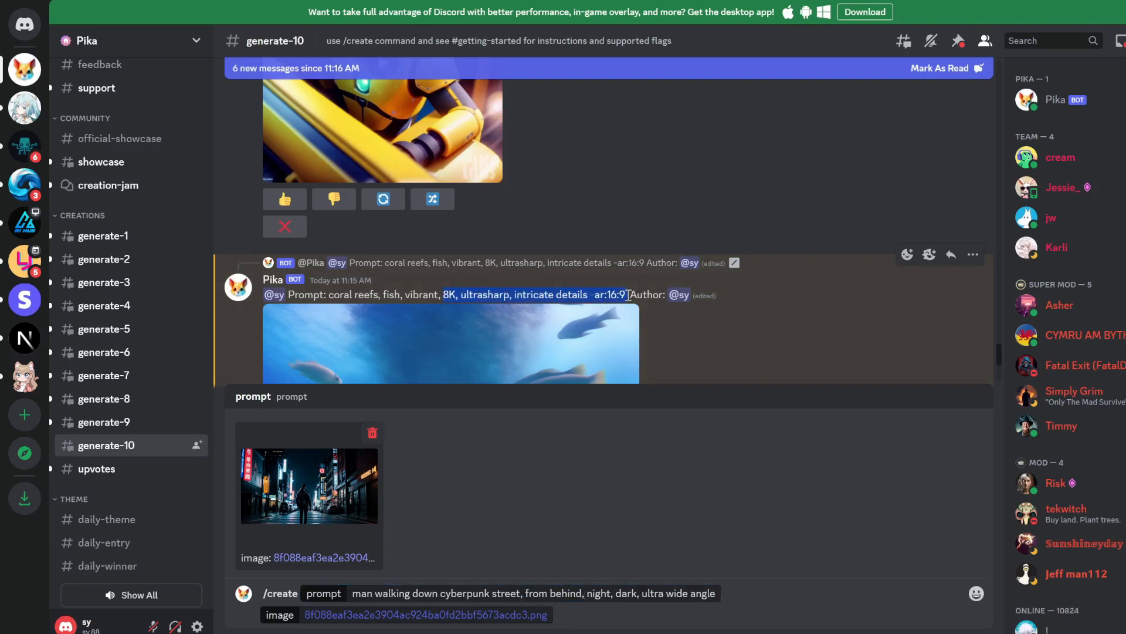
pyautogui.write('8K, ultrasharp, intricate details -ar:16:9')
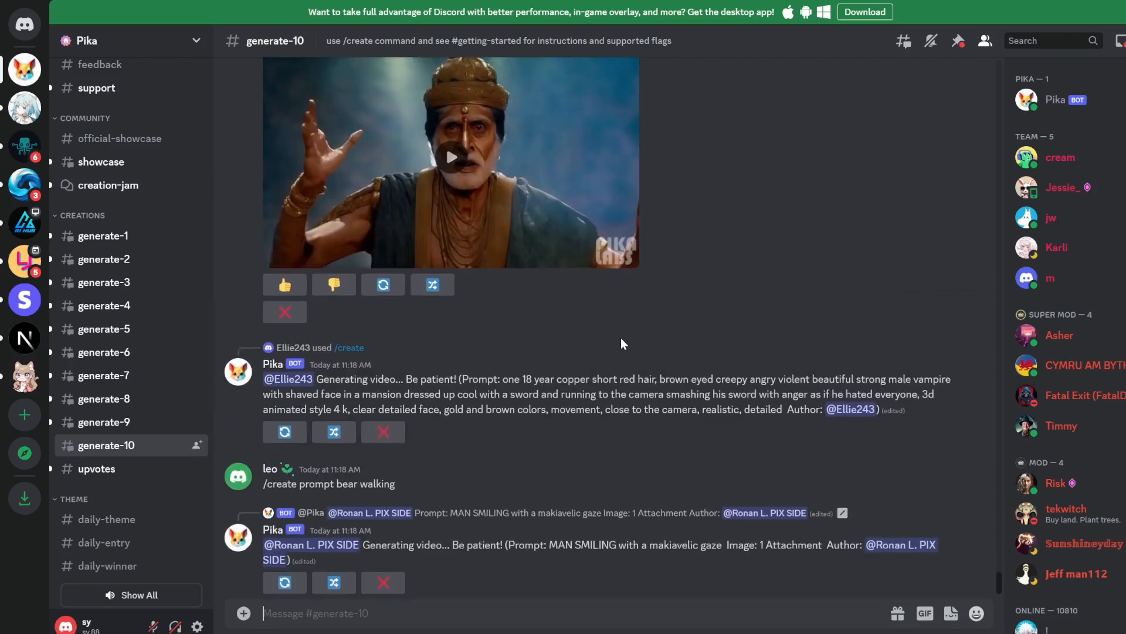
# Scroll to Pika's cyberpunk street result and play the generated clip.
pyautogui.scroll(-3)
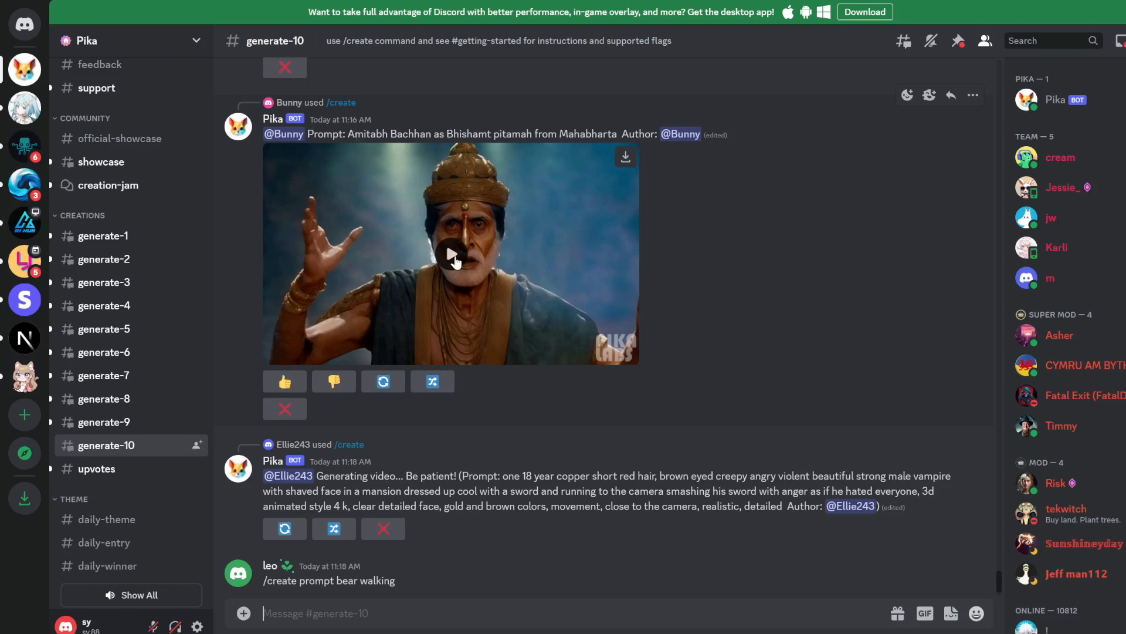
pyautogui.moveTo(480, 197)
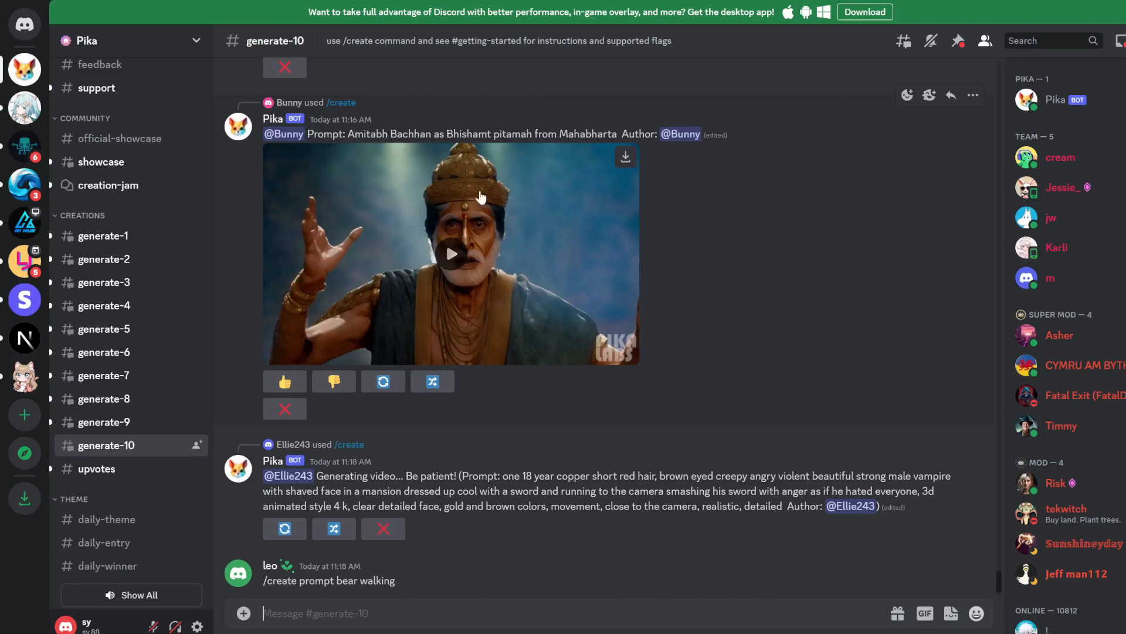
pyautogui.click(450, 253)
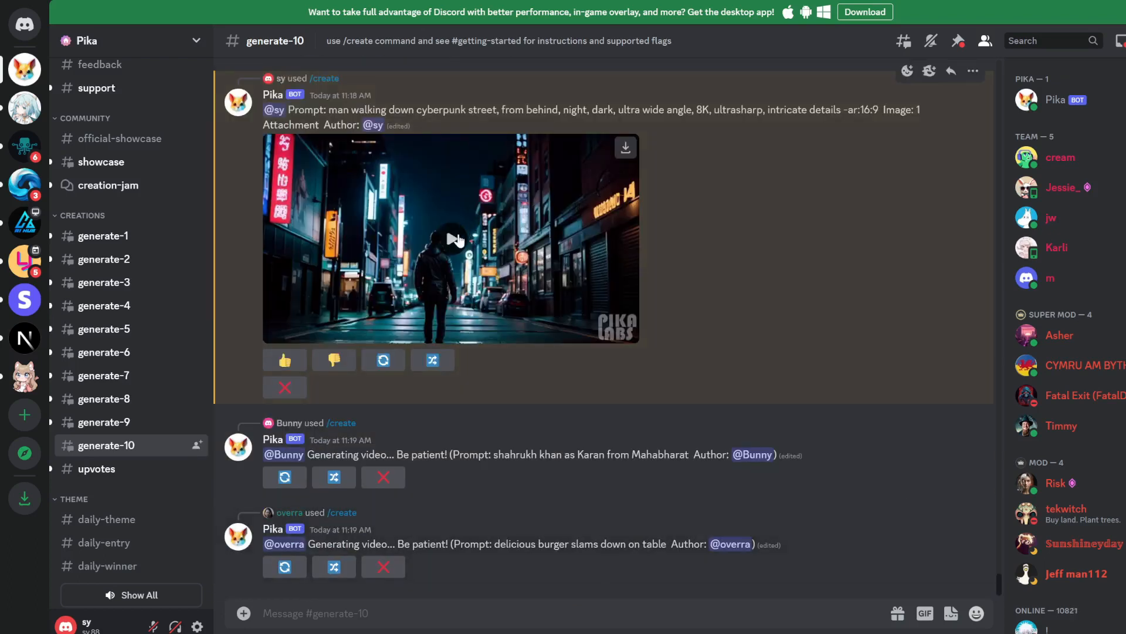
pyautogui.click(450, 238)
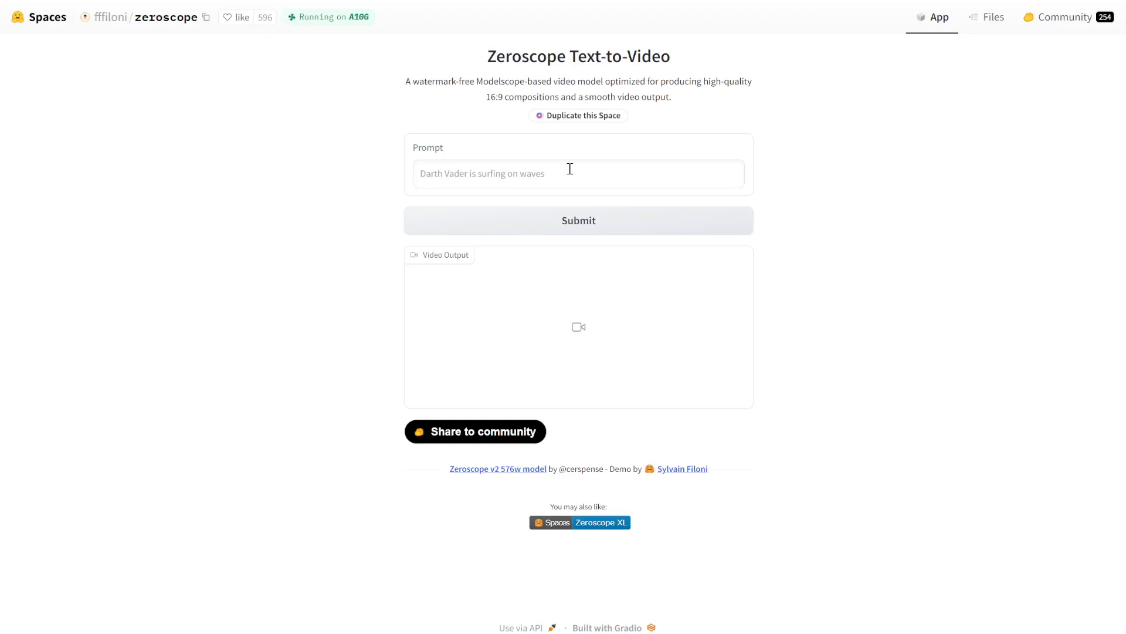
# Submit the prompt 'Darth Vader is surfing on waves' for generation.
pyautogui.click(578, 174)
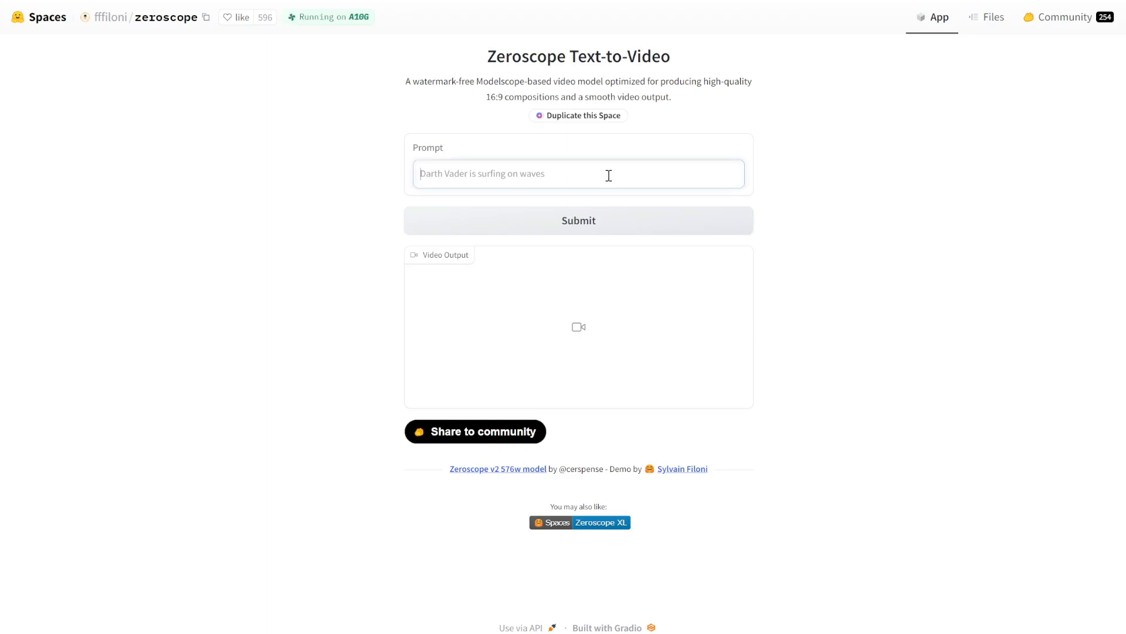
pyautogui.write('Darth Vader is su')
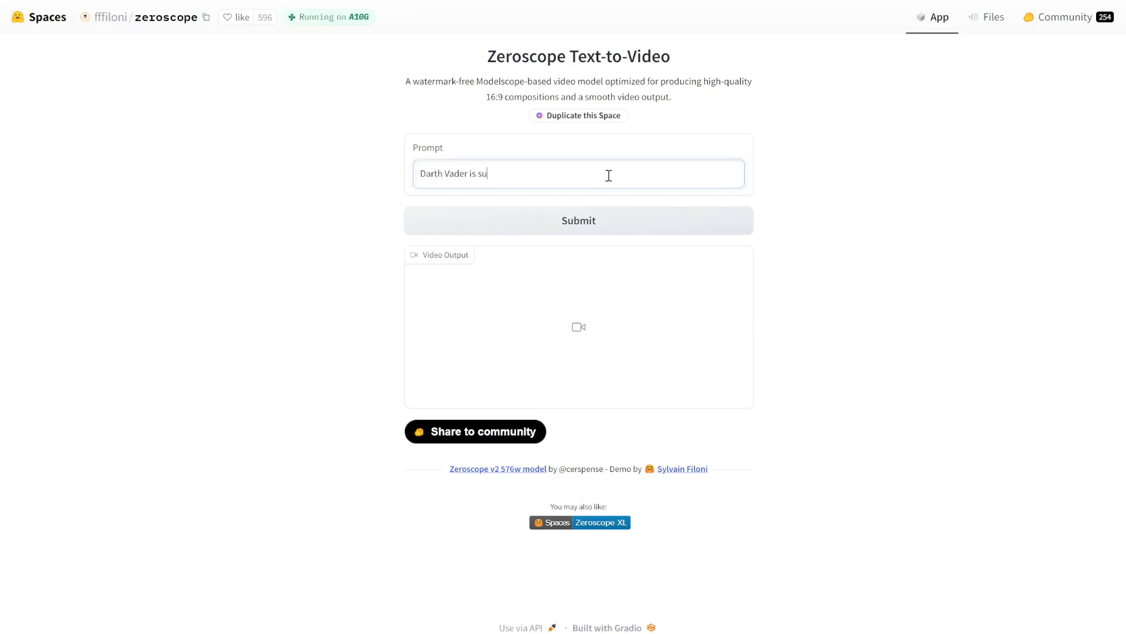
pyautogui.write('rfing on waves')
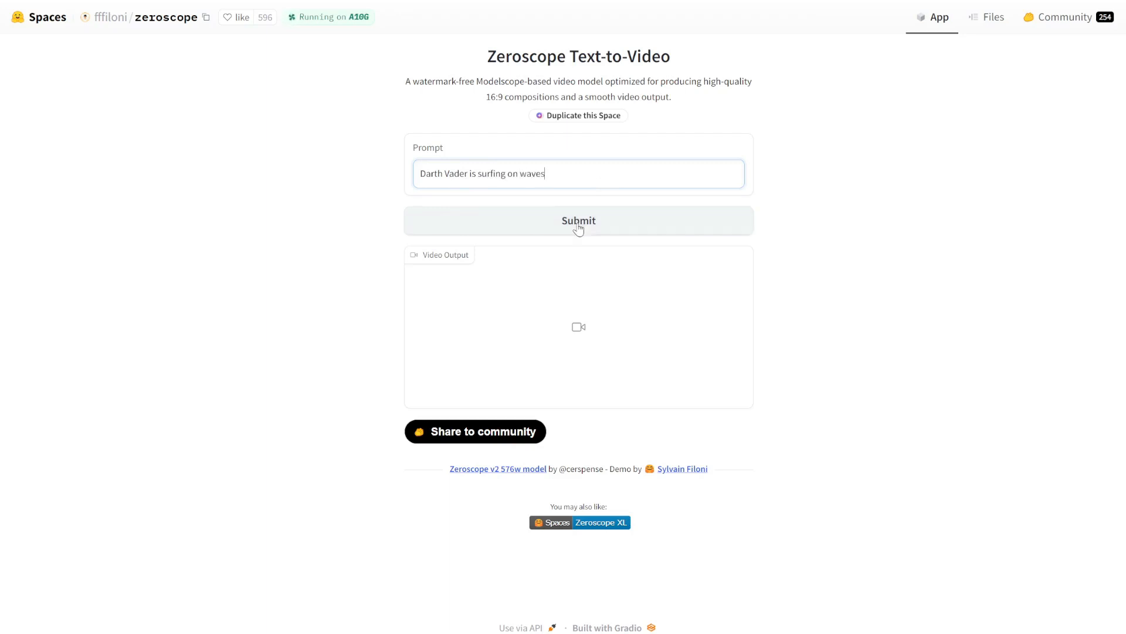
pyautogui.click(578, 220)
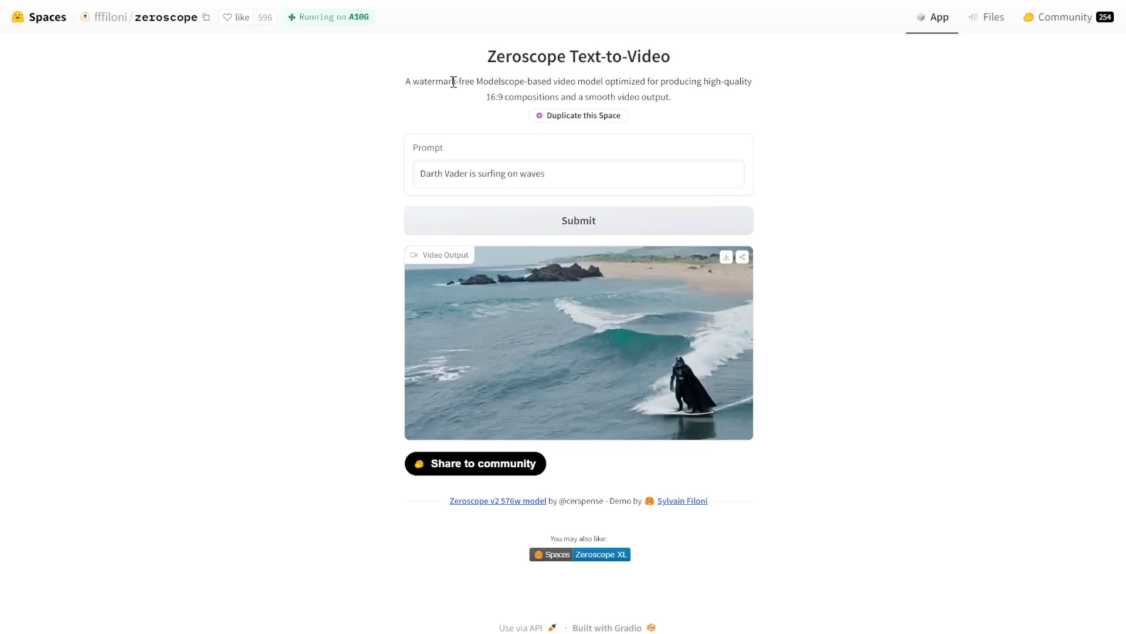
# Download the generated Darth Vader surfing clip from the Video Output.
pyautogui.doubleClick(494, 96)
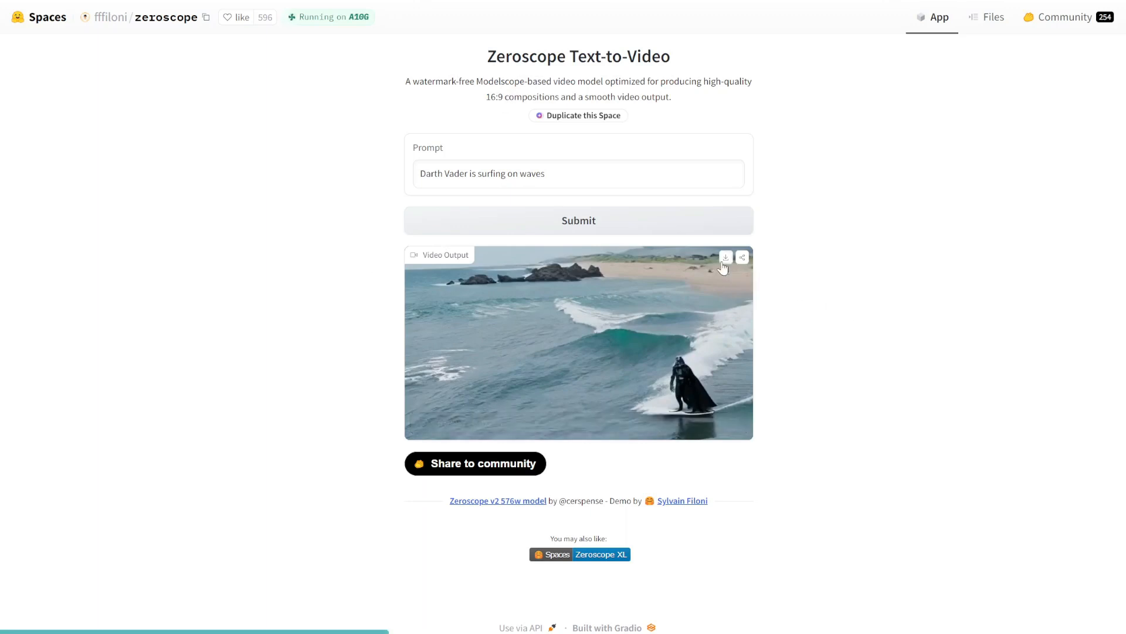
pyautogui.click(725, 257)
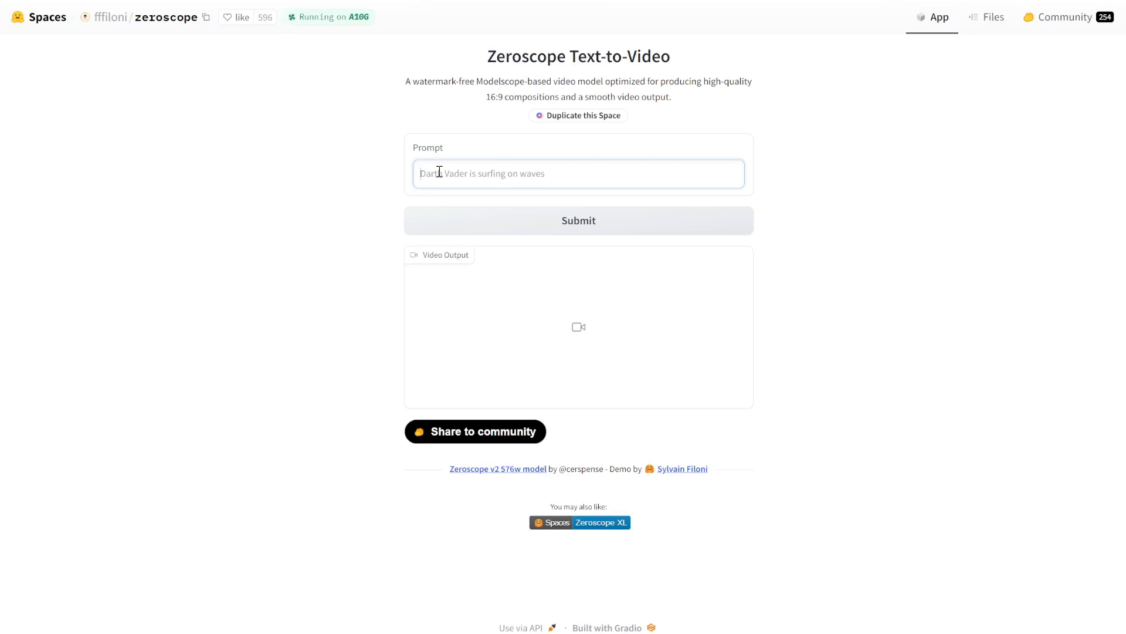
# Enter the prompt: man walking down cyberpunk street, from behind, night, dark, ultra wide angle, 8K, ultrasharp.
pyautogui.write('man walking down cyberpunk street, from behind, night, dark, ultra wide angle, 8K, ultrasharp, intricate details')
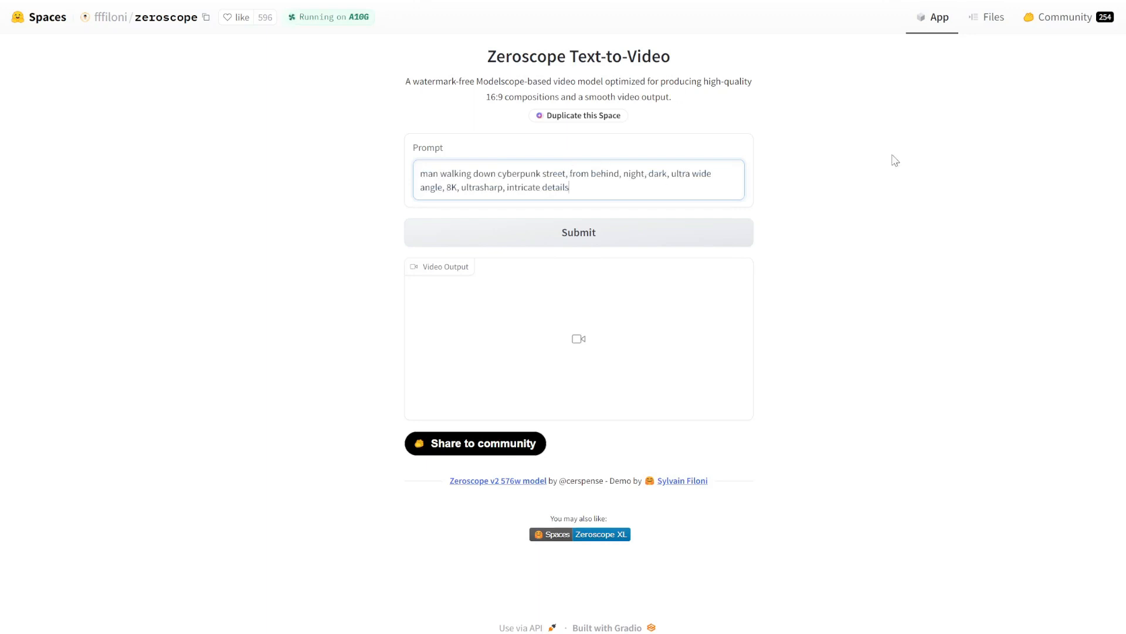
pyautogui.click(578, 232)
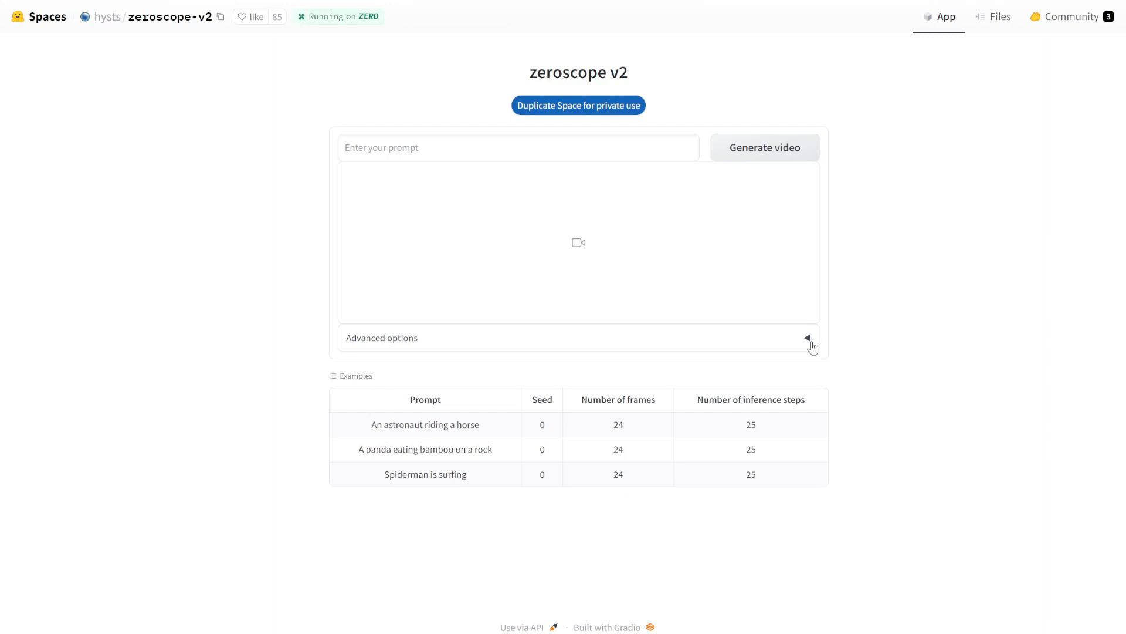
# Expand Advanced options, try a different seed, and try 48 frames before returning to 24.
pyautogui.click(806, 338)
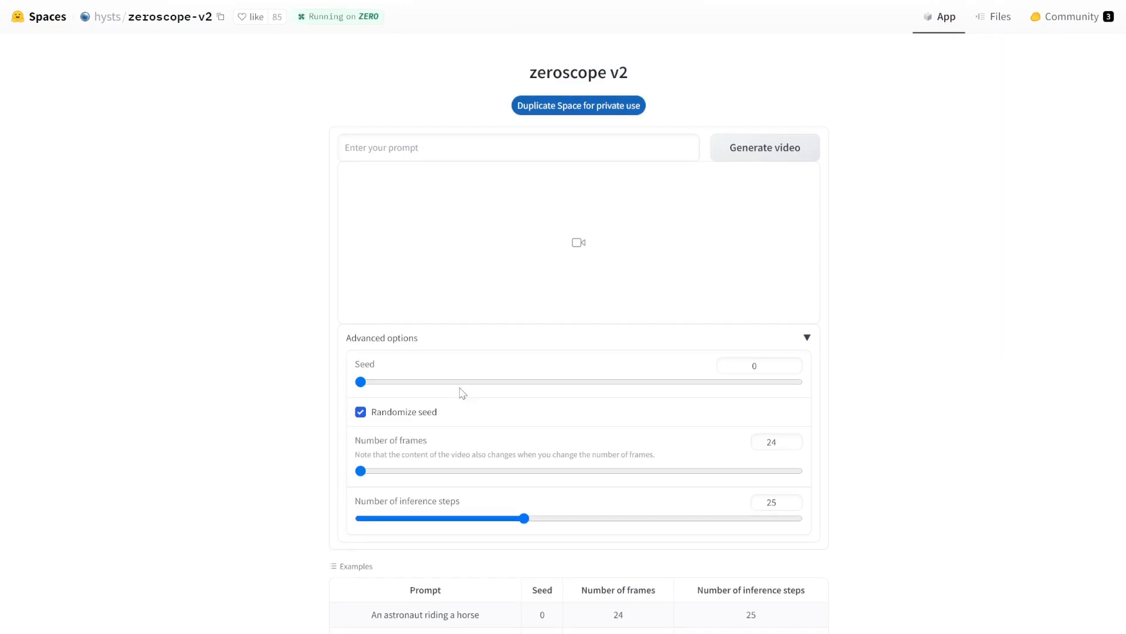
pyautogui.moveTo(395, 338)
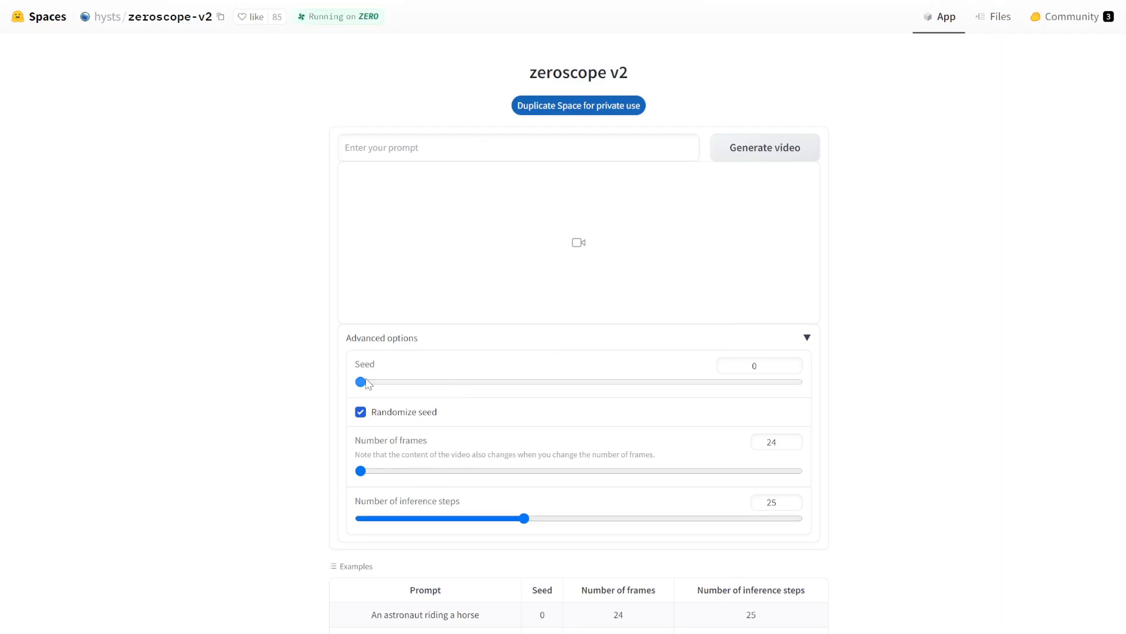
pyautogui.moveTo(360, 381); pyautogui.dragTo(469, 381)
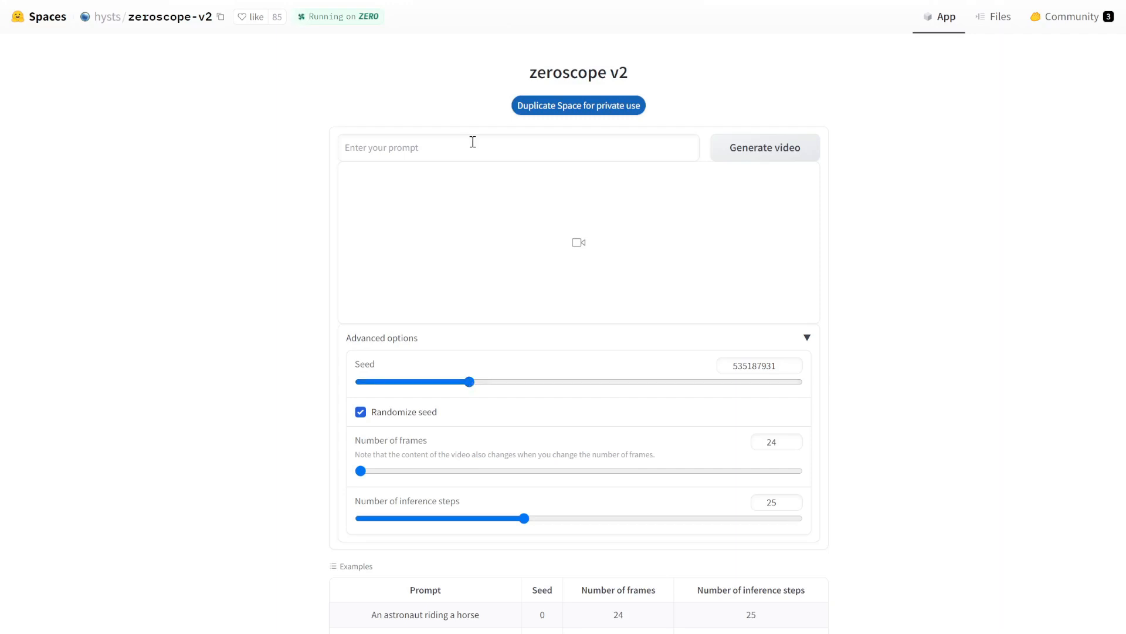
pyautogui.click(759, 365)
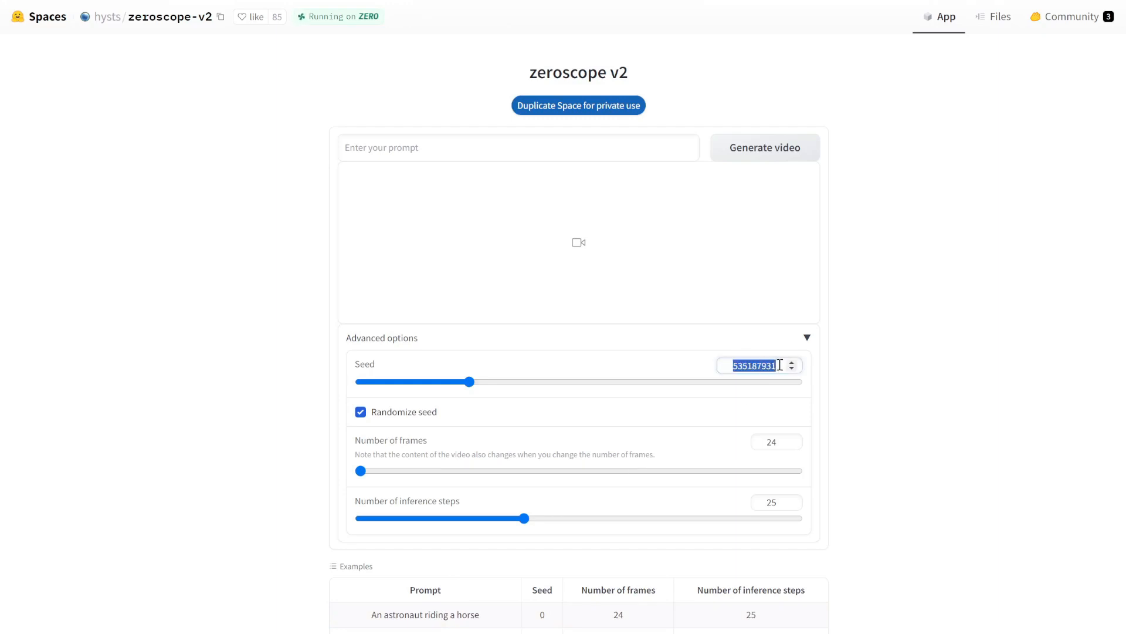
pyautogui.moveTo(506, 381)
pyautogui.write('0')
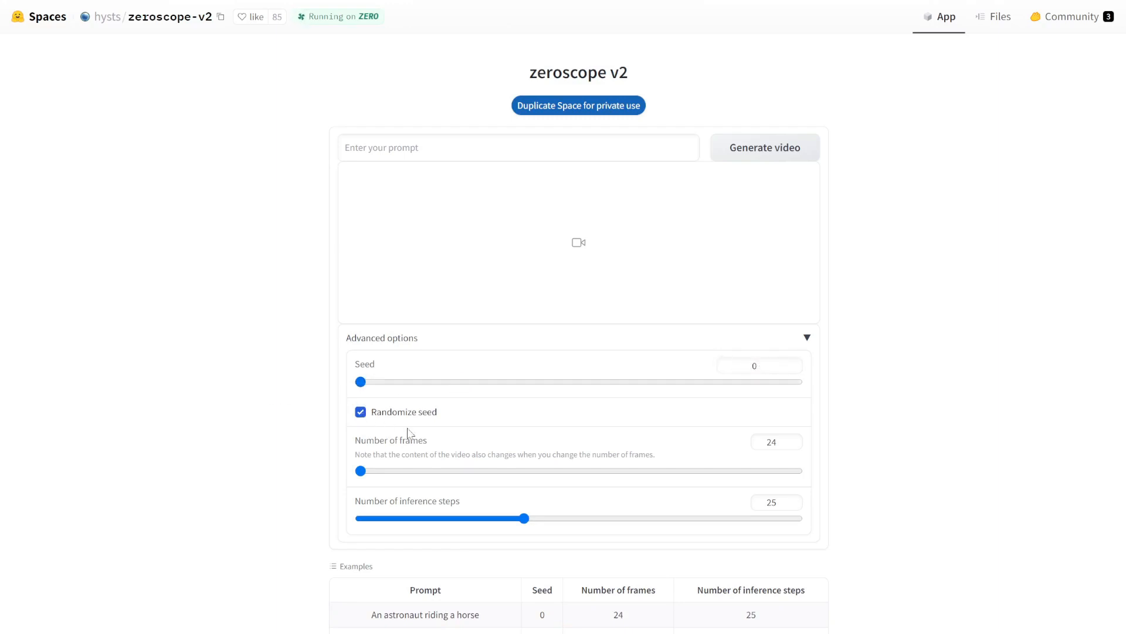
pyautogui.moveTo(393, 425)
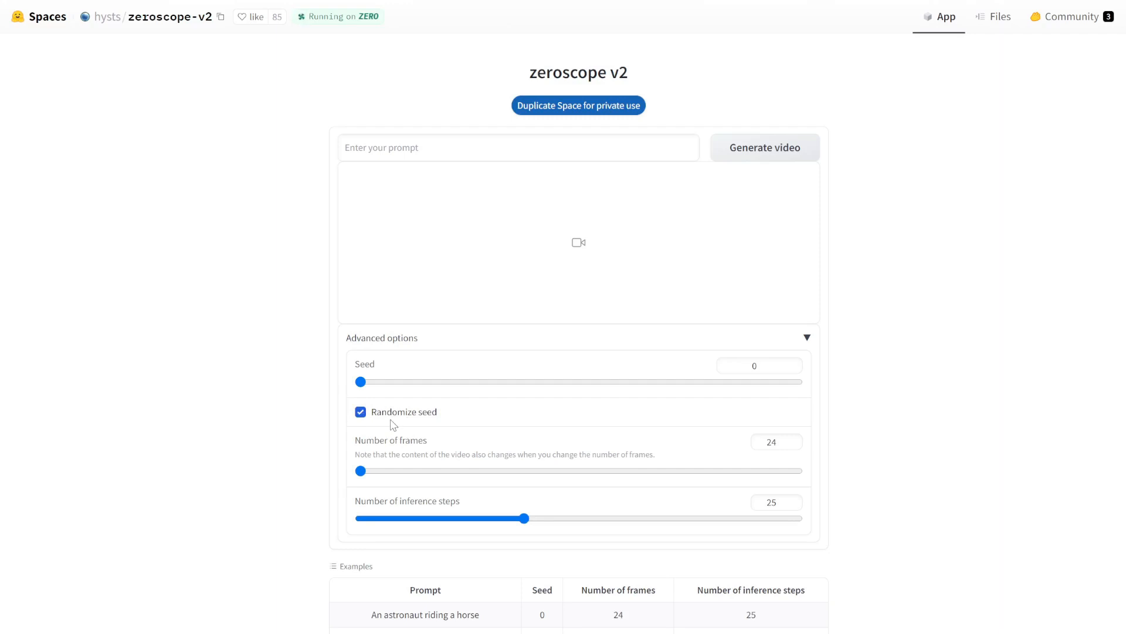
pyautogui.moveTo(588, 259)
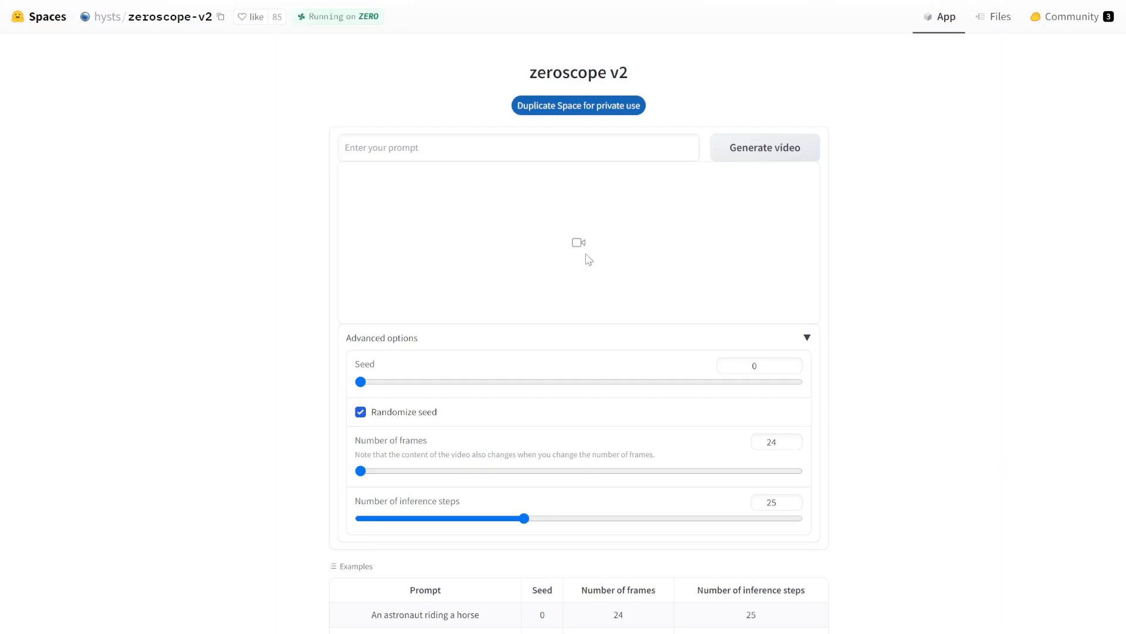
pyautogui.moveTo(359, 471); pyautogui.dragTo(798, 471)
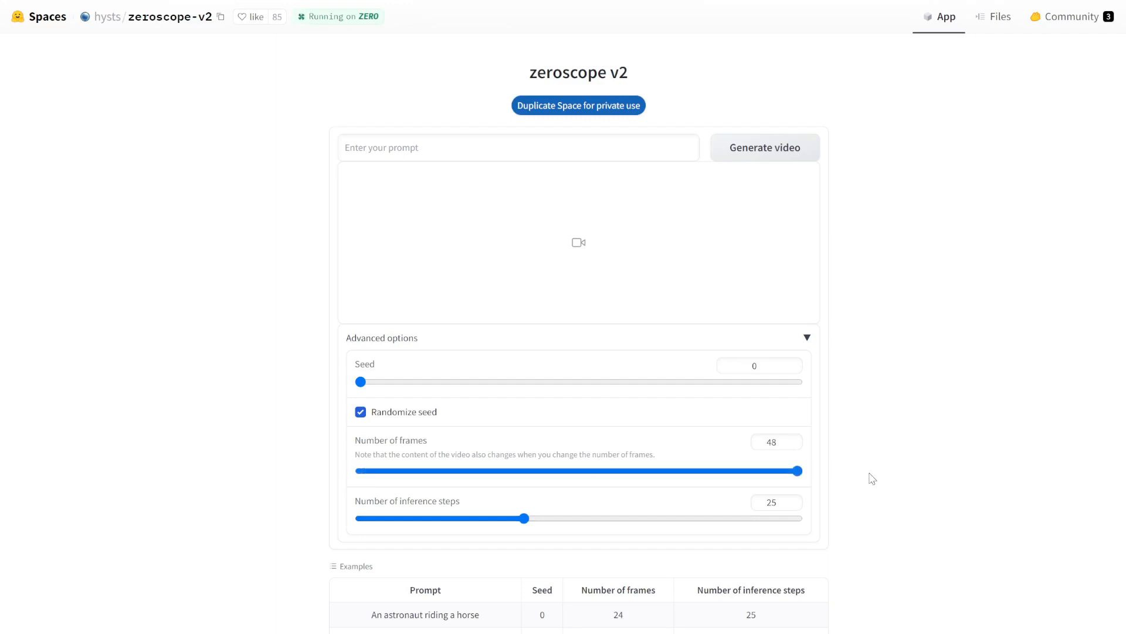
pyautogui.moveTo(798, 471); pyautogui.dragTo(357, 471)
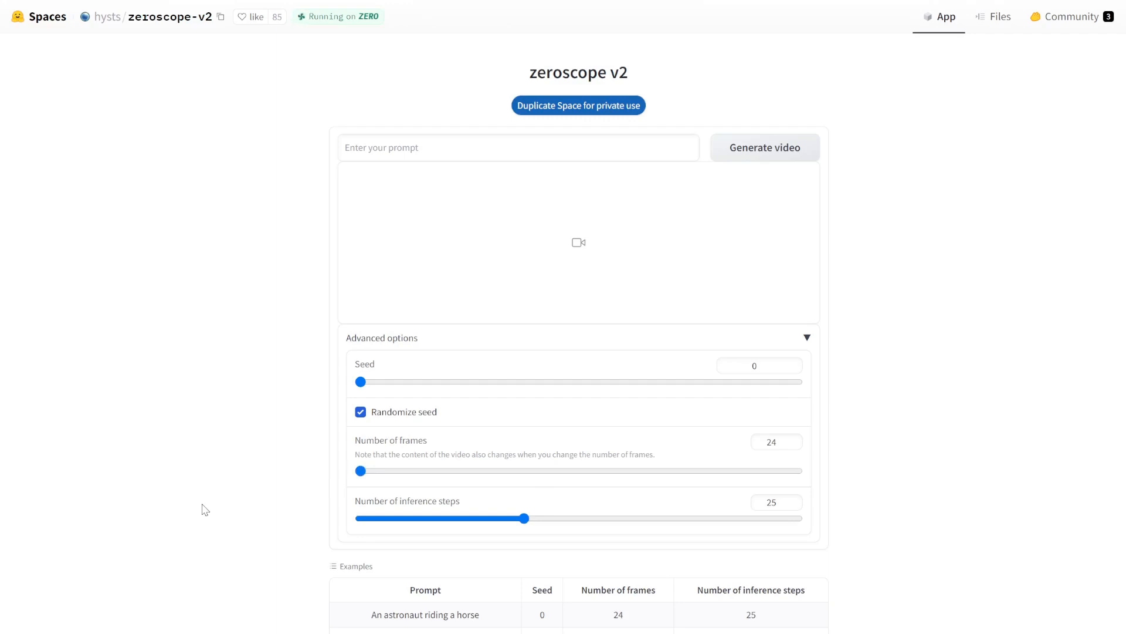
pyautogui.moveTo(351, 503)
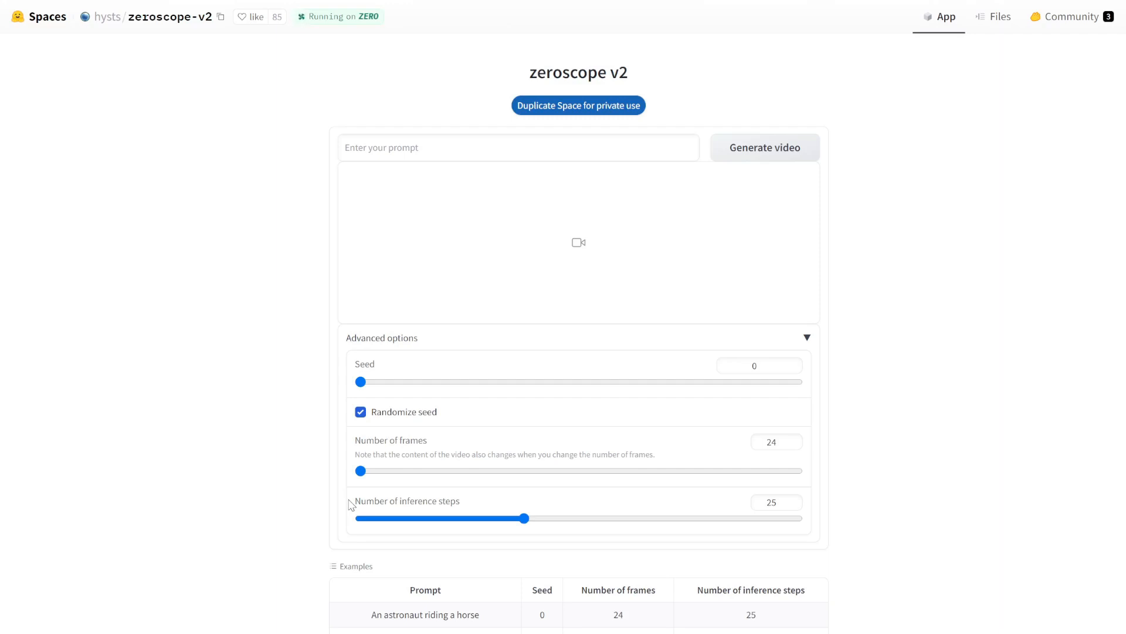
# Try inference steps at 26, 50 and 10, then reset them to 25.
pyautogui.moveTo(525, 517); pyautogui.dragTo(535, 518)
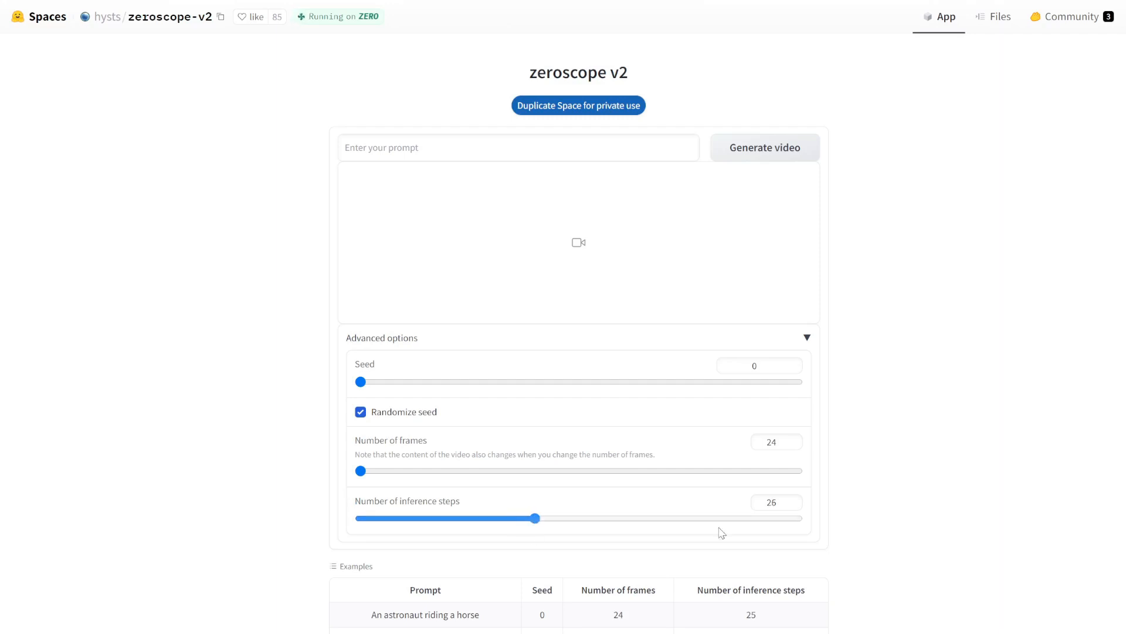
pyautogui.moveTo(536, 518); pyautogui.dragTo(799, 517)
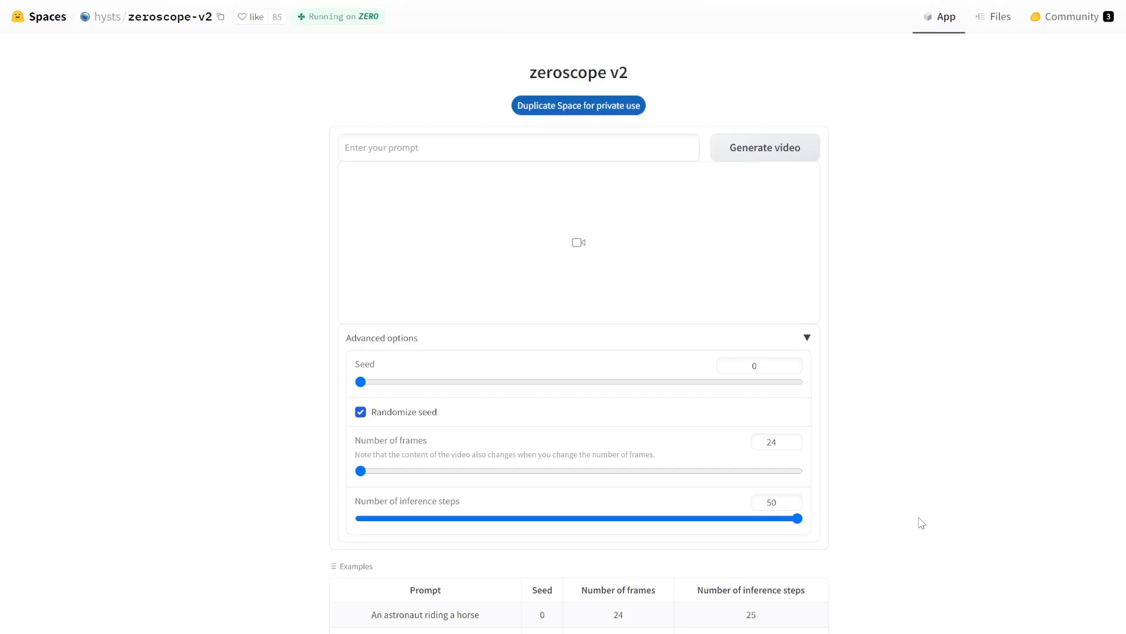
pyautogui.moveTo(798, 517); pyautogui.dragTo(360, 518)
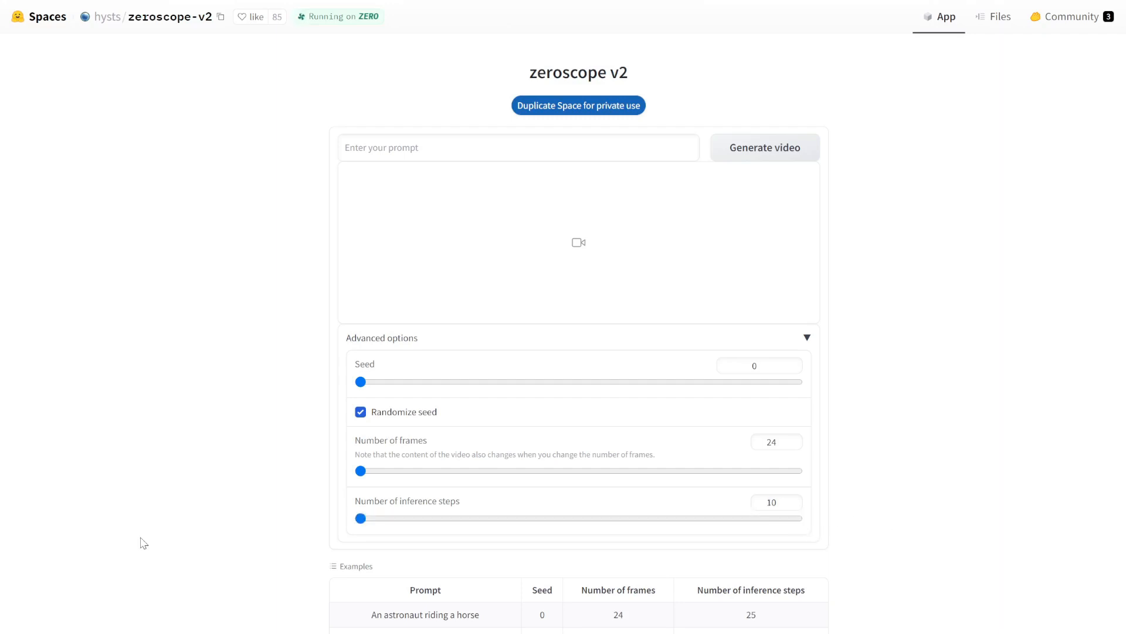
pyautogui.moveTo(413, 563)
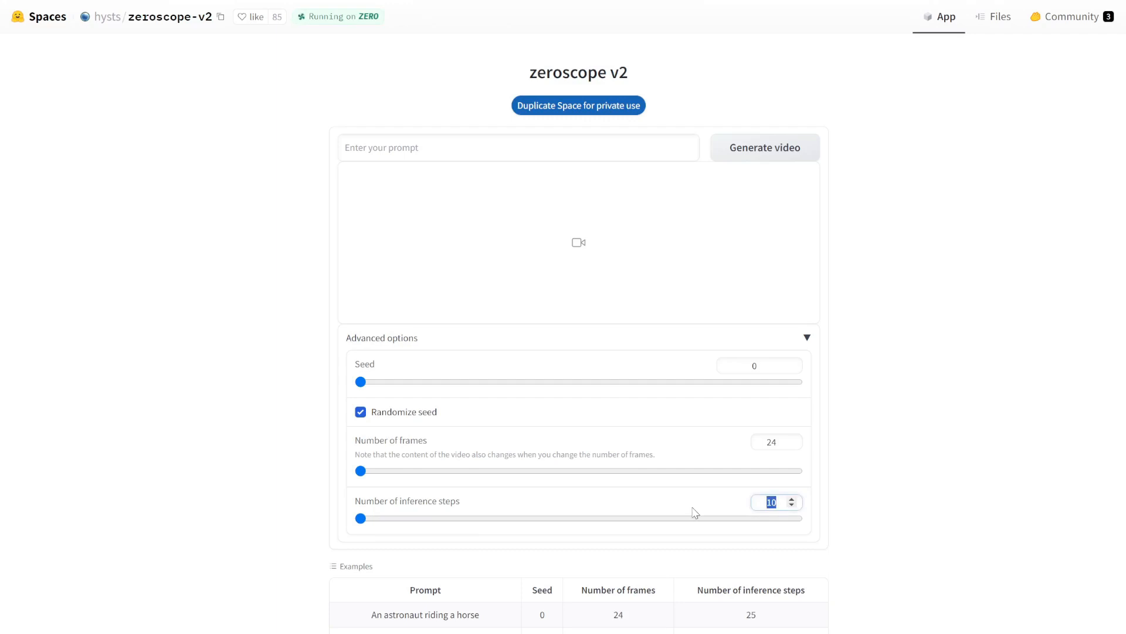
pyautogui.moveTo(359, 518); pyautogui.dragTo(524, 517)
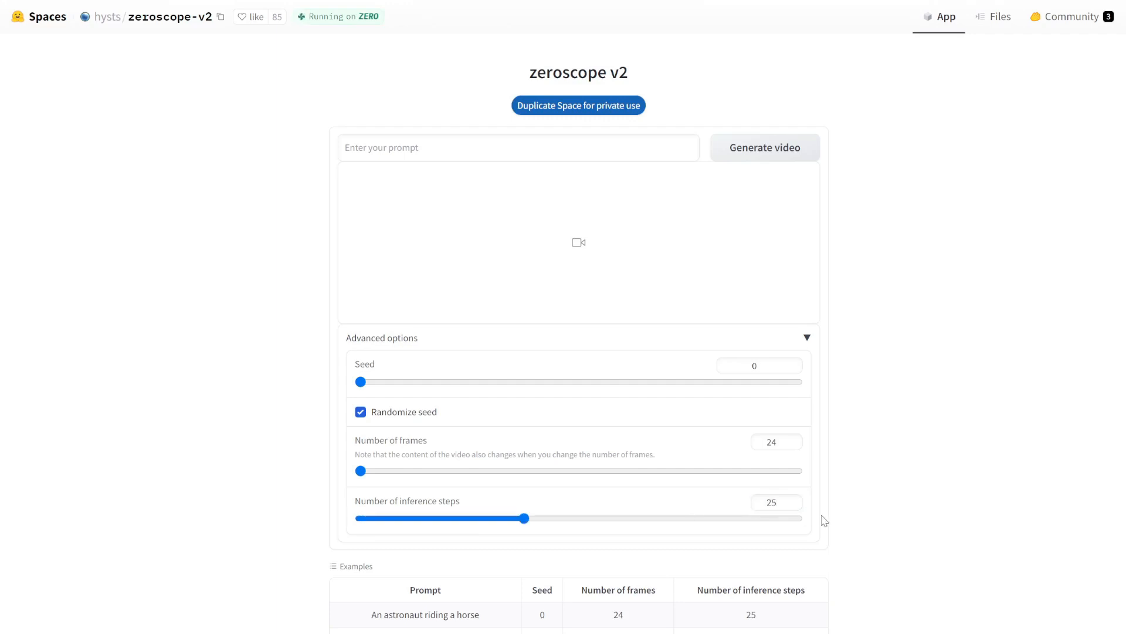
# Generate 'darth vader surfing on waves' with 24 frames and 25 steps, then play it.
pyautogui.click(519, 147)
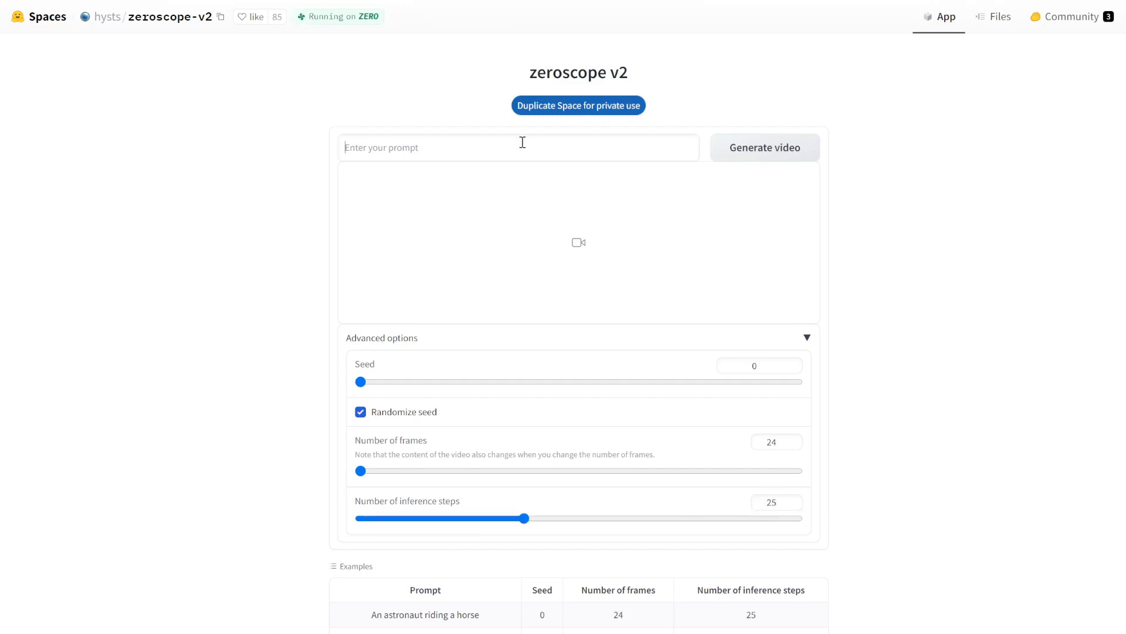
pyautogui.write('darth vad')
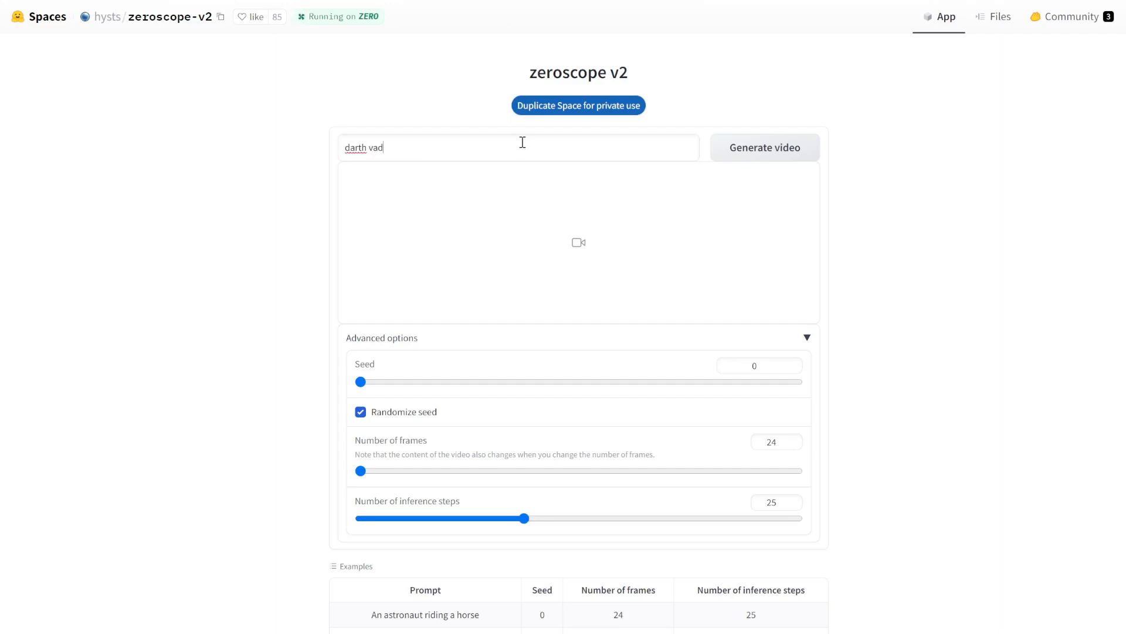
pyautogui.write('er surfing on waves')
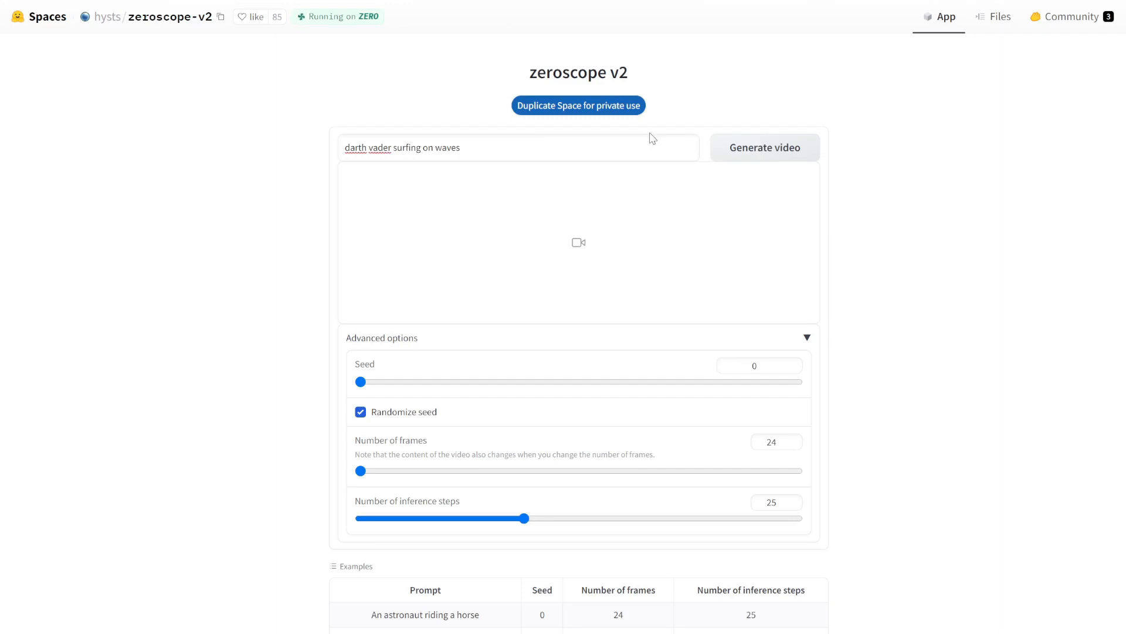
pyautogui.click(764, 148)
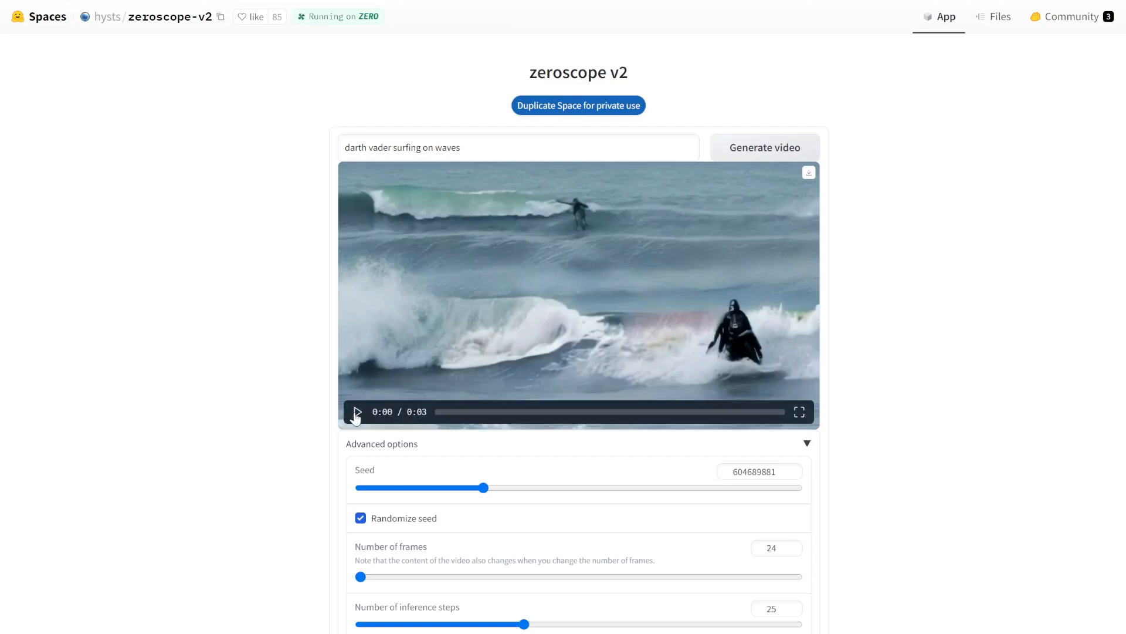
pyautogui.tripleClick(402, 148)
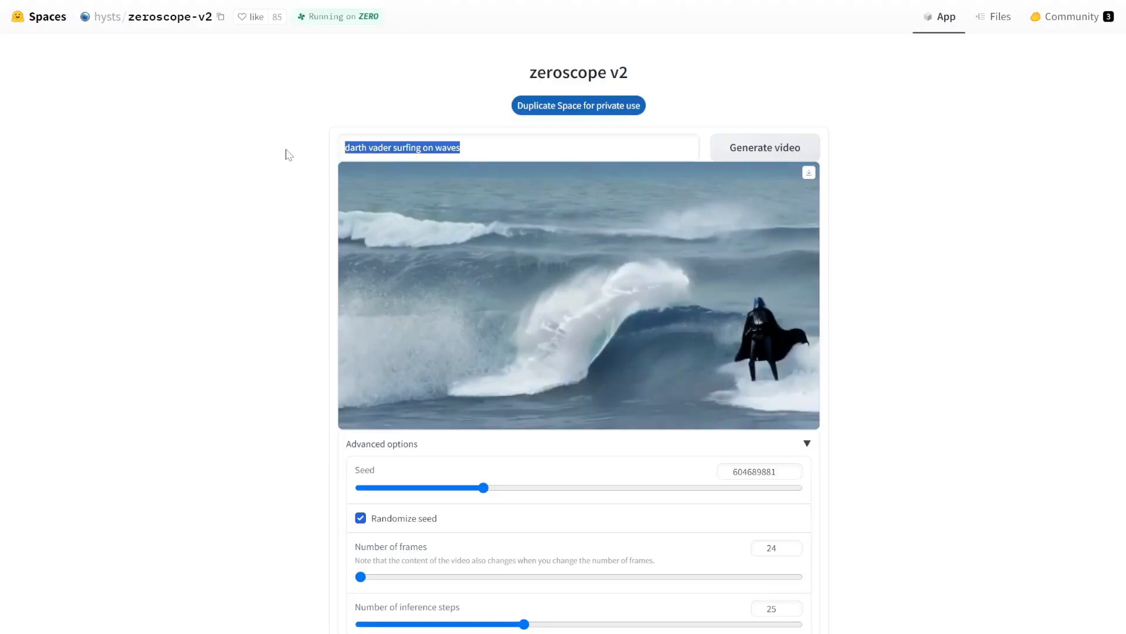
# Generate and play a clip from 'man walking down cyberpunk street, from behind, night, dark, ultra wide angle'.
pyautogui.write('man walking down cyberpunk street, from behind, night, dark, ultra wide angle')
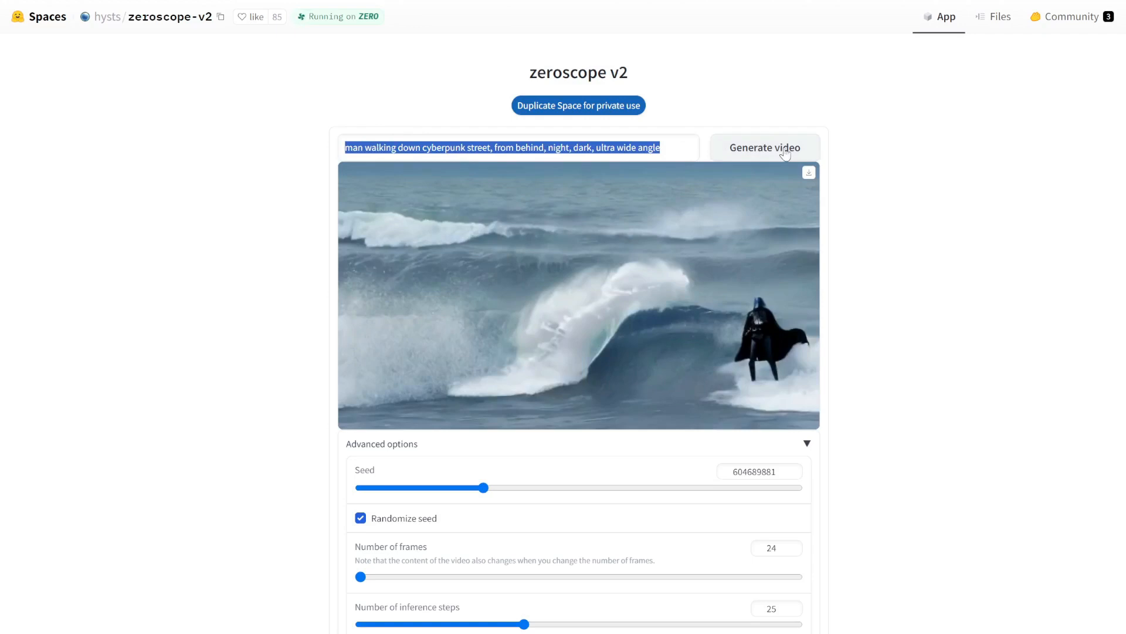
pyautogui.click(764, 148)
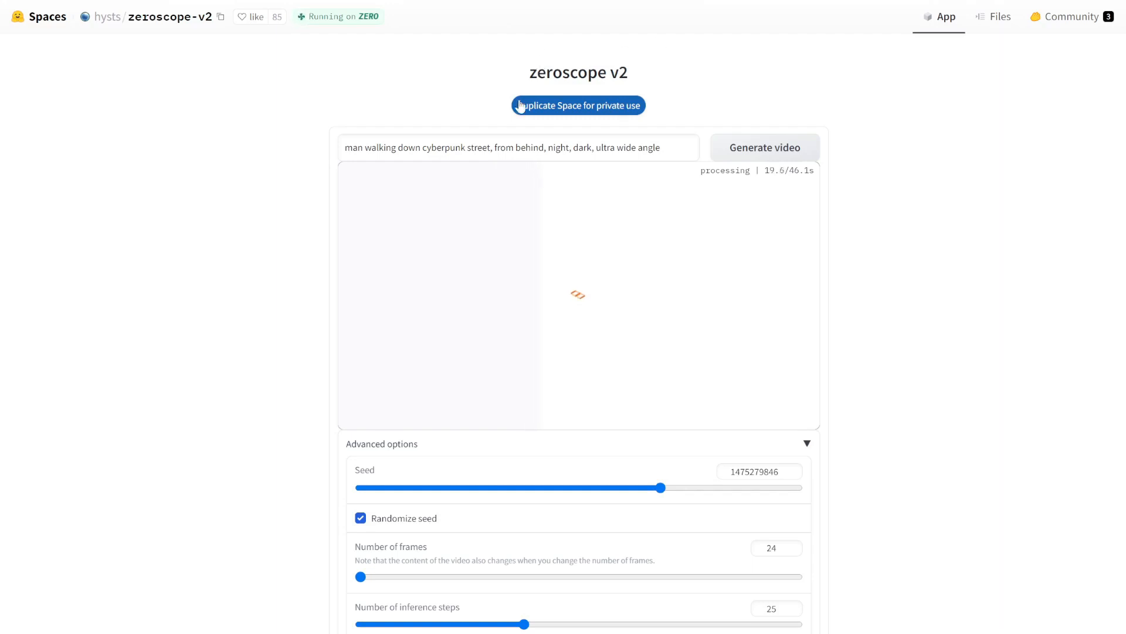
pyautogui.moveTo(623, 128)
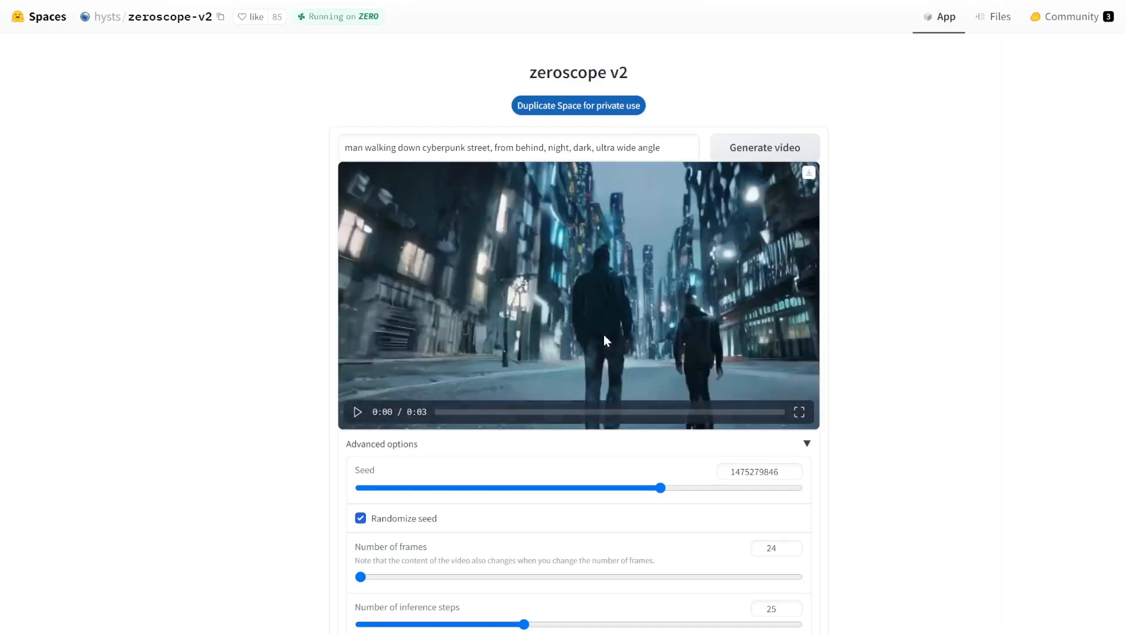
pyautogui.click(808, 173)
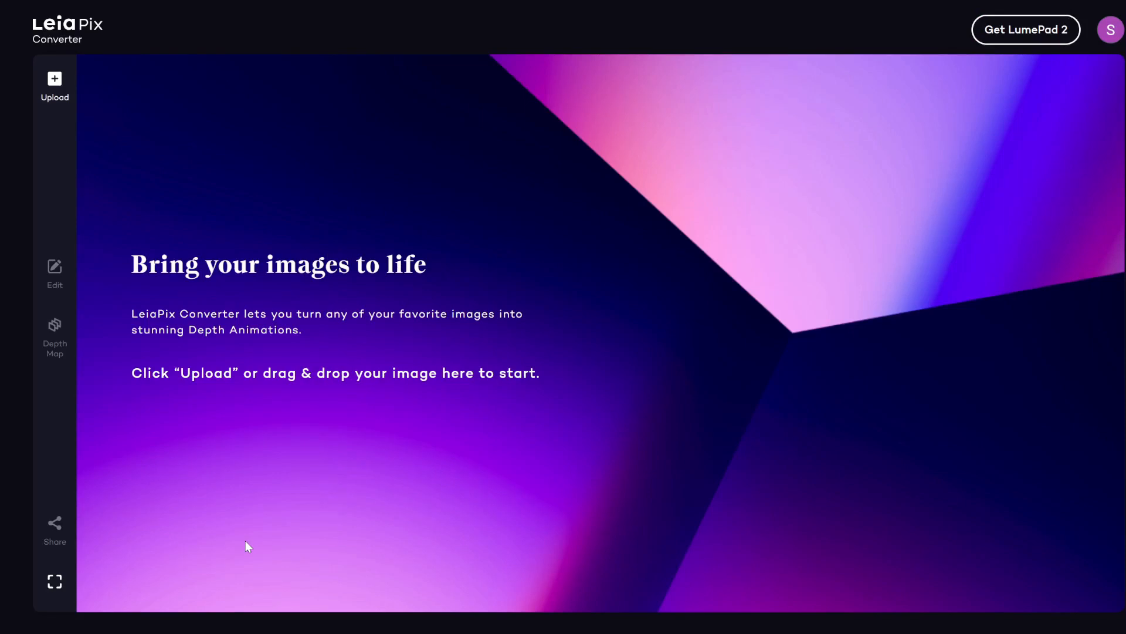
# Upload the night cyberpunk street photo into LeiaPix Converter.
pyautogui.click(54, 82)
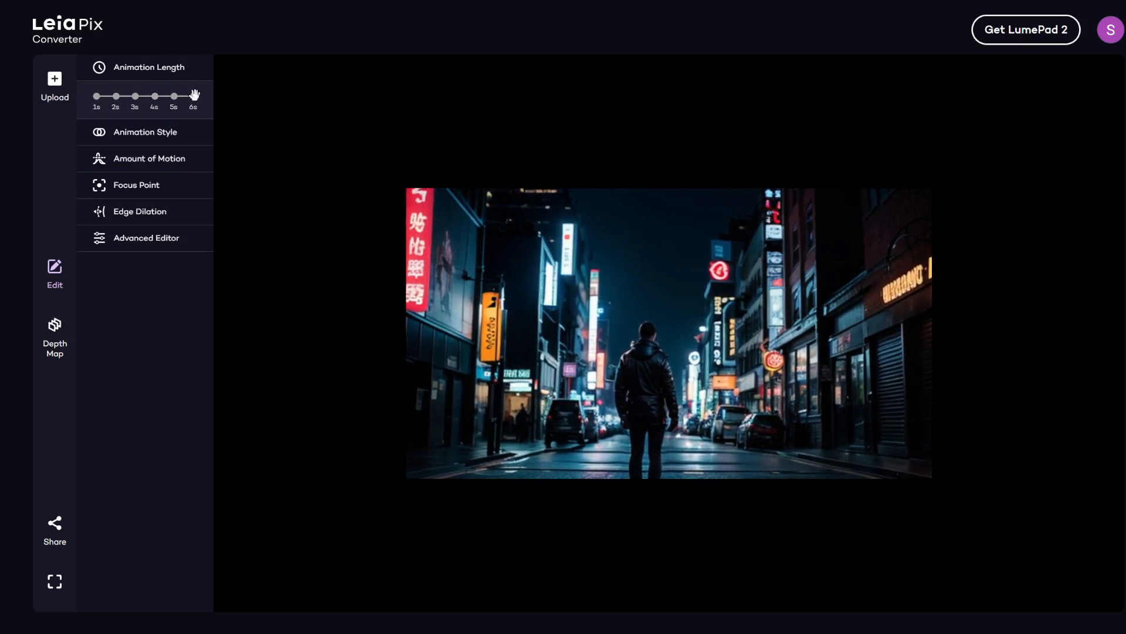
# Preview Wide Circle, Horizontal and Circle paths, then settle on the Perspective animation style.
pyautogui.click(144, 131)
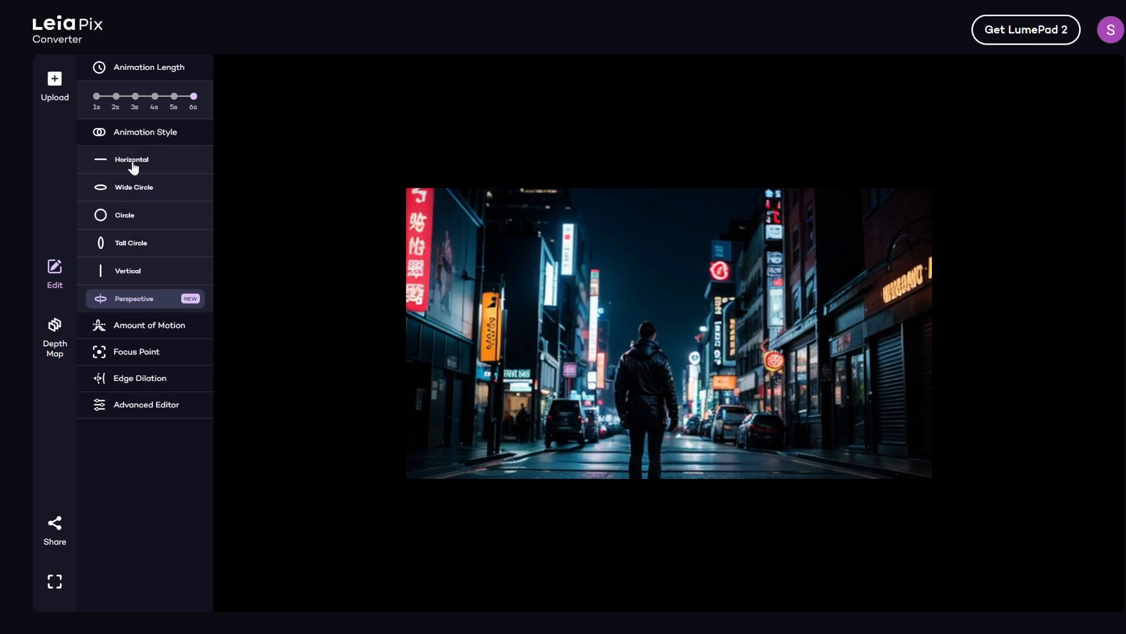
pyautogui.click(133, 188)
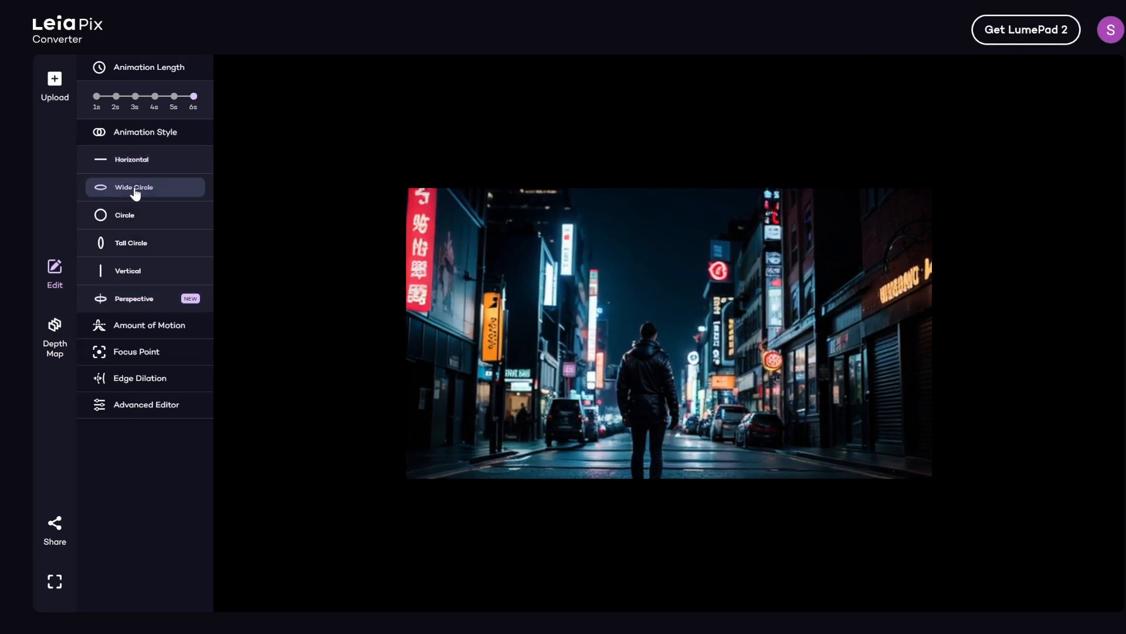
pyautogui.click(143, 158)
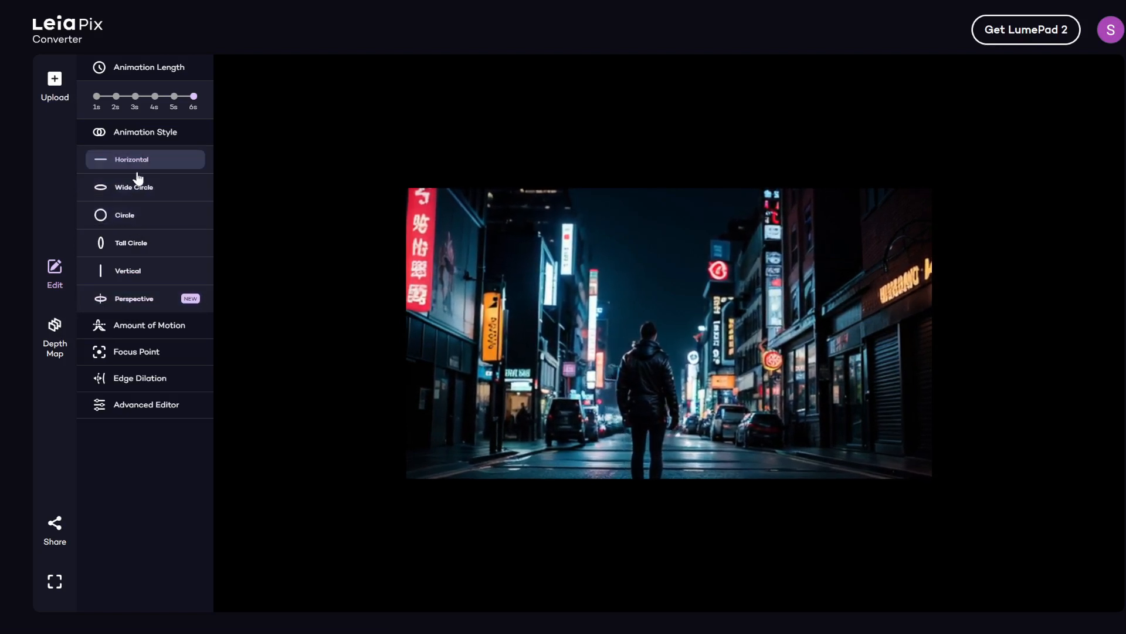
pyautogui.click(125, 215)
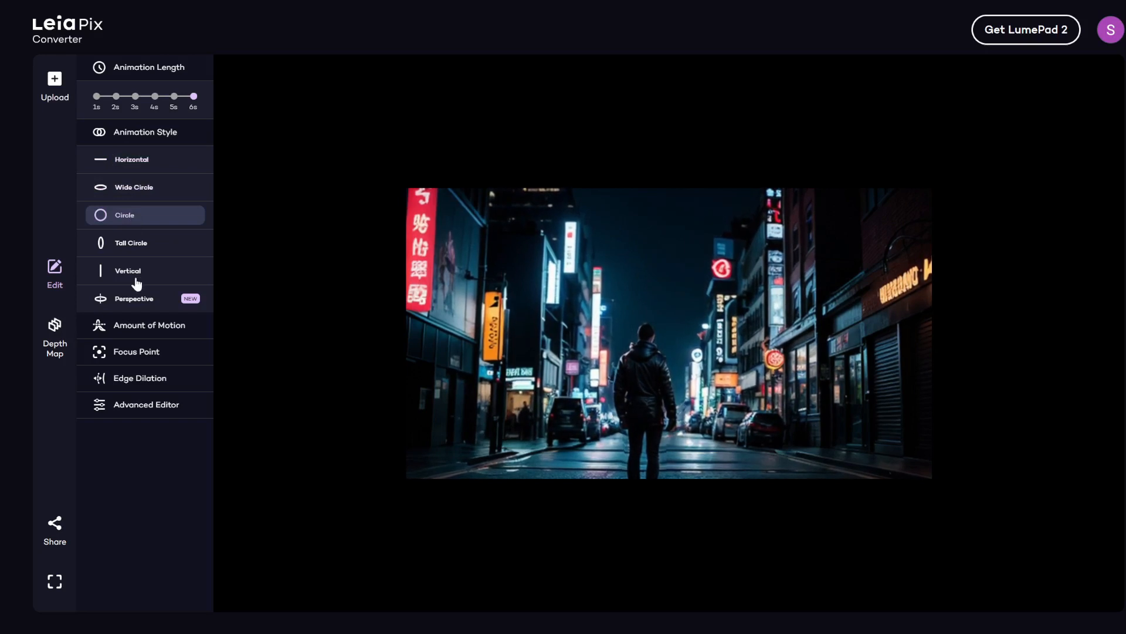
pyautogui.click(134, 299)
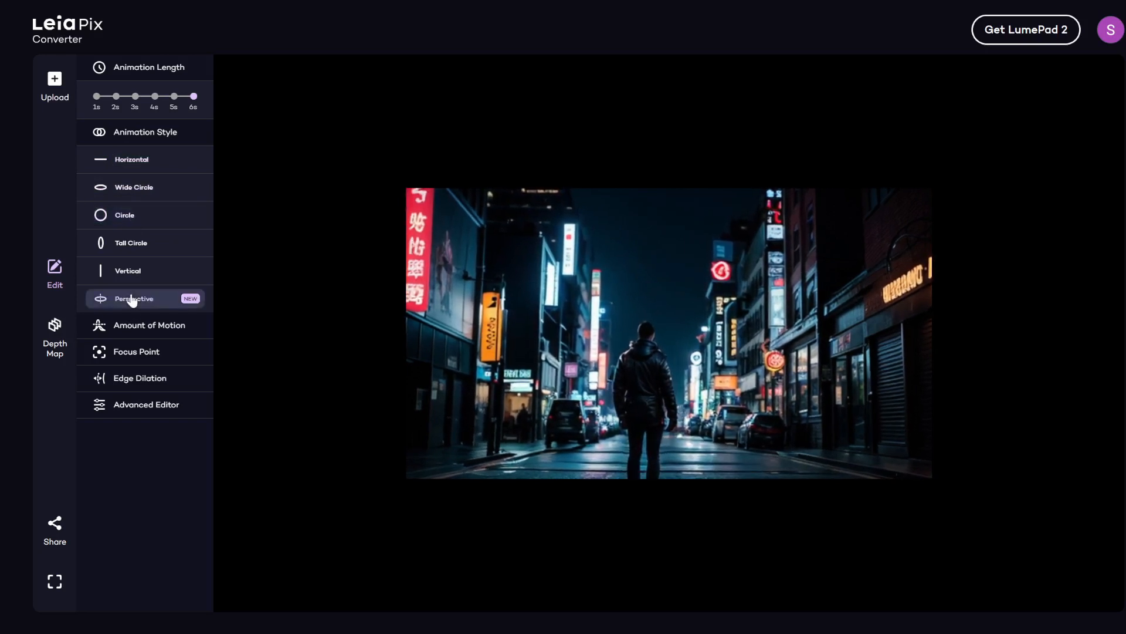
pyautogui.click(149, 326)
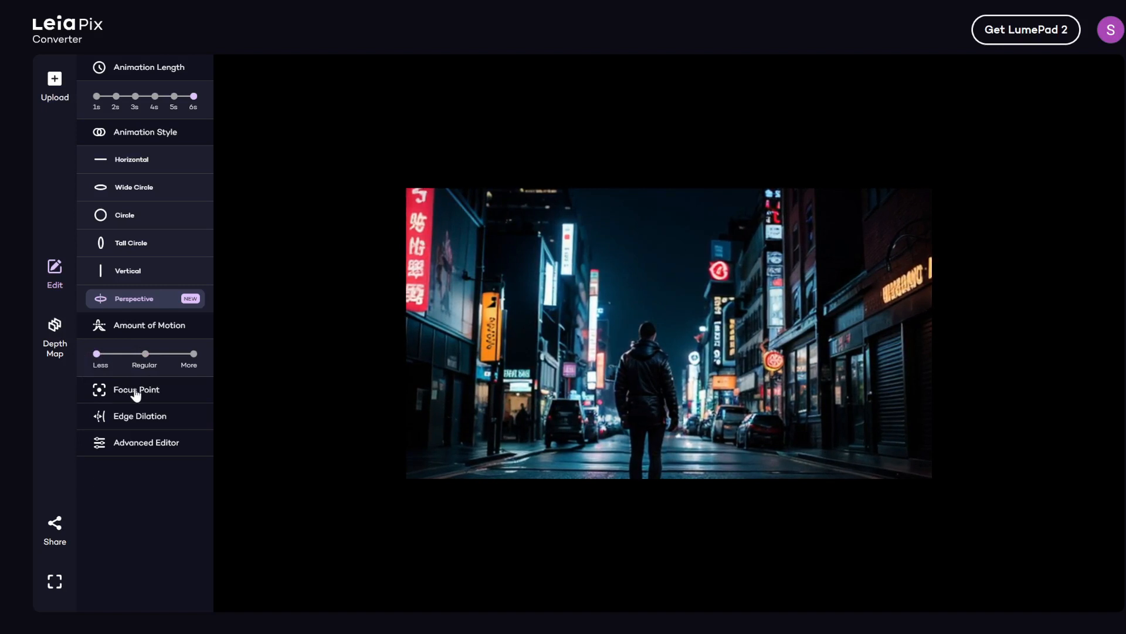
# Set the focus point to Center and edge dilation to 1.0 after trying the maximum.
pyautogui.click(136, 390)
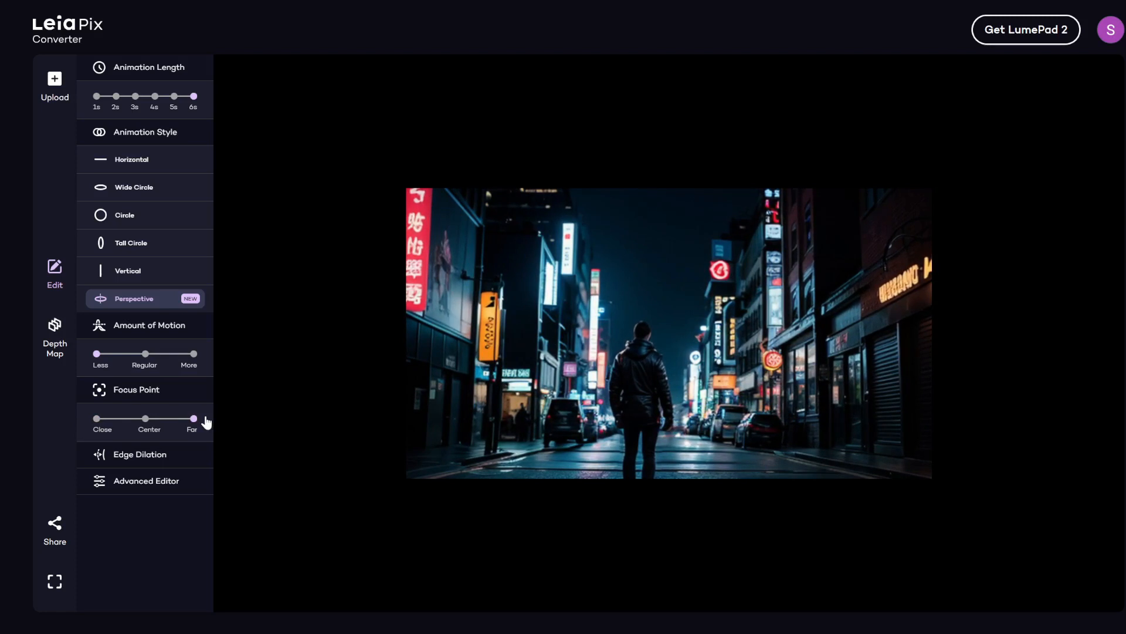
pyautogui.moveTo(192, 418); pyautogui.dragTo(146, 418)
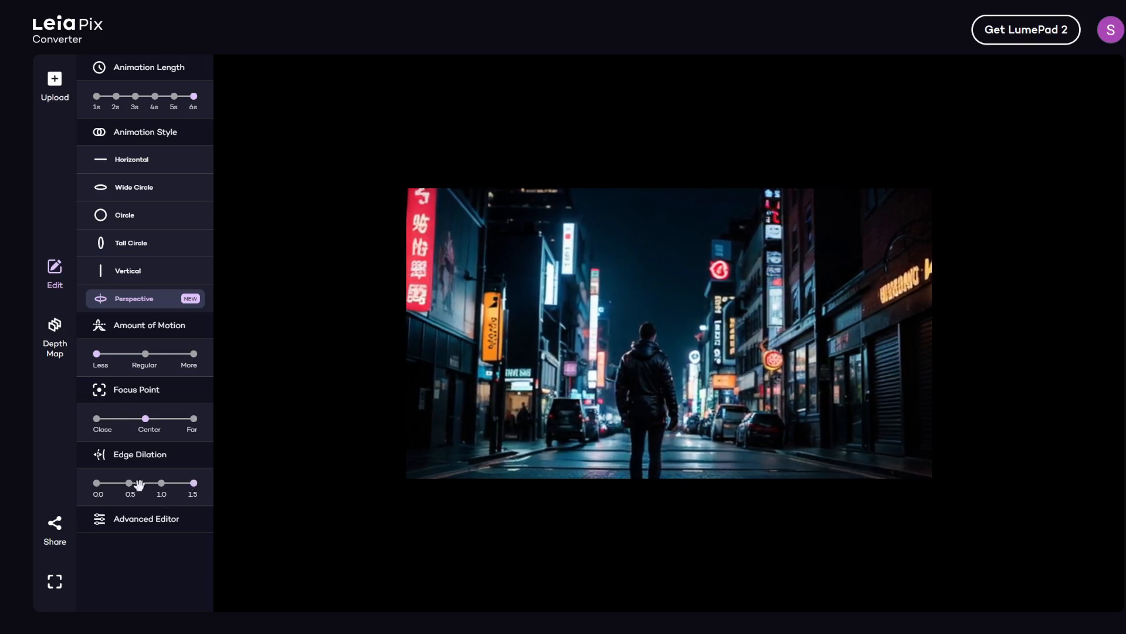
pyautogui.moveTo(129, 482); pyautogui.dragTo(95, 482)
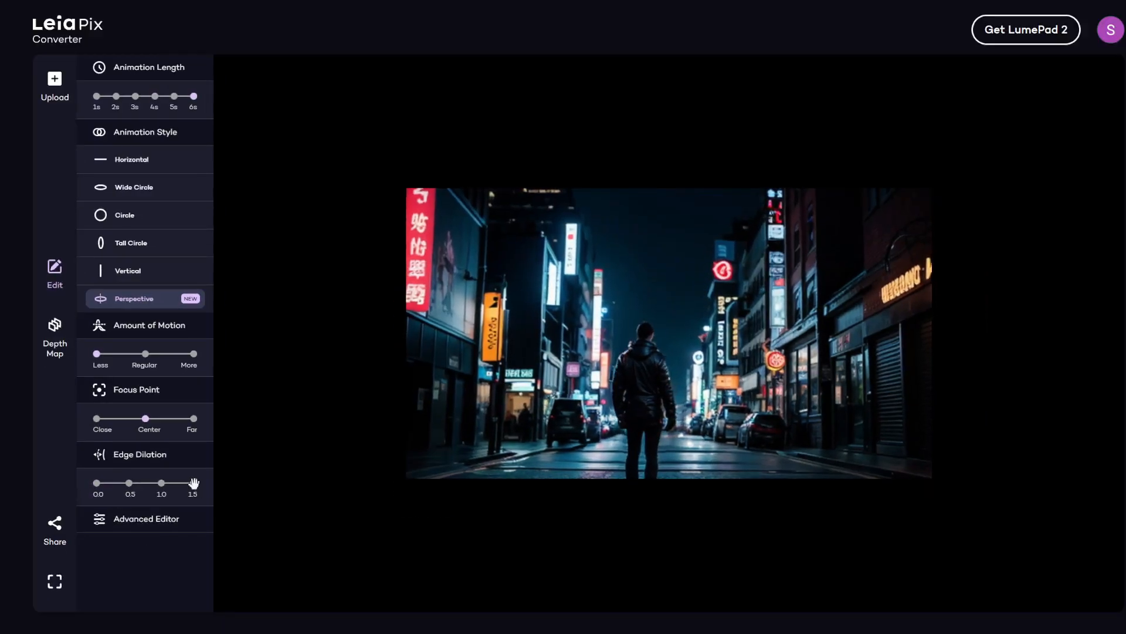
pyautogui.moveTo(193, 482); pyautogui.dragTo(161, 482)
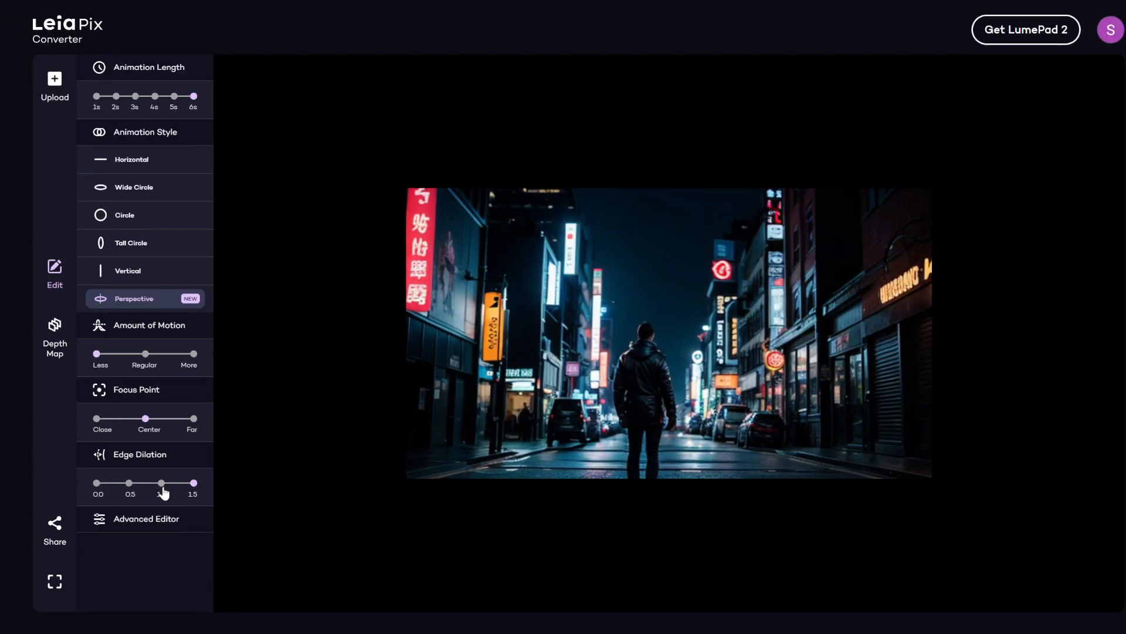
pyautogui.moveTo(161, 482); pyautogui.dragTo(161, 482)
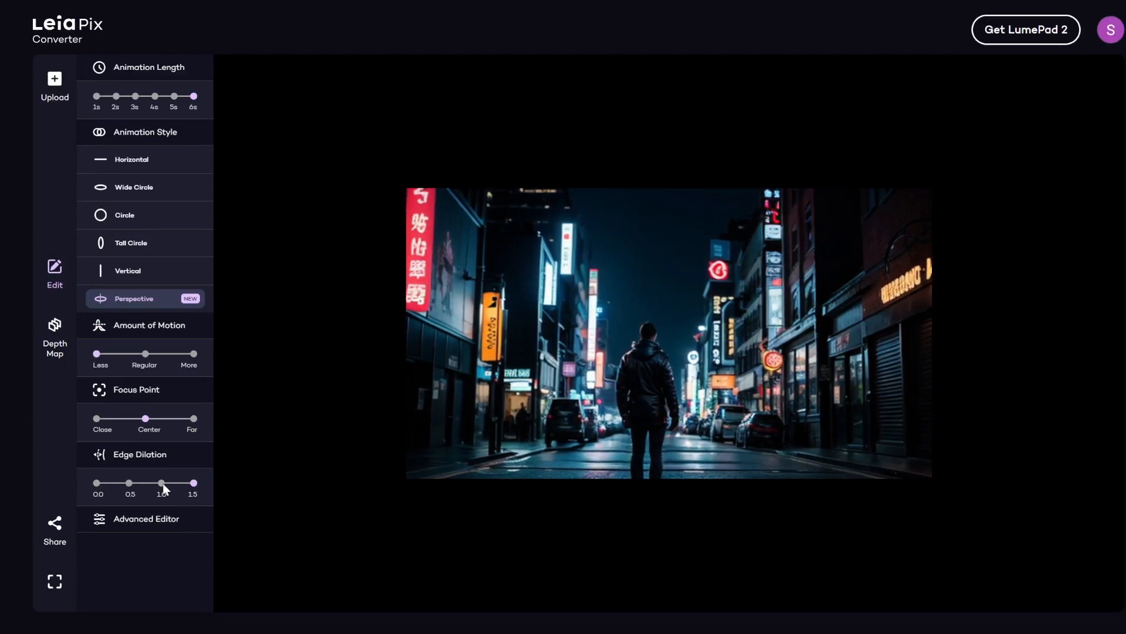
pyautogui.click(144, 132)
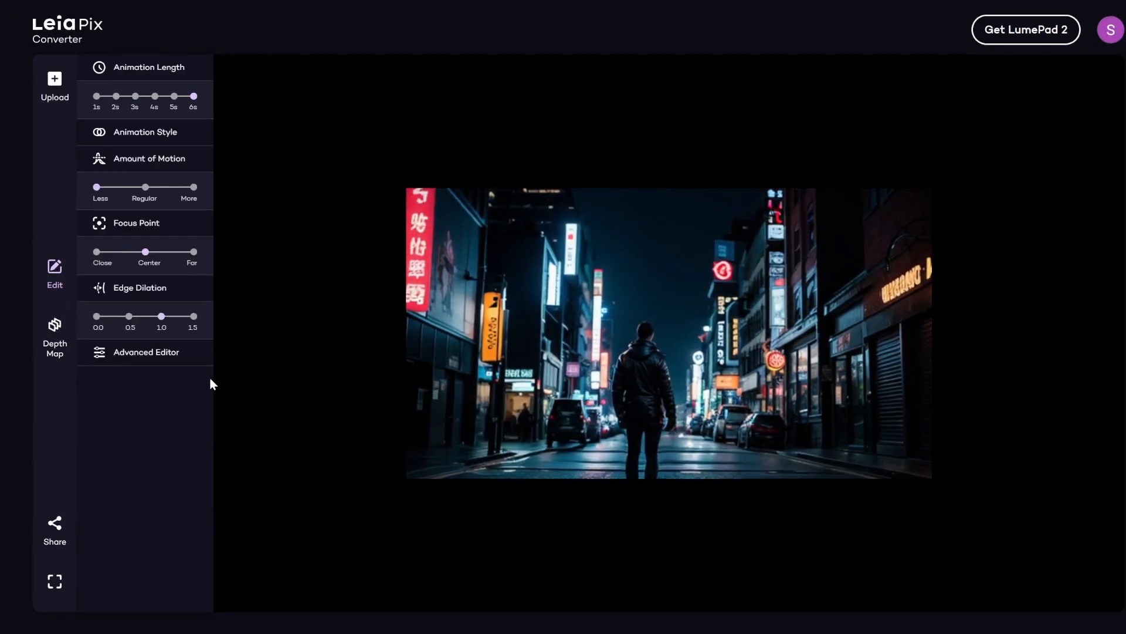
pyautogui.click(145, 352)
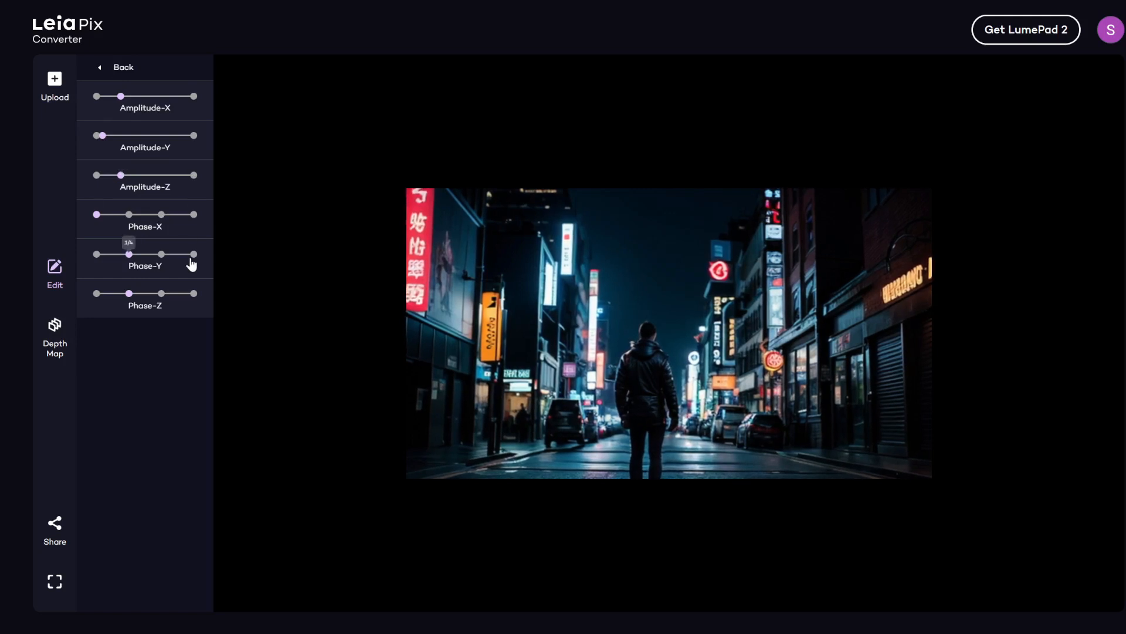
pyautogui.click(121, 67)
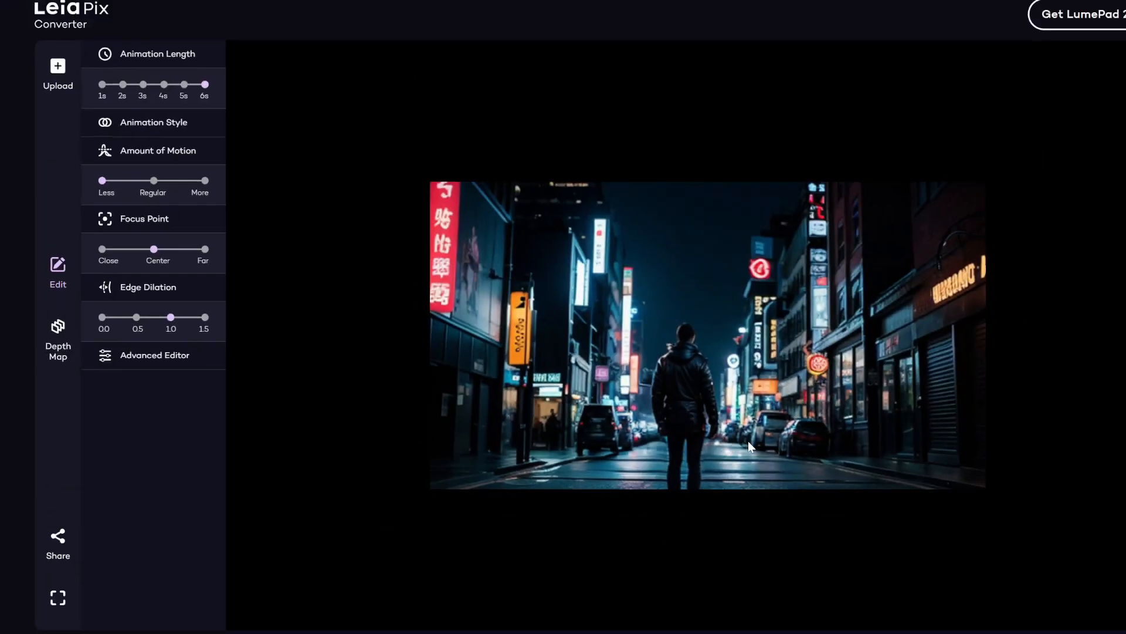
# Paint far depth around the man's lower legs with a smaller brush and save the depth map.
pyautogui.click(58, 338)
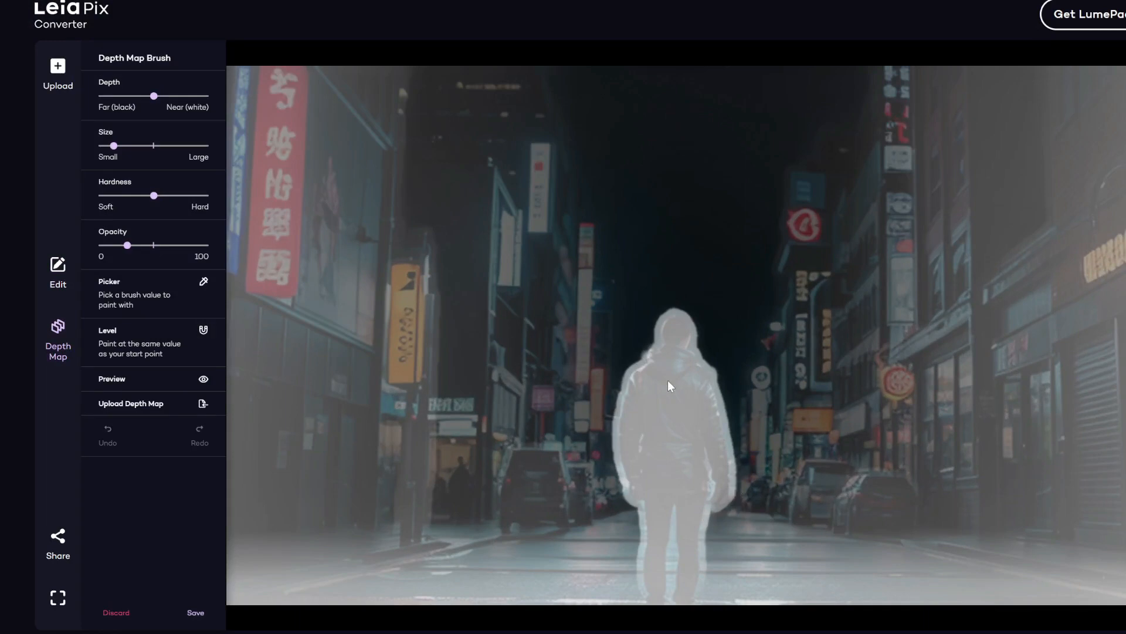
pyautogui.moveTo(724, 375)
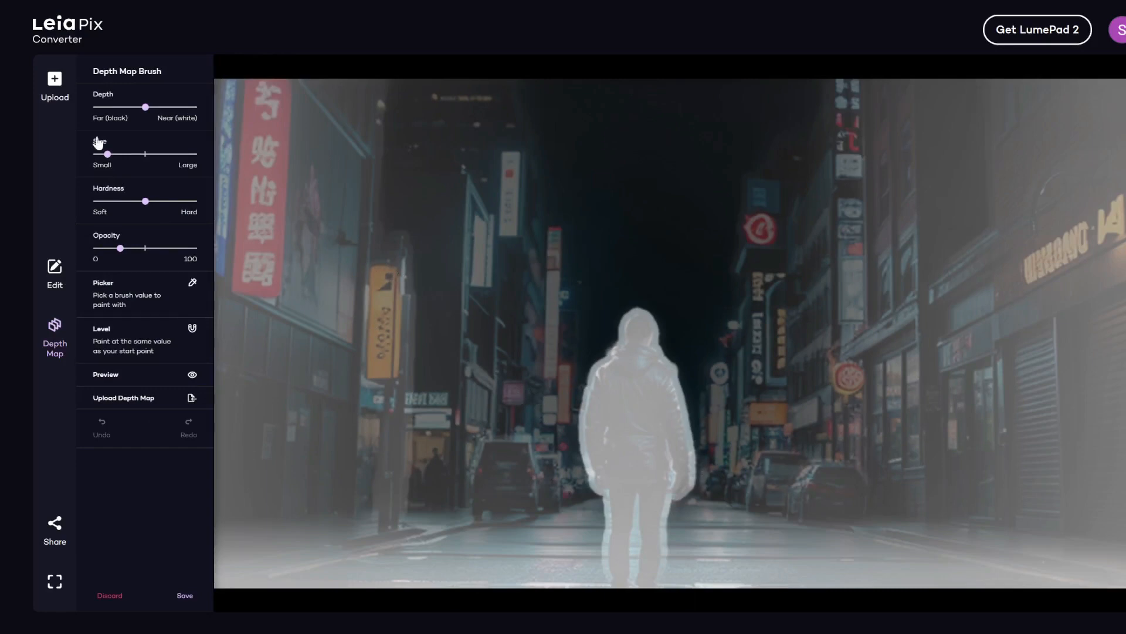
pyautogui.moveTo(145, 107); pyautogui.dragTo(92, 107)
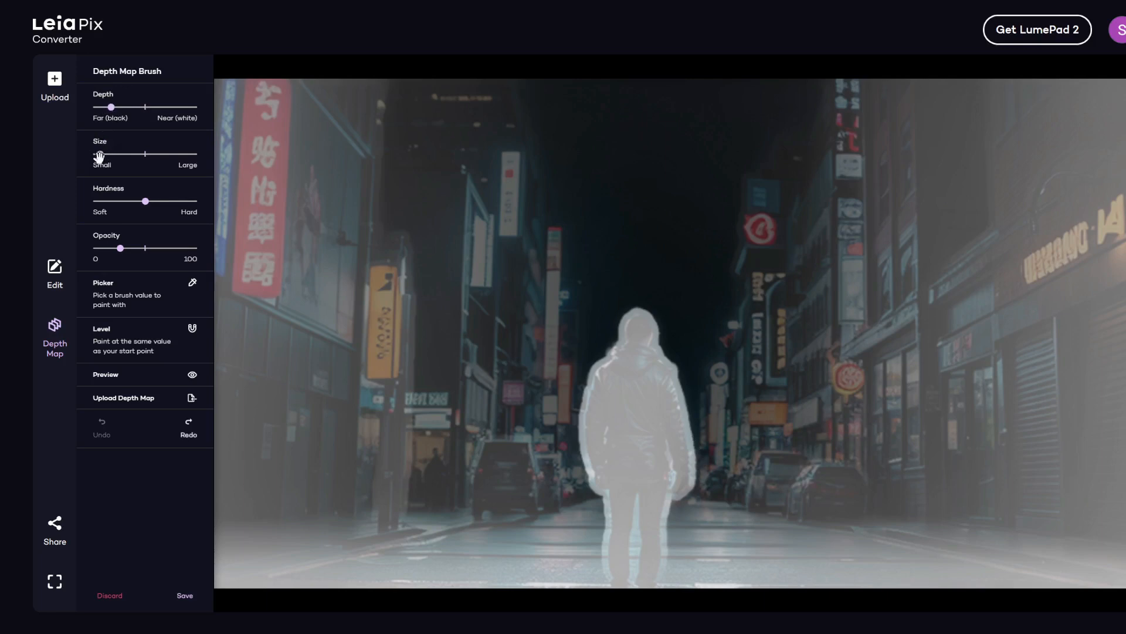
pyautogui.moveTo(118, 209)
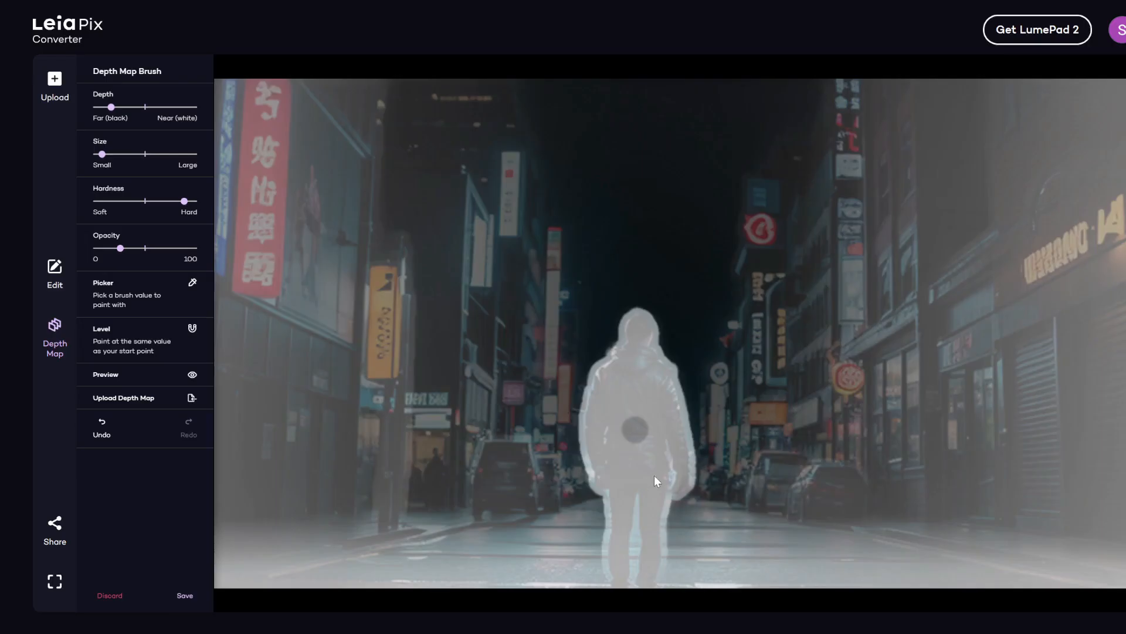
pyautogui.moveTo(673, 535)
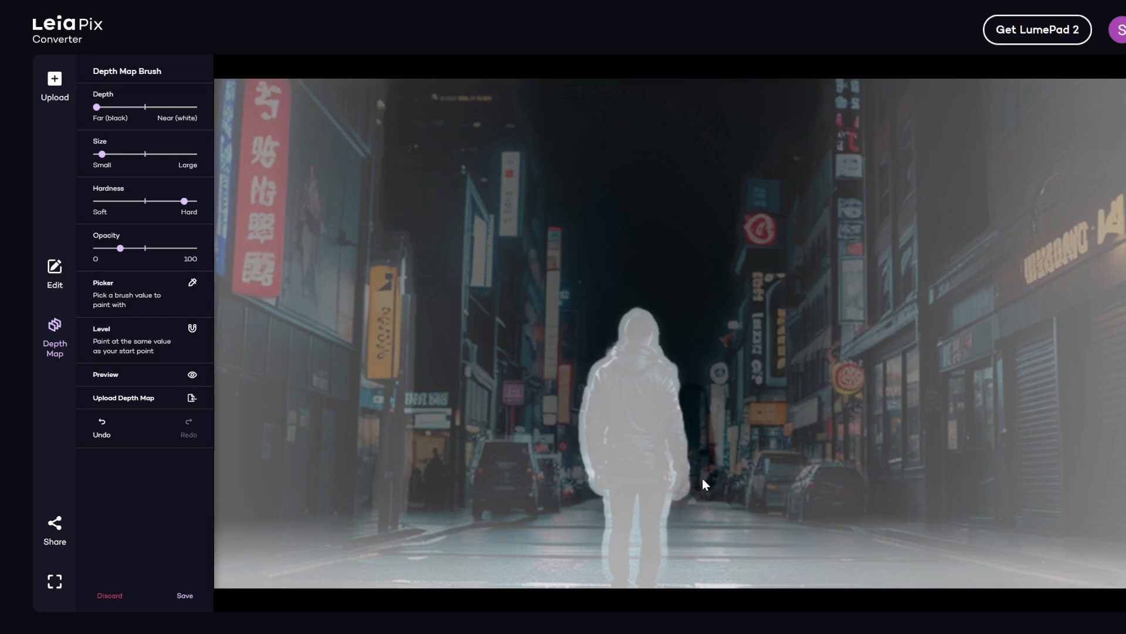
pyautogui.moveTo(704, 483); pyautogui.dragTo(586, 501)
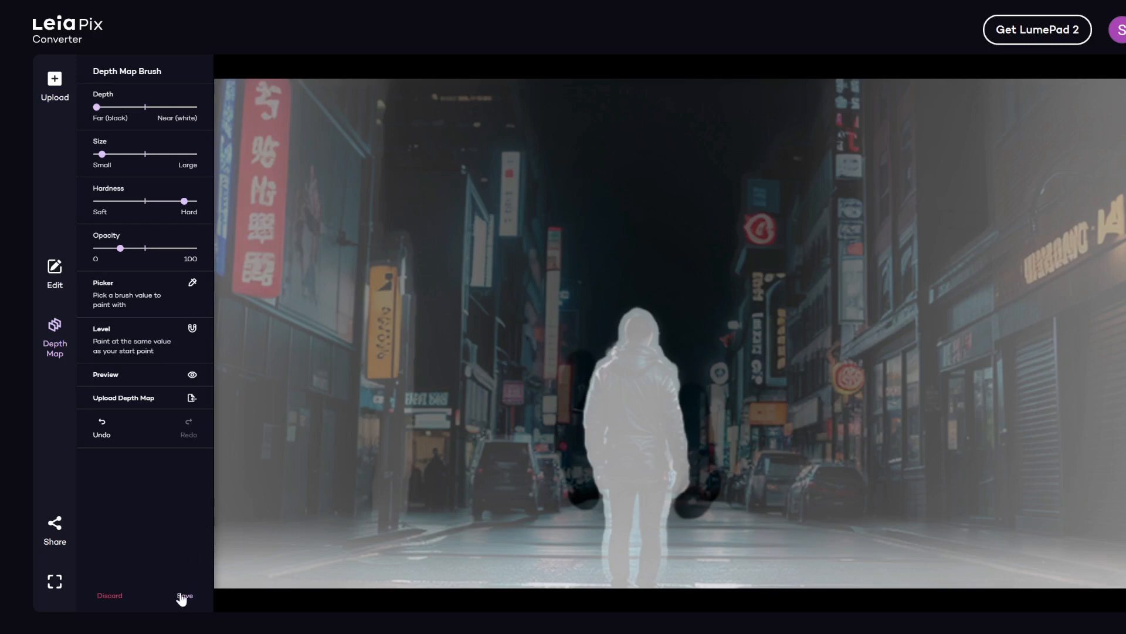
pyautogui.click(184, 596)
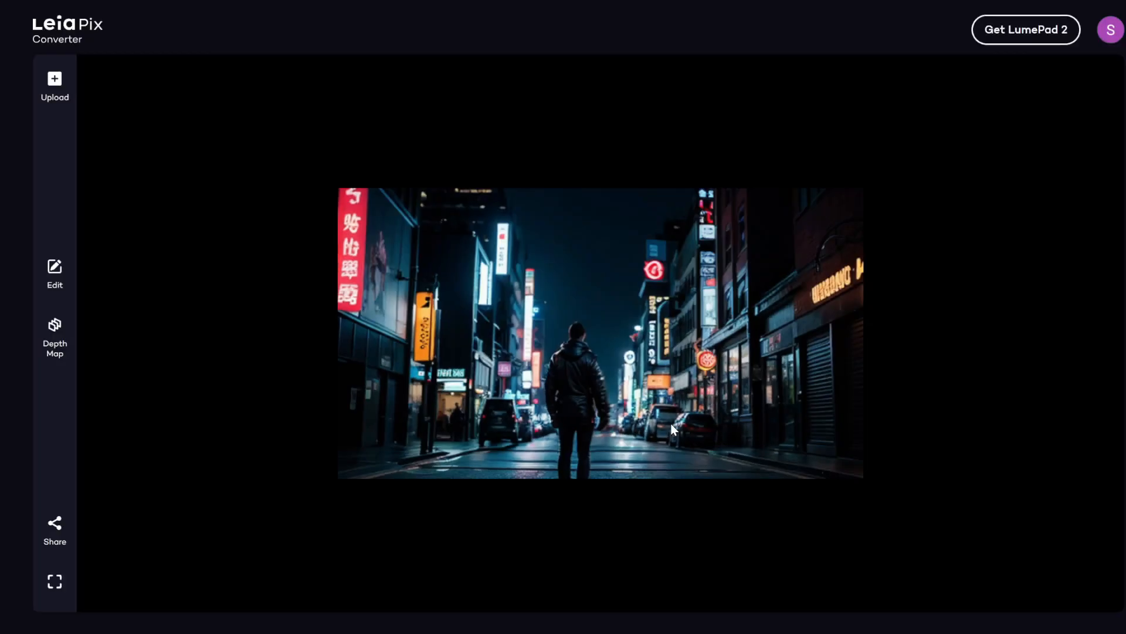
pyautogui.click(55, 274)
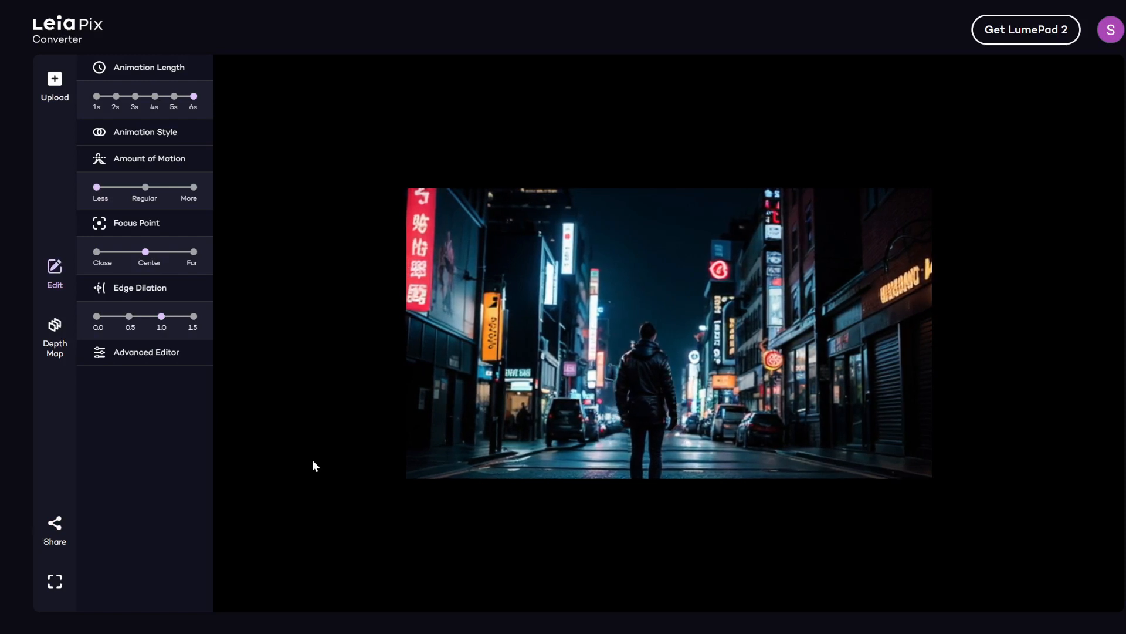
# Download the street animation as an MP4 video via Share.
pyautogui.click(54, 528)
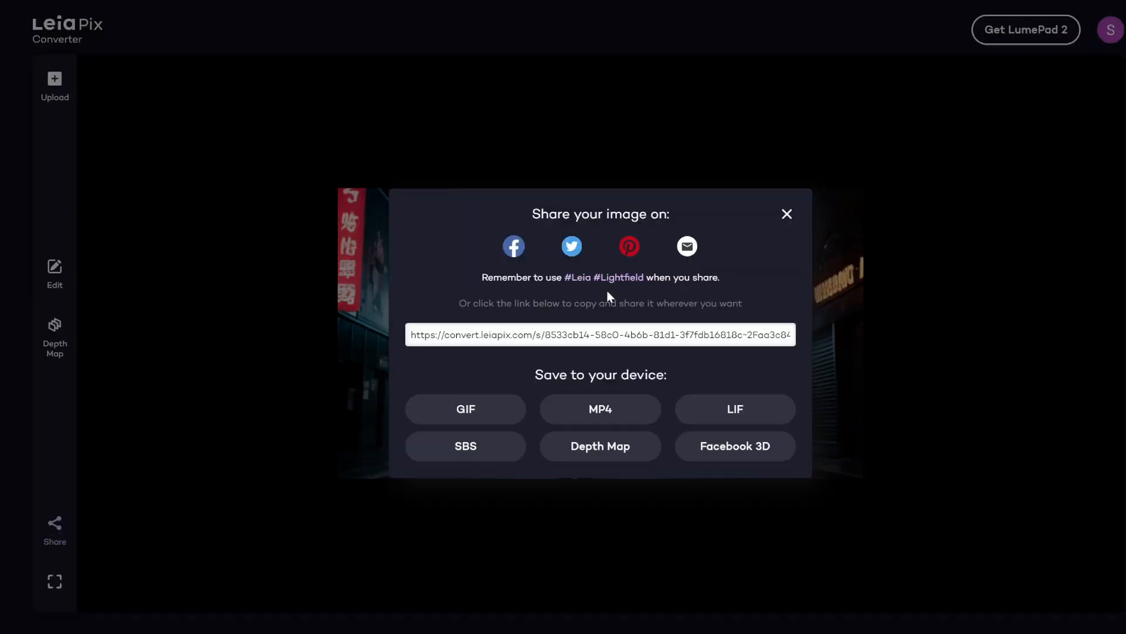
pyautogui.moveTo(588, 423)
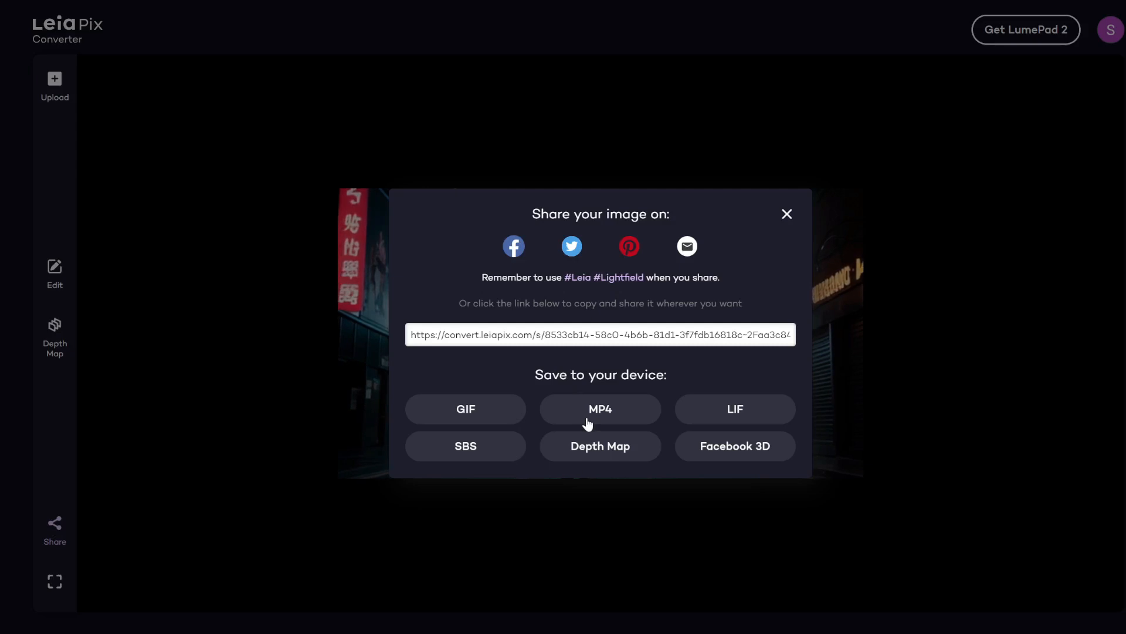
pyautogui.click(786, 214)
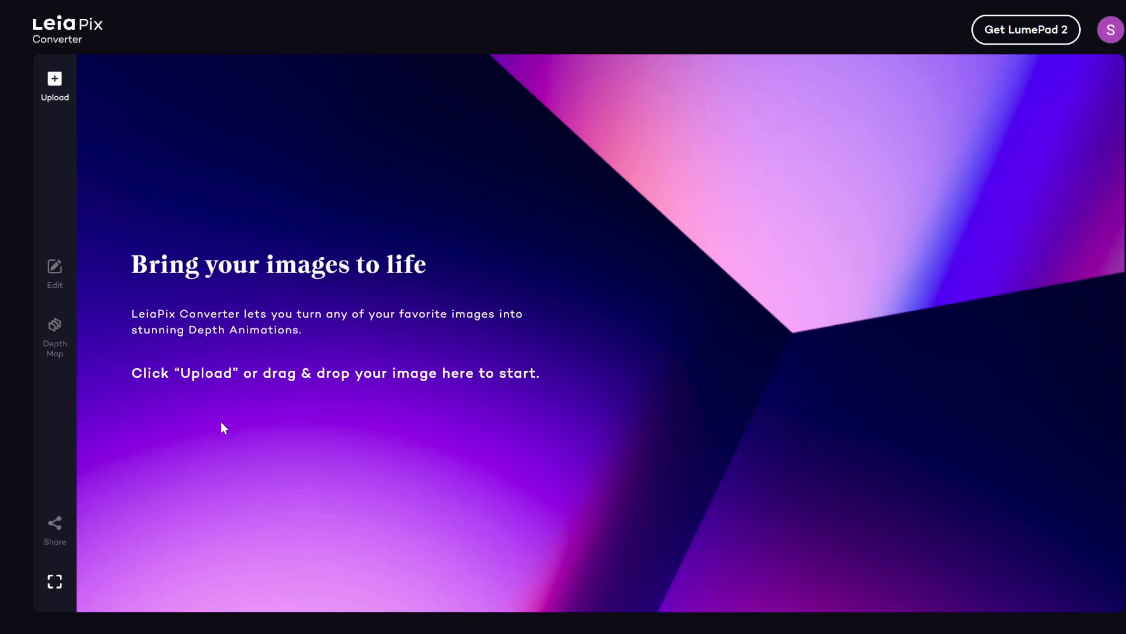
# Load the long-haired woman portrait and download its animation as an MP4.
pyautogui.click(55, 82)
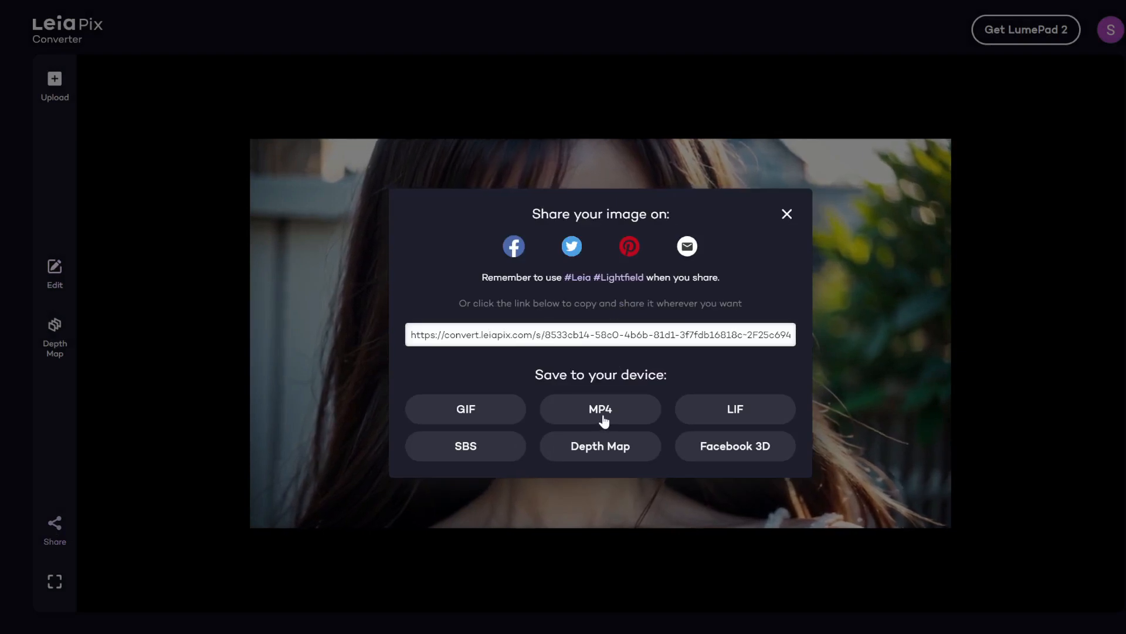
pyautogui.click(786, 213)
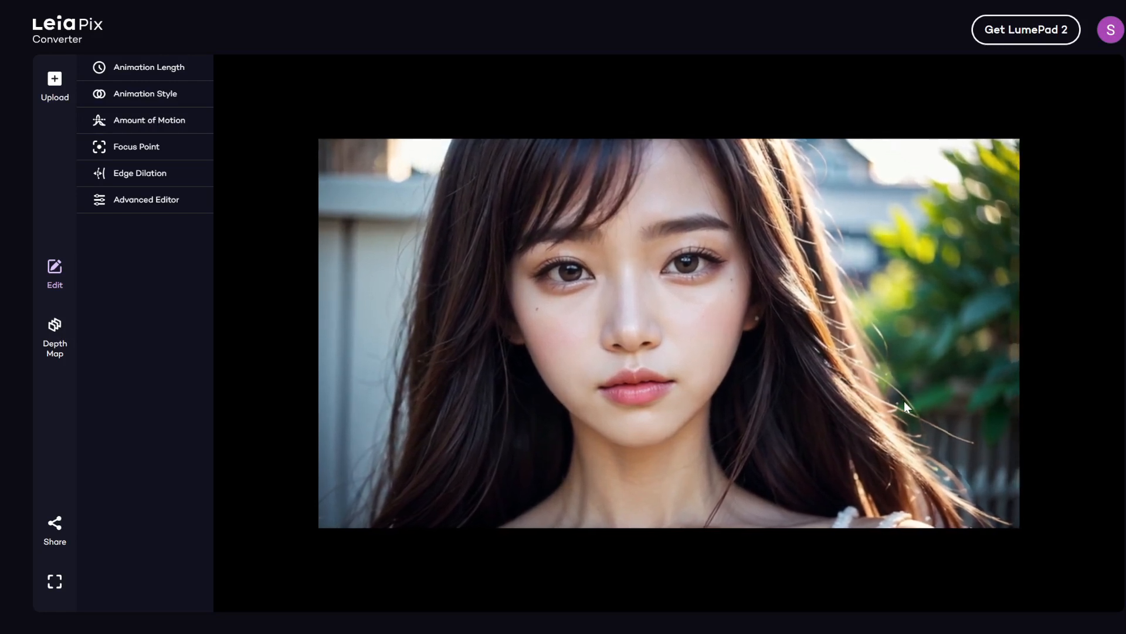
# Load the grey-background portrait and show its animation style choices.
pyautogui.click(54, 84)
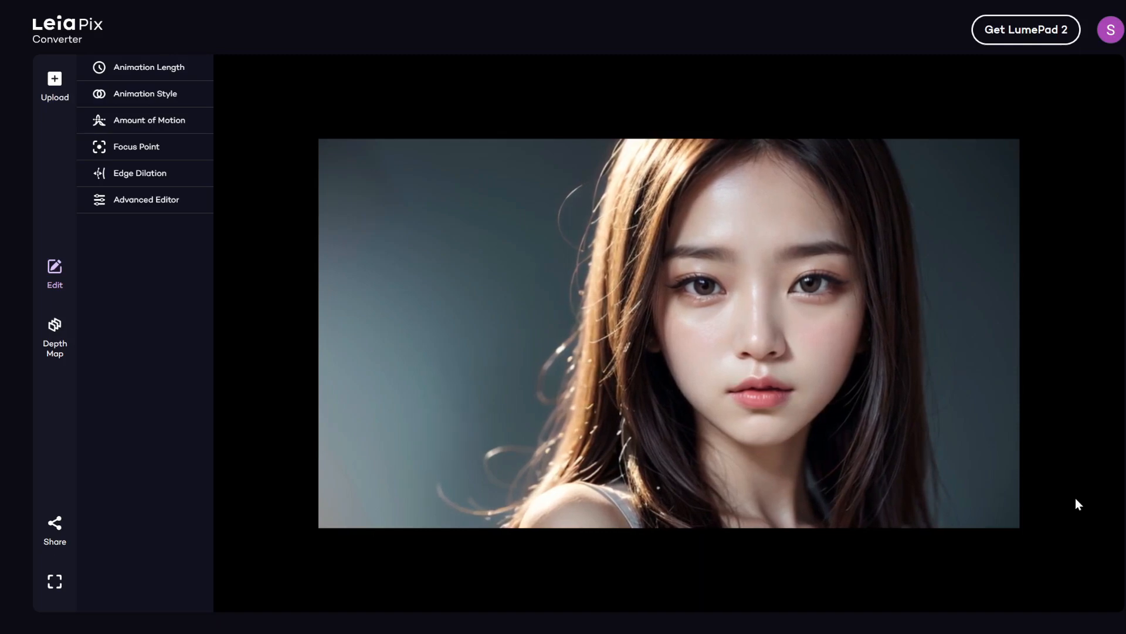
pyautogui.click(145, 94)
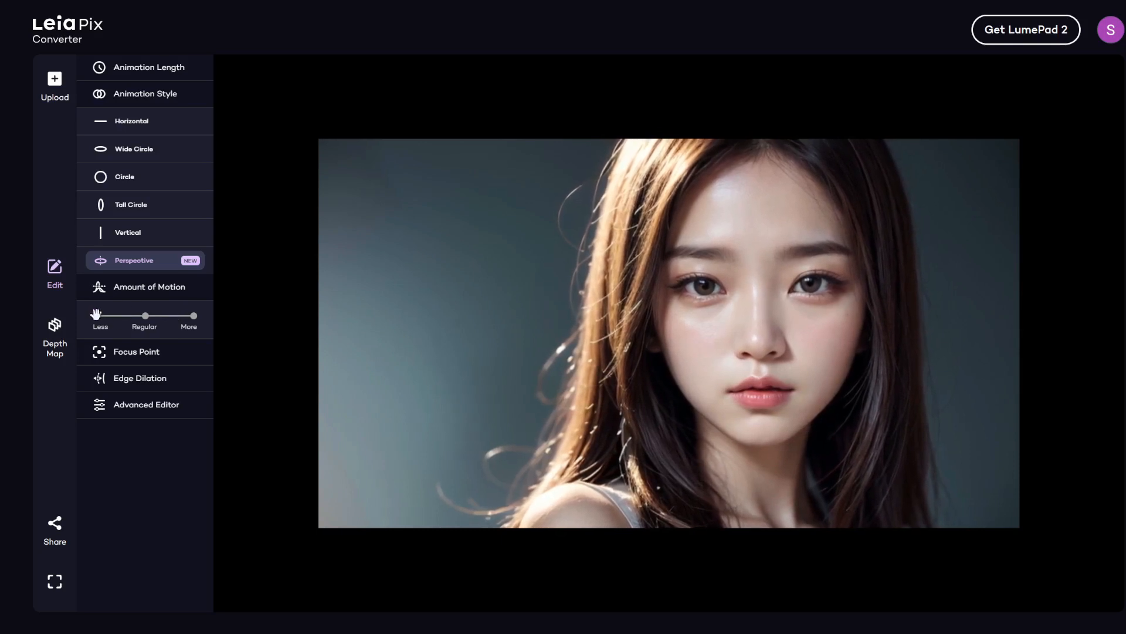
# Give the portrait More motion and the Circle animation style.
pyautogui.moveTo(146, 316); pyautogui.dragTo(193, 315)
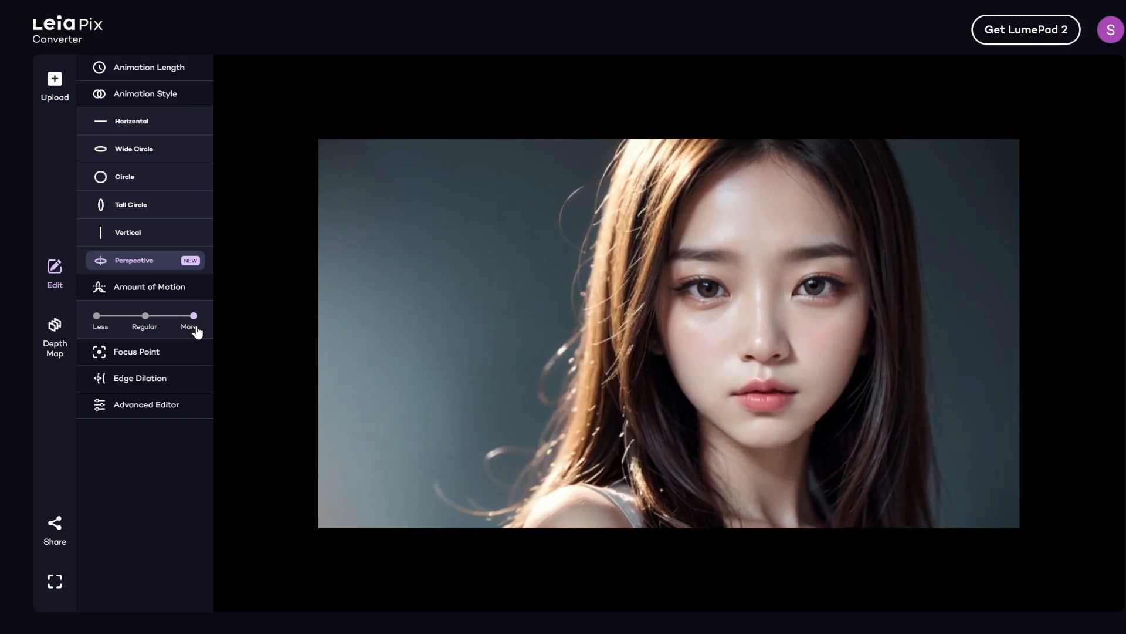
pyautogui.click(125, 177)
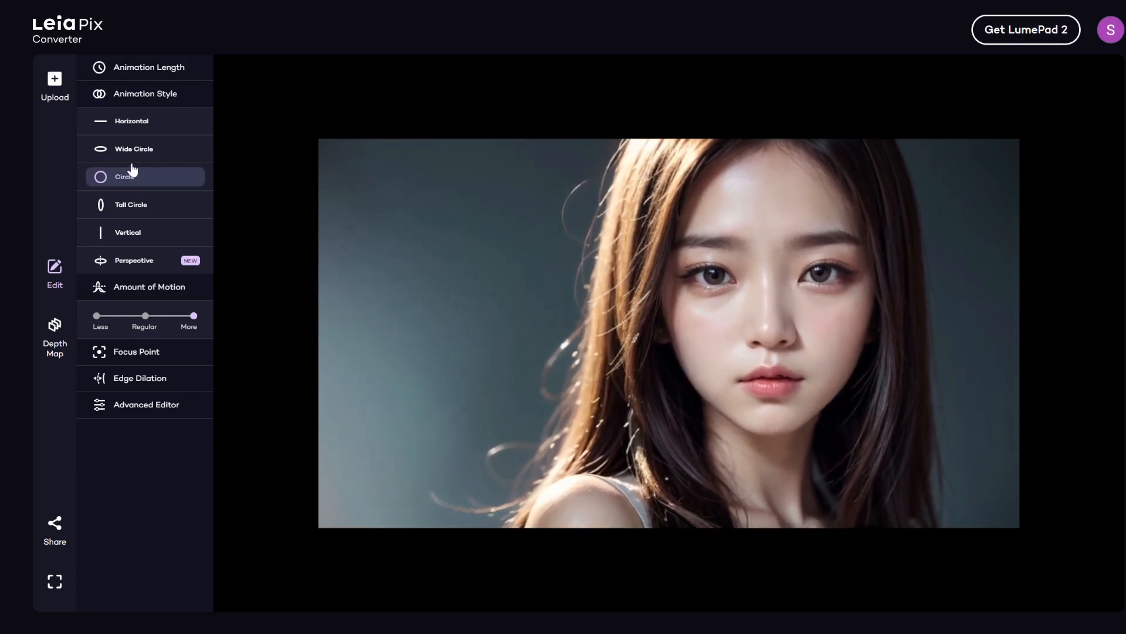
pyautogui.click(133, 149)
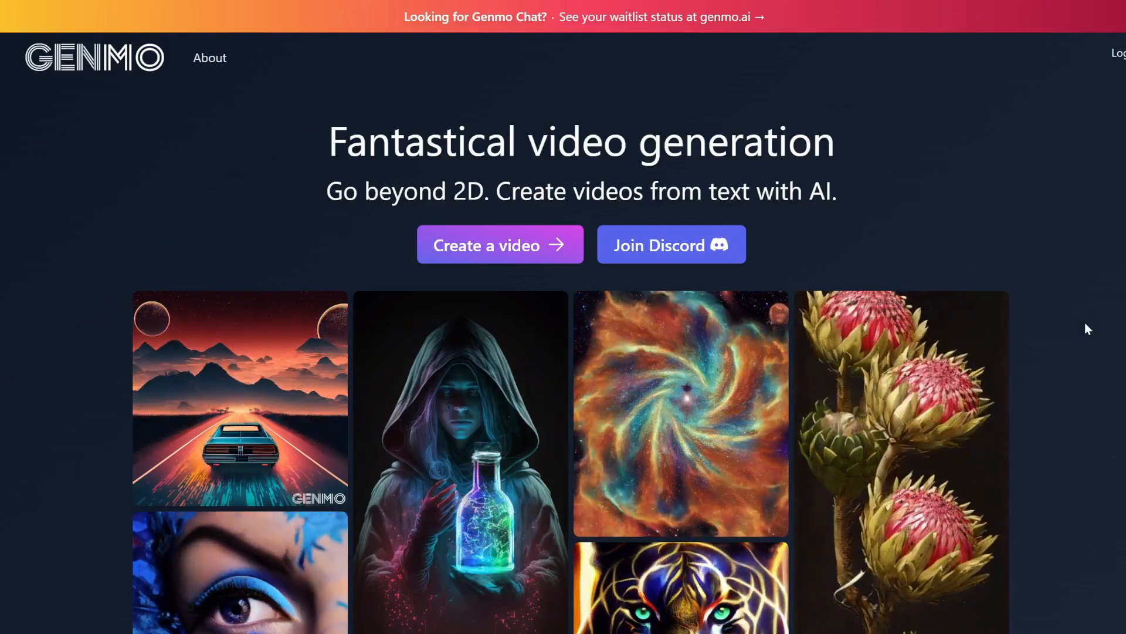
# Sign in to Genmo with Google and view the fuel pricing plans.
pyautogui.click(486, 244)
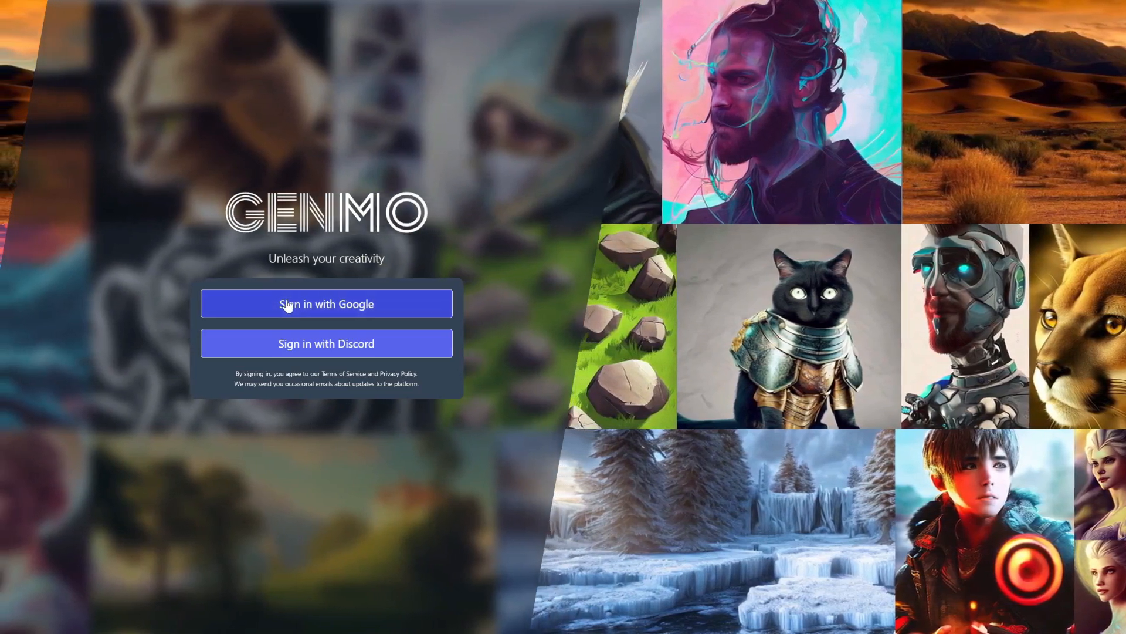
pyautogui.click(325, 303)
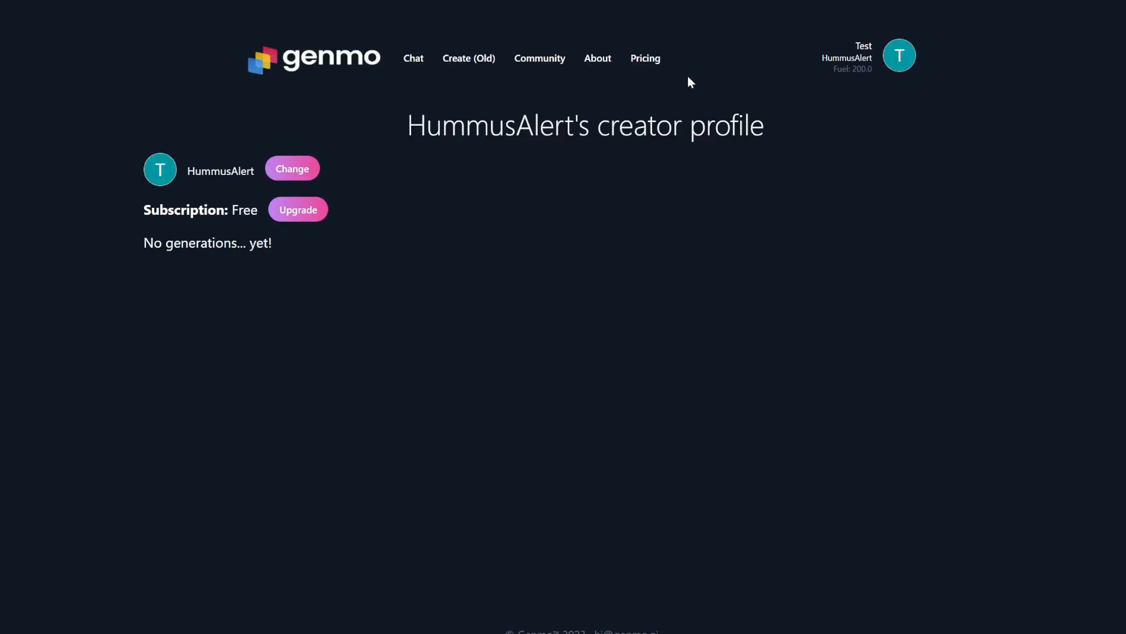
pyautogui.click(645, 58)
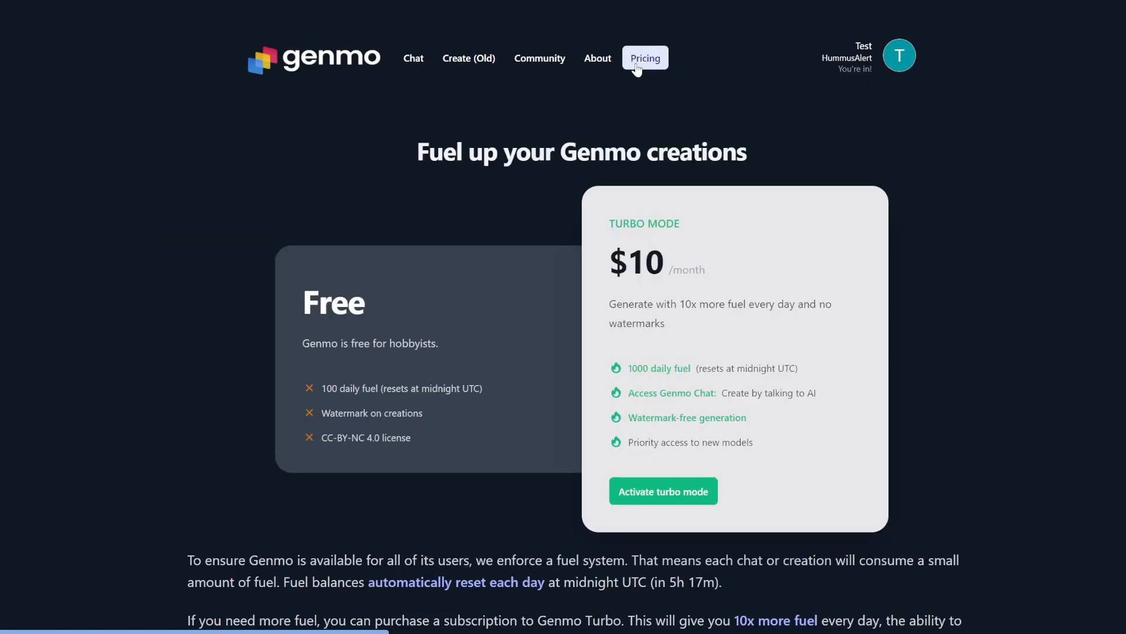
pyautogui.moveTo(465, 451)
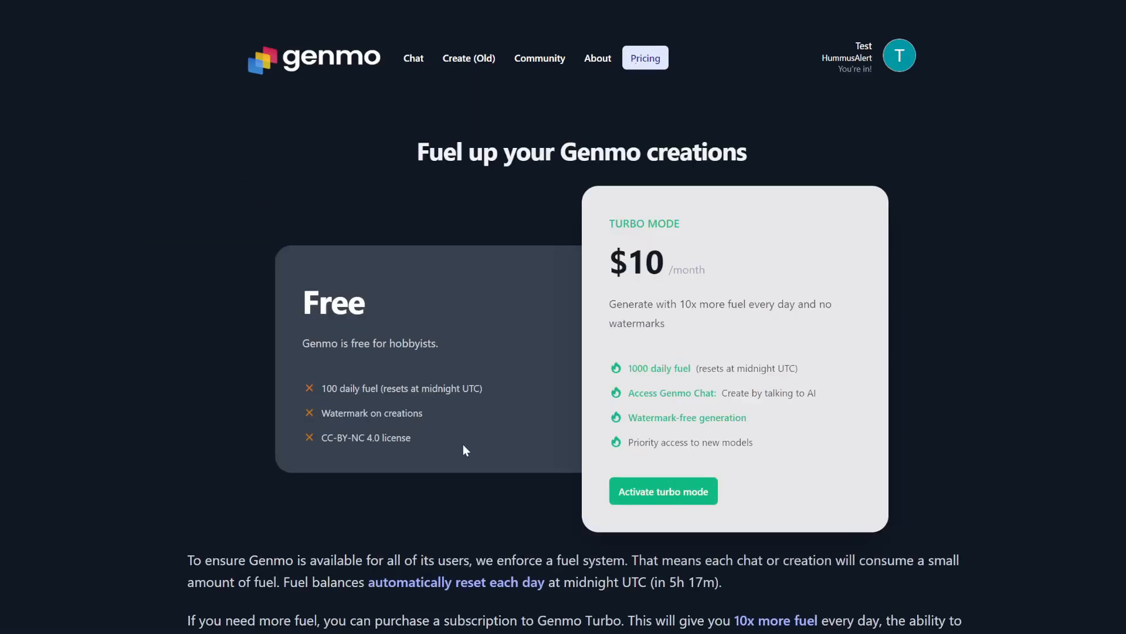
pyautogui.moveTo(324, 388)
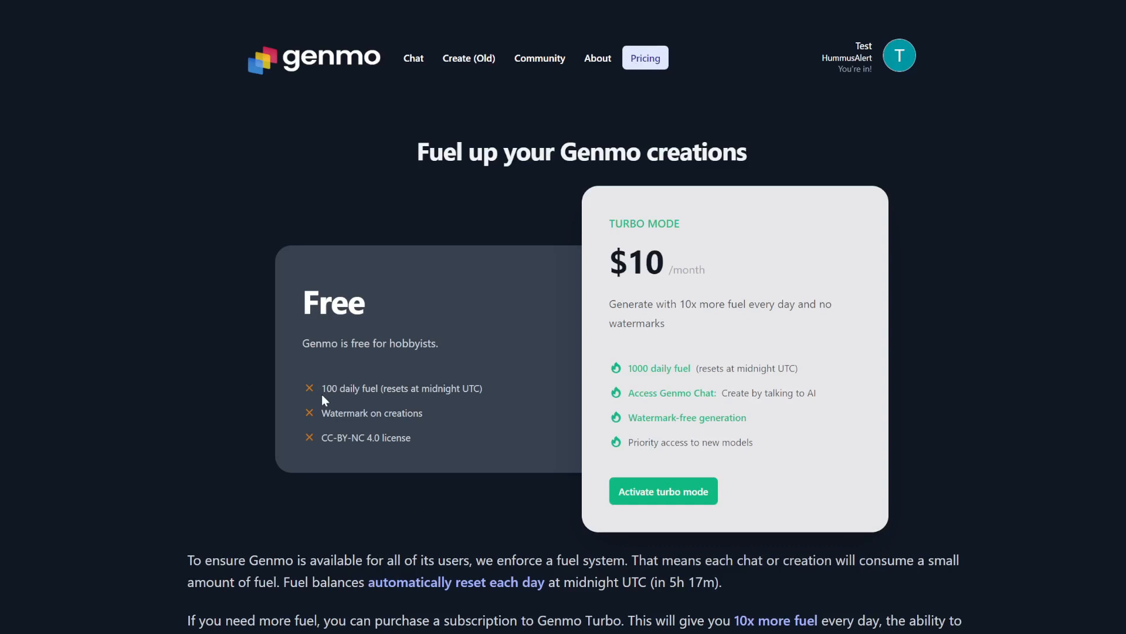
pyautogui.moveTo(468, 59)
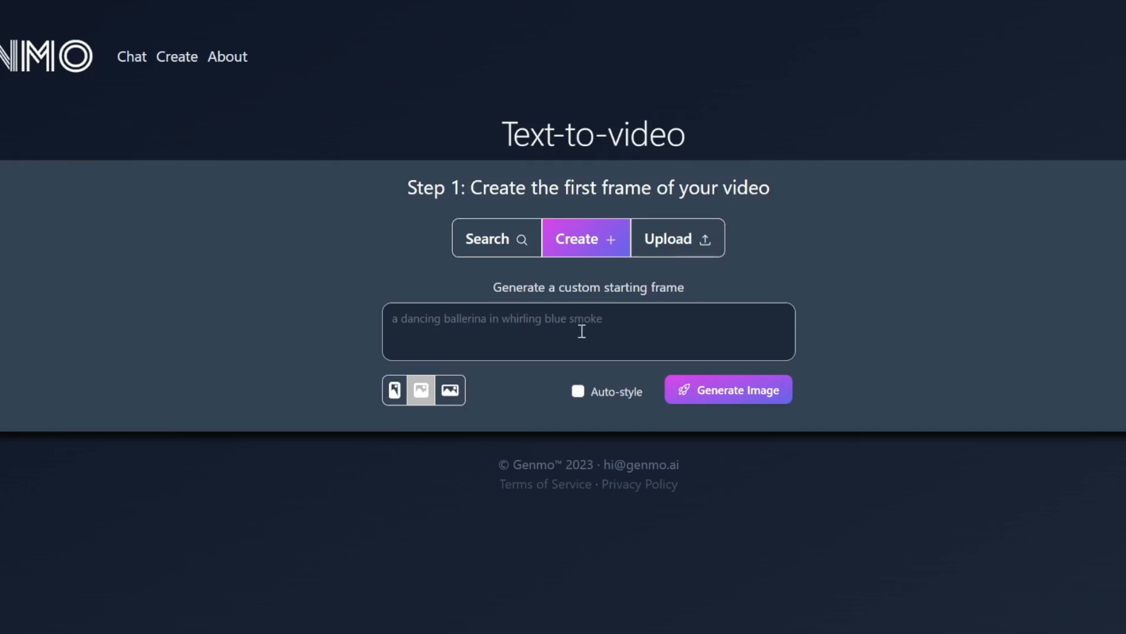
# Generate a Genmo first-frame image from the prompt 'fish swimming in coral reefs'.
pyautogui.click(727, 390)
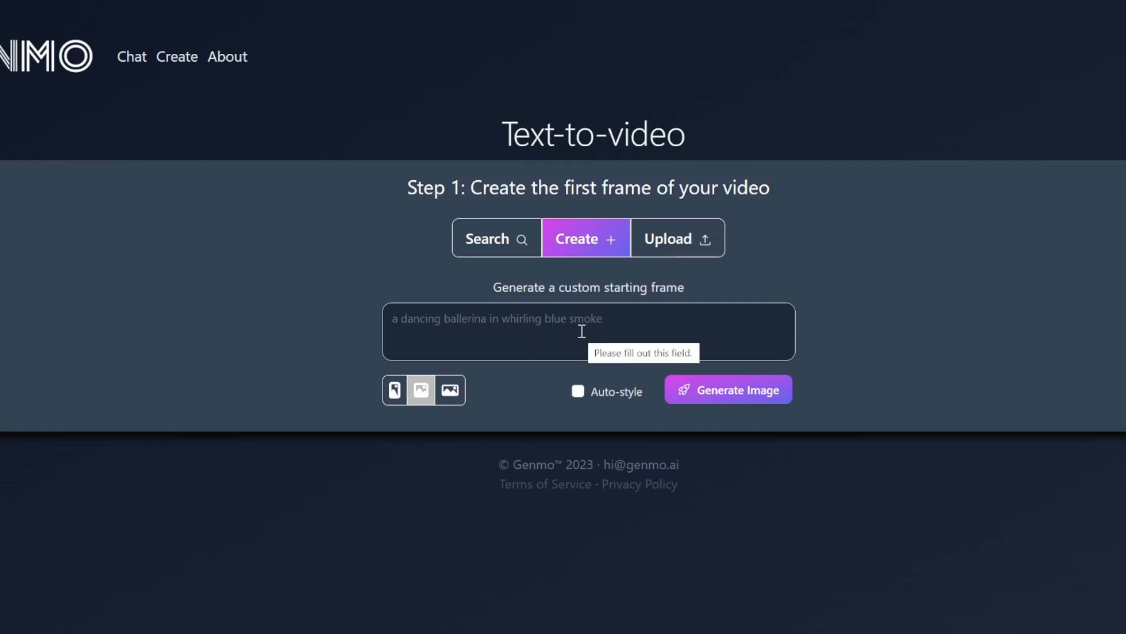
pyautogui.click(450, 389)
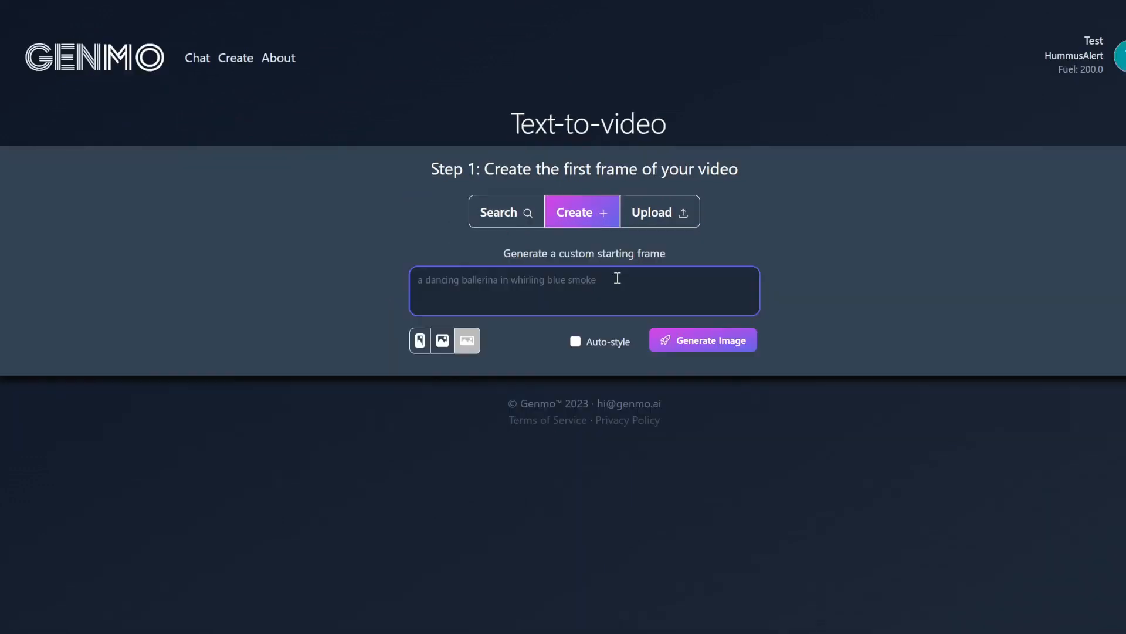
pyautogui.write('fish swimming in cor')
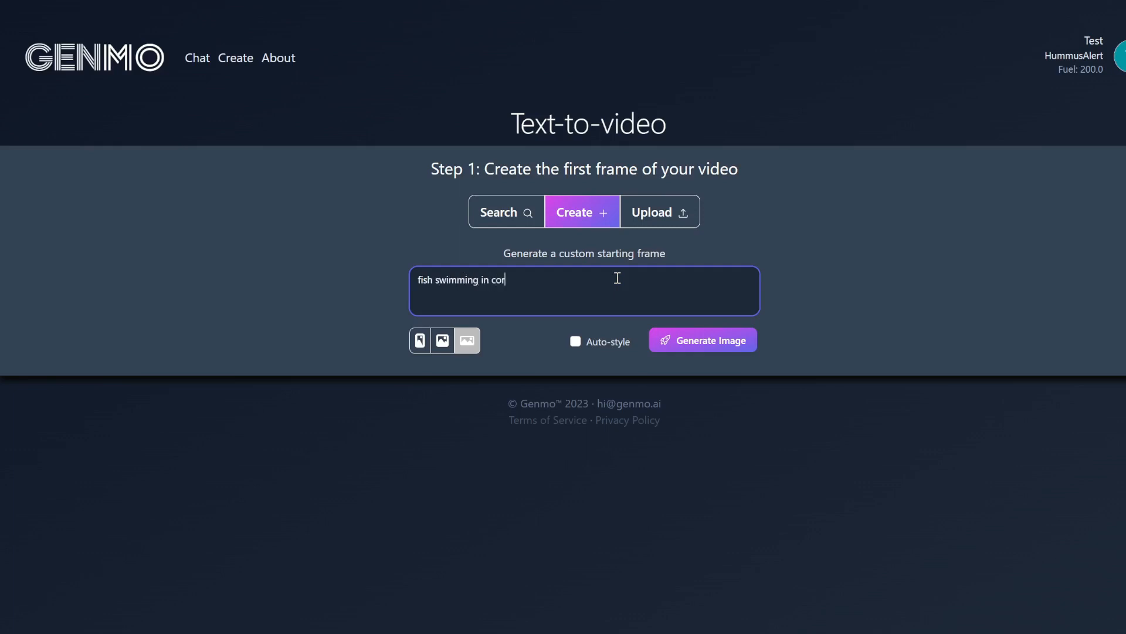
pyautogui.write('al reefs')
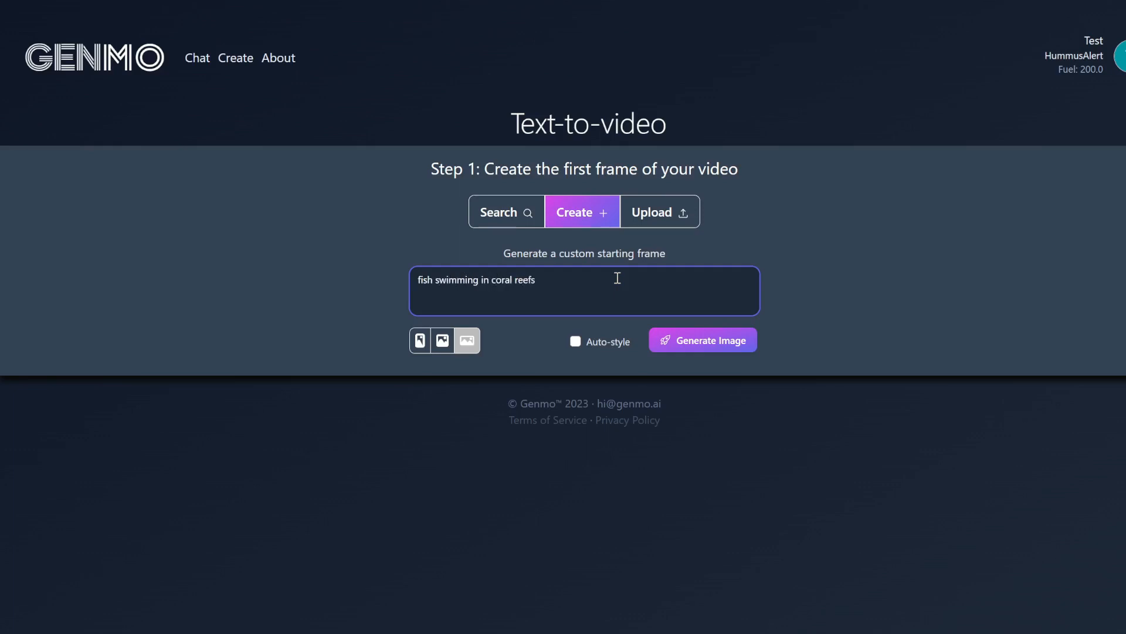
pyautogui.click(701, 339)
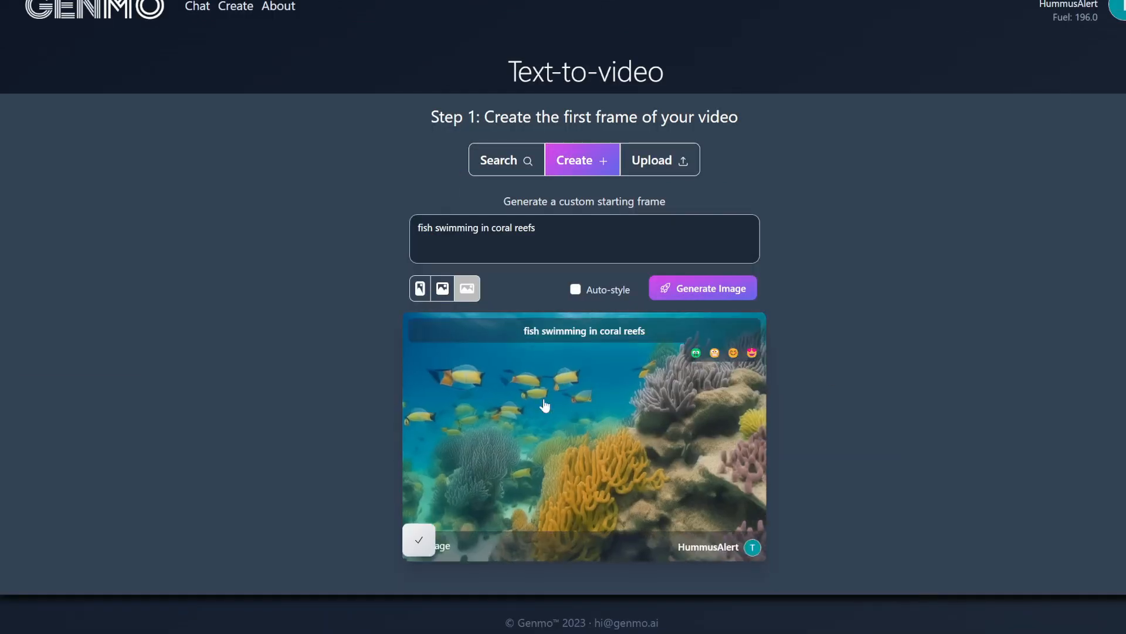
pyautogui.moveTo(658, 474)
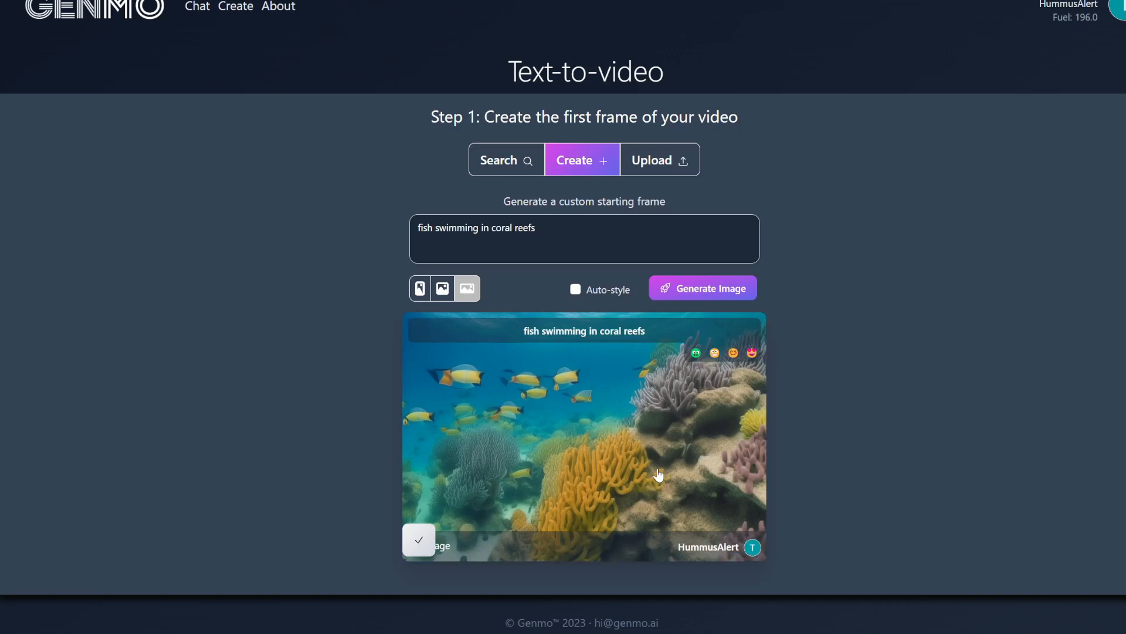
pyautogui.moveTo(571, 432)
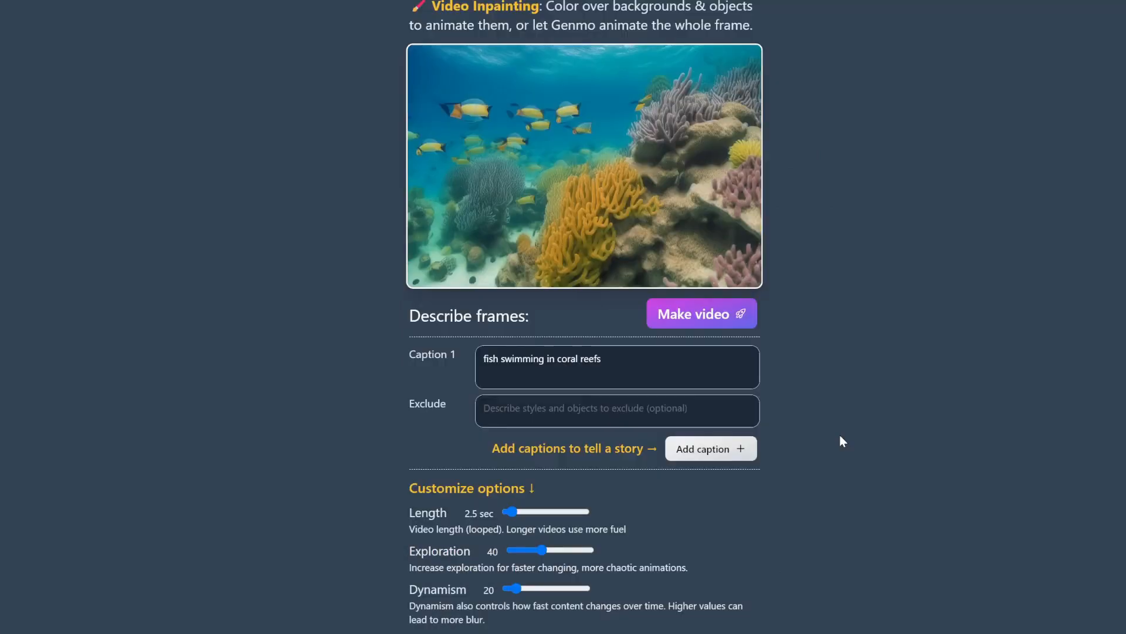
# Make a 2.5-second video from the coral reef frame, keeping the 'fish swimming in coral reefs' caption.
pyautogui.tripleClick(542, 360)
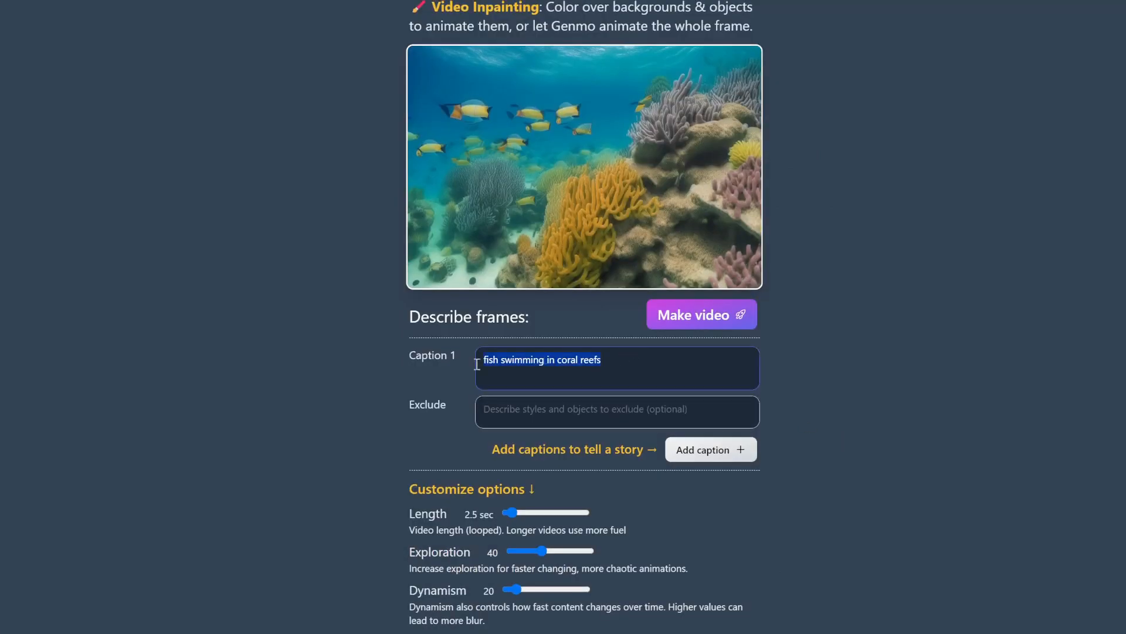
pyautogui.scroll(-3)
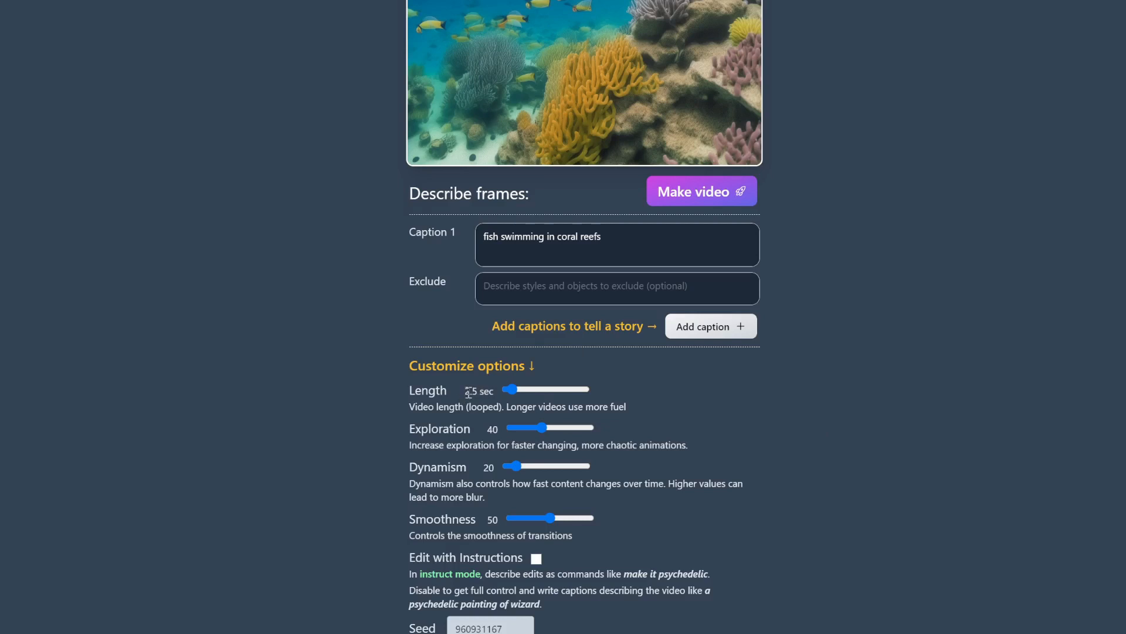
pyautogui.scroll(-3)
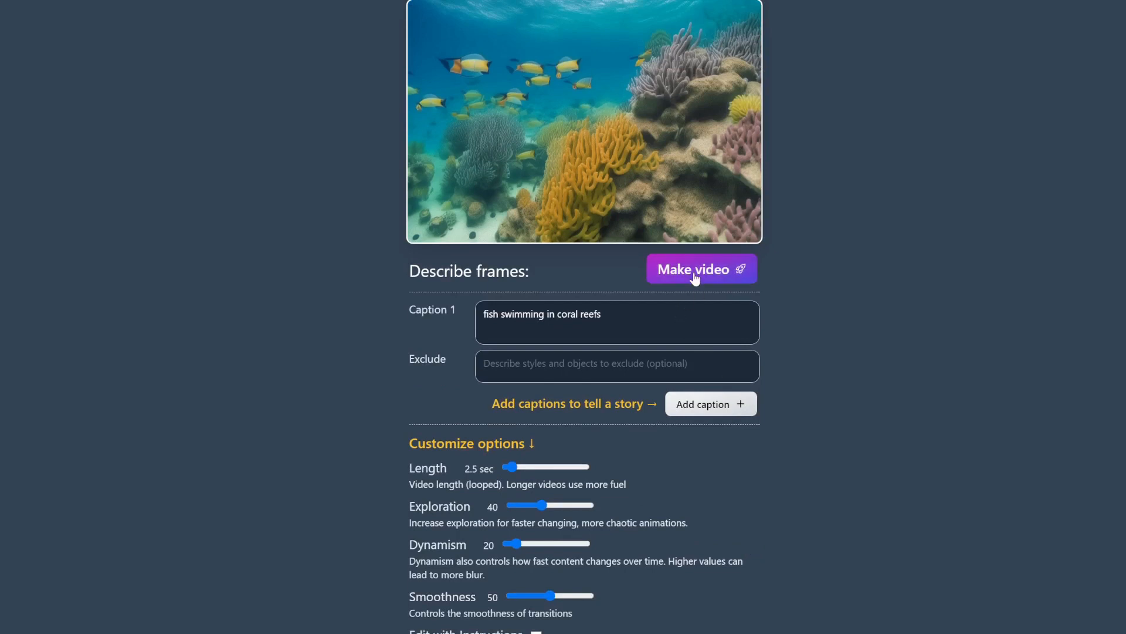
pyautogui.click(701, 268)
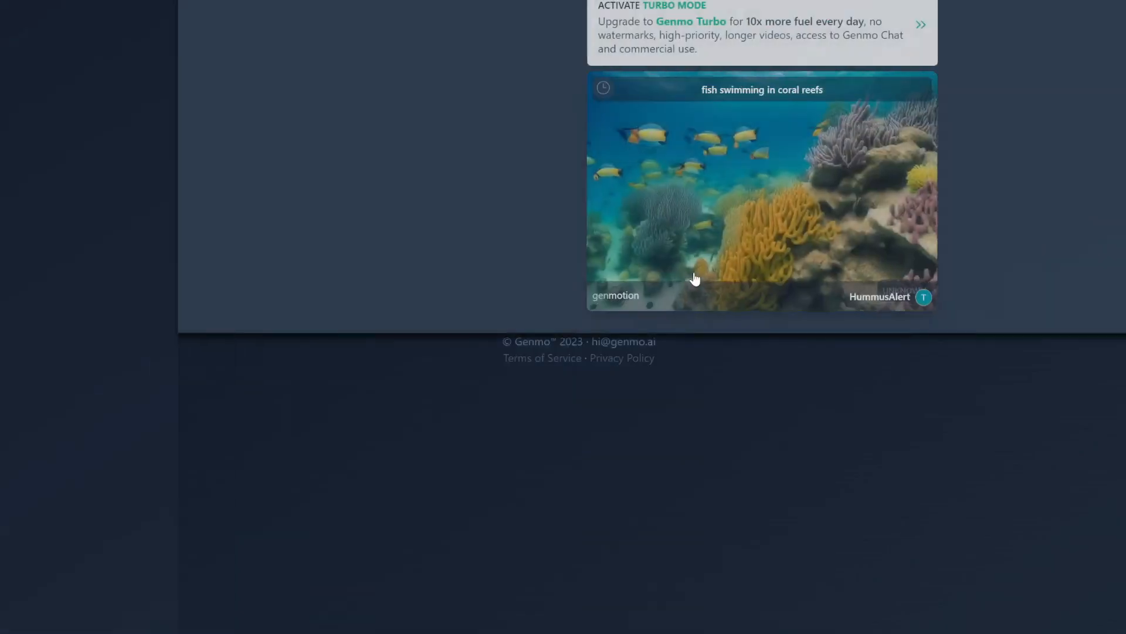
pyautogui.scroll(-3)
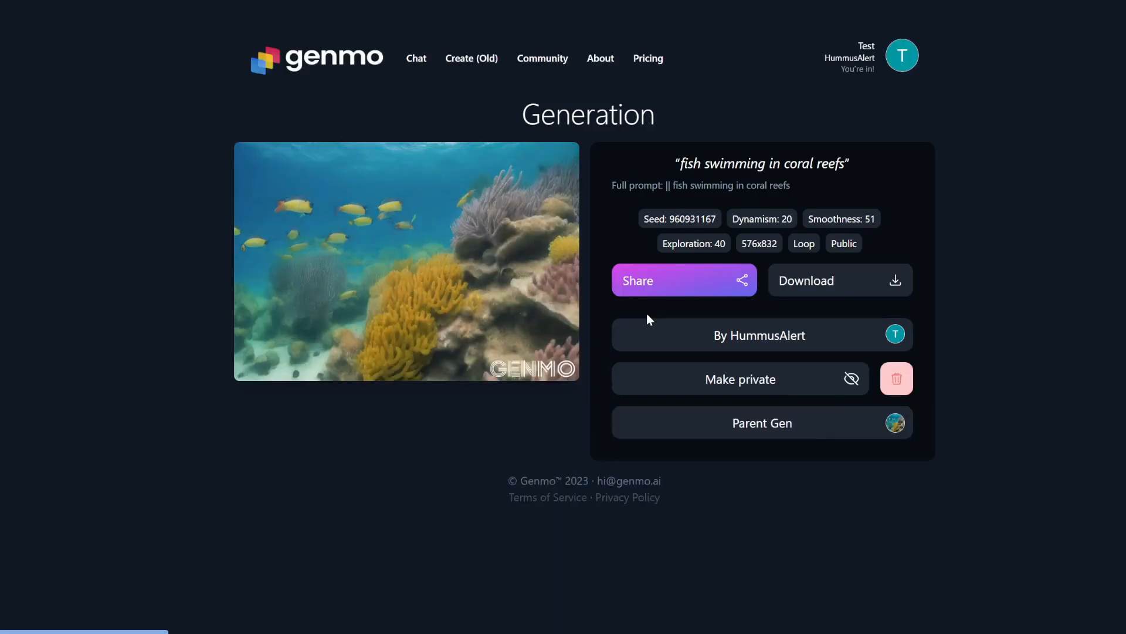
pyautogui.moveTo(305, 220)
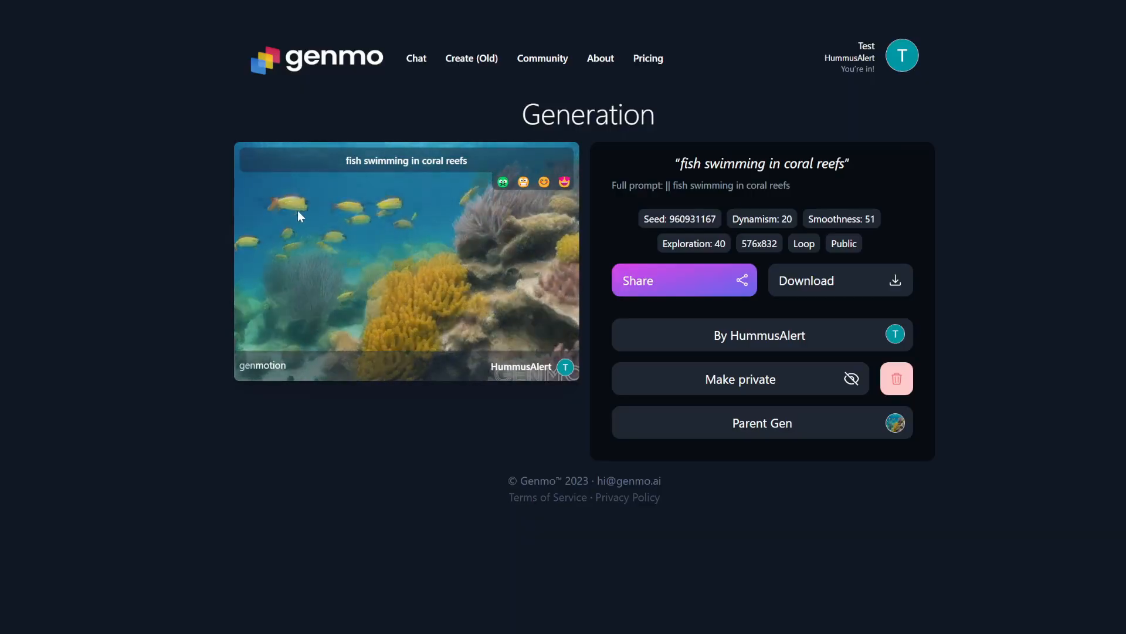
pyautogui.moveTo(891, 280)
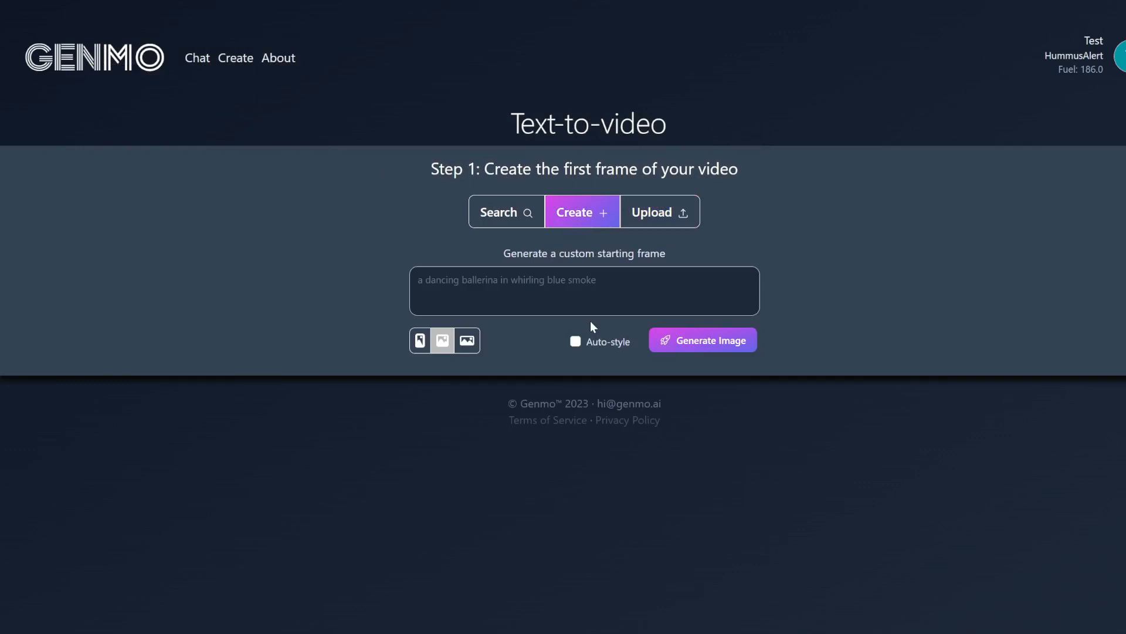
# Upload the neon city street PNG as Genmo's first frame.
pyautogui.click(659, 211)
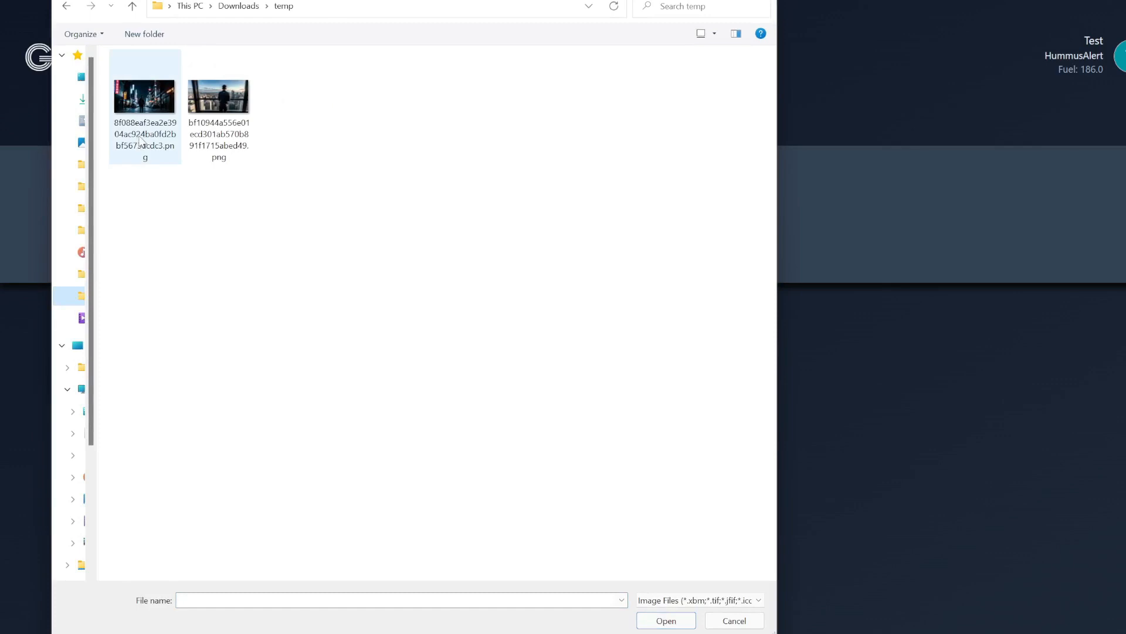
pyautogui.click(144, 96)
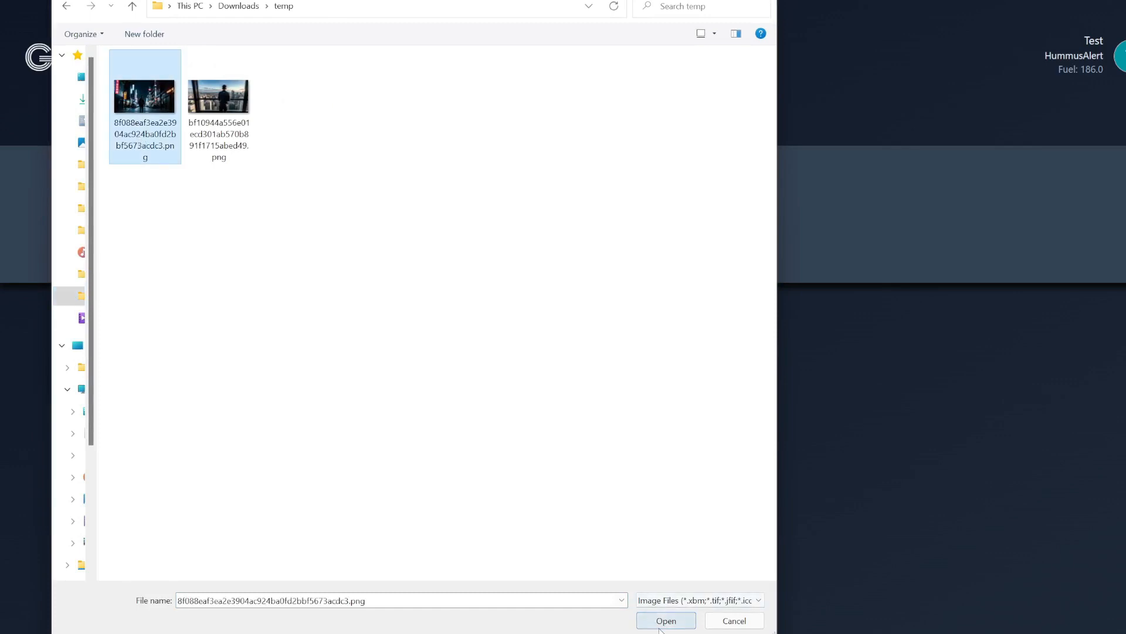
pyautogui.click(664, 620)
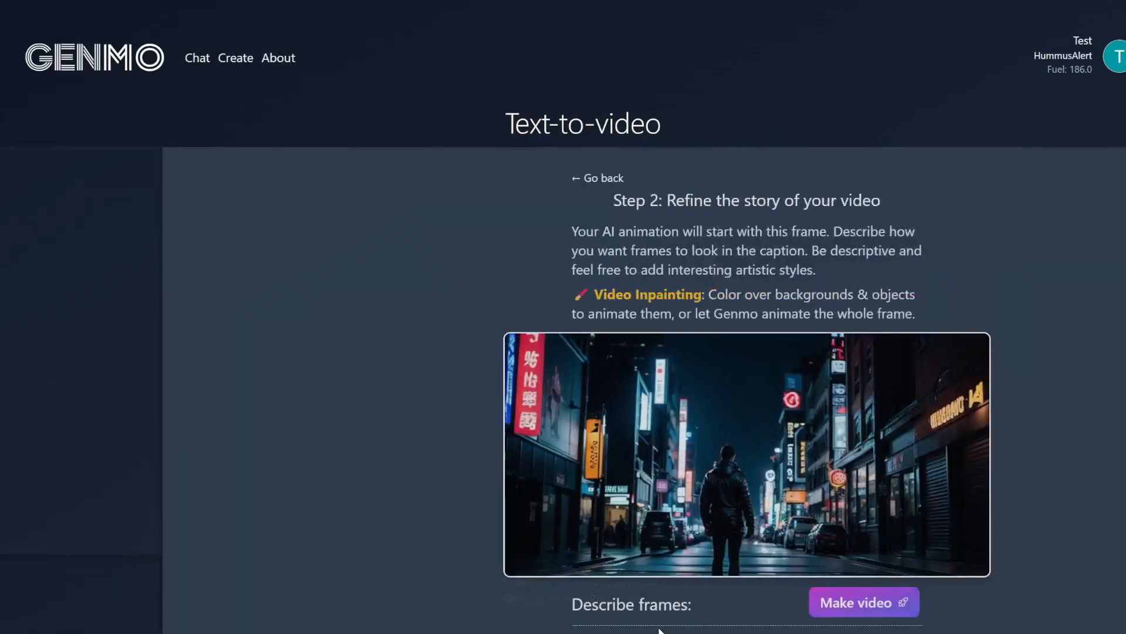
# Make a video from it captioned 'a man standing on a city street at night'.
pyautogui.scroll(-3)
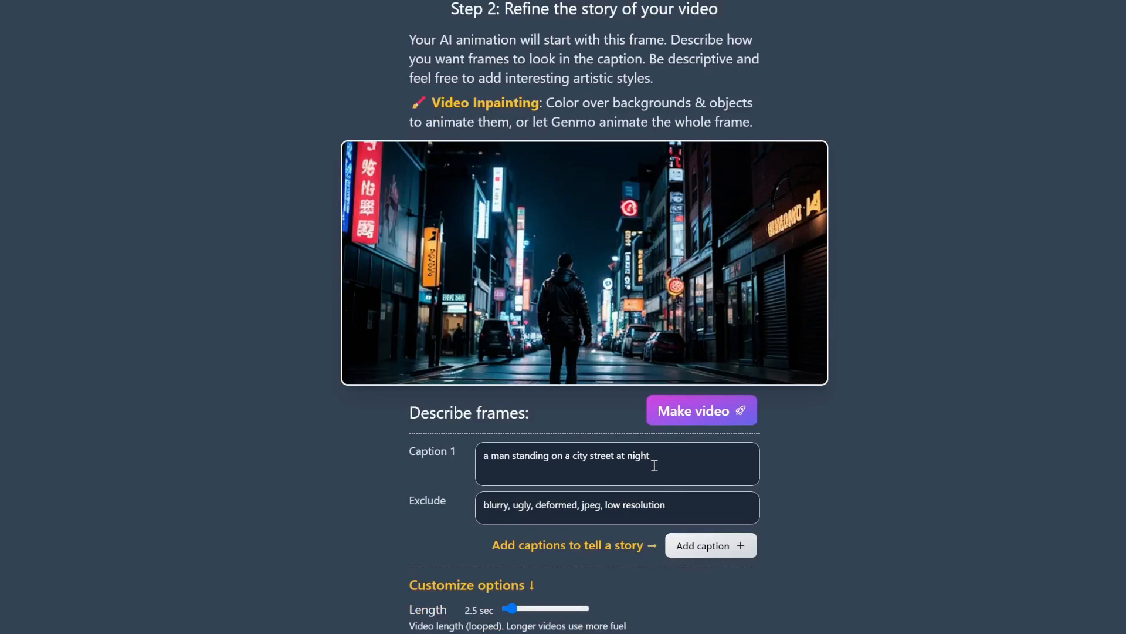
pyautogui.scroll(-3)
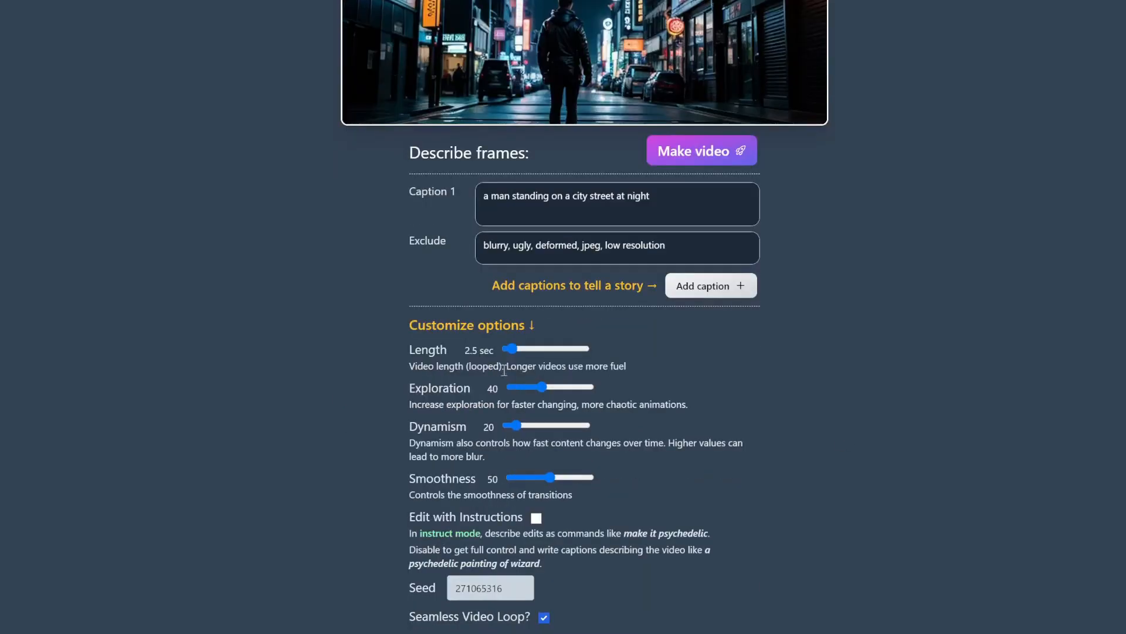
pyautogui.moveTo(464, 508)
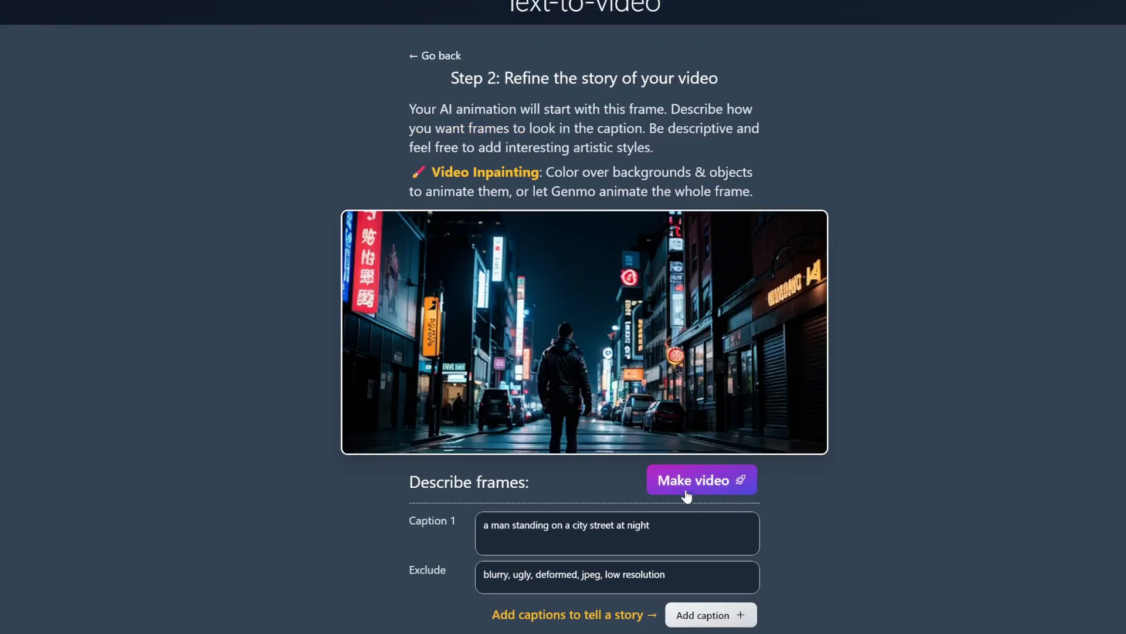
pyautogui.click(702, 480)
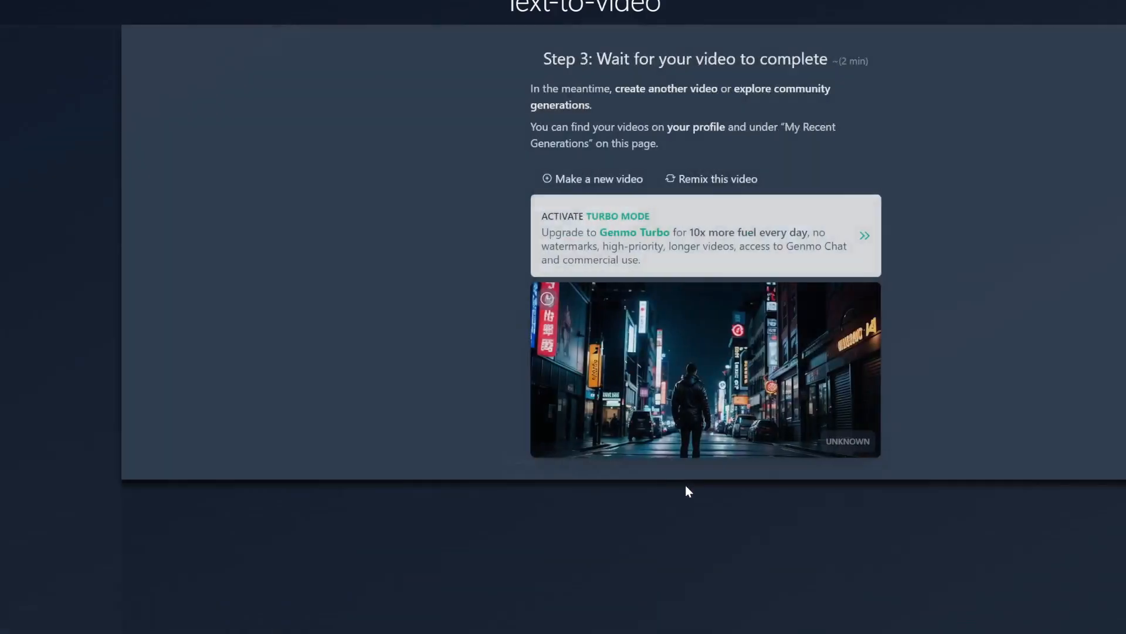